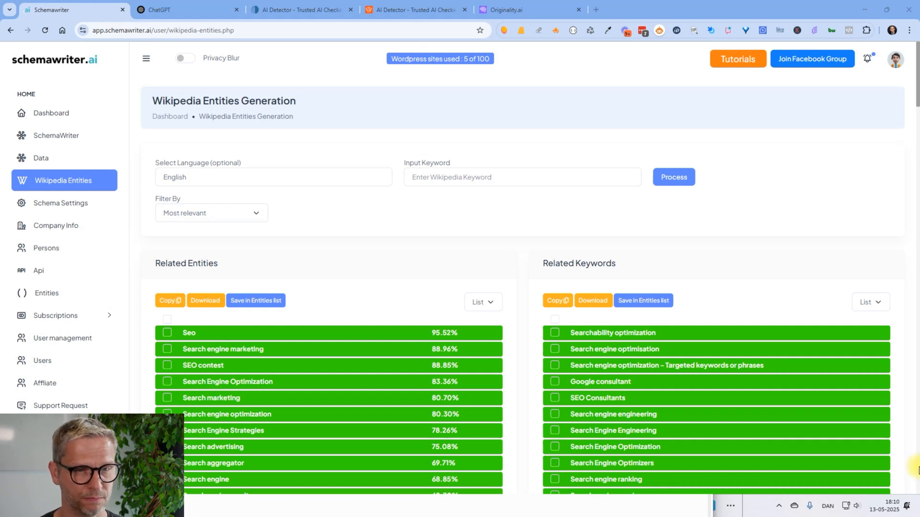
mouse_move(360, 233)
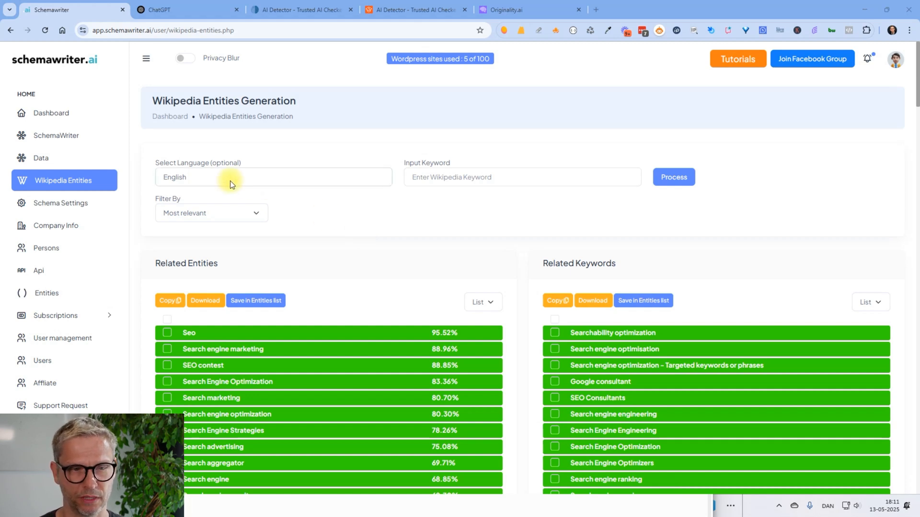
mouse_move(602, 262)
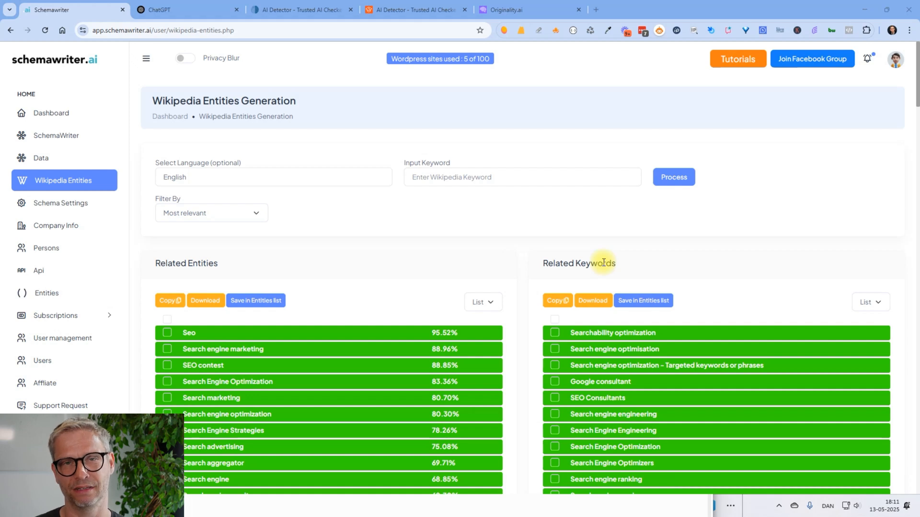
mouse_move(795, 196)
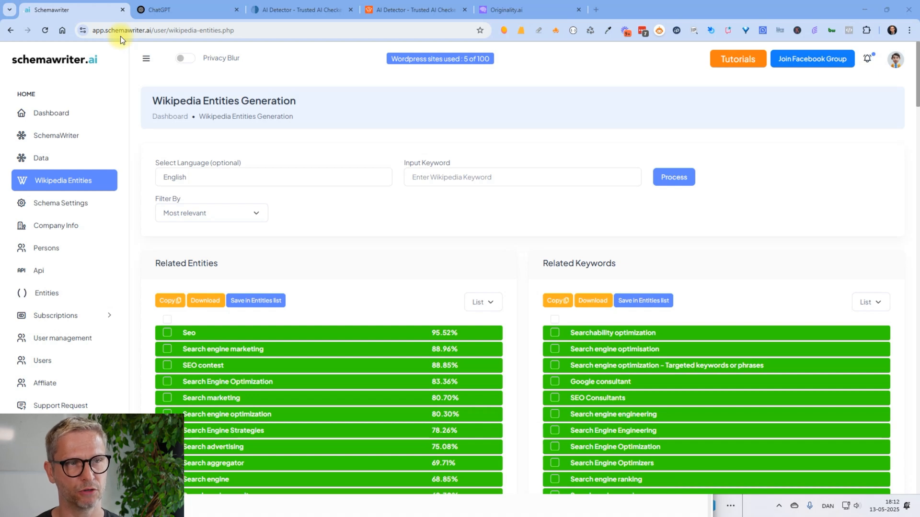
mouse_move(88, 180)
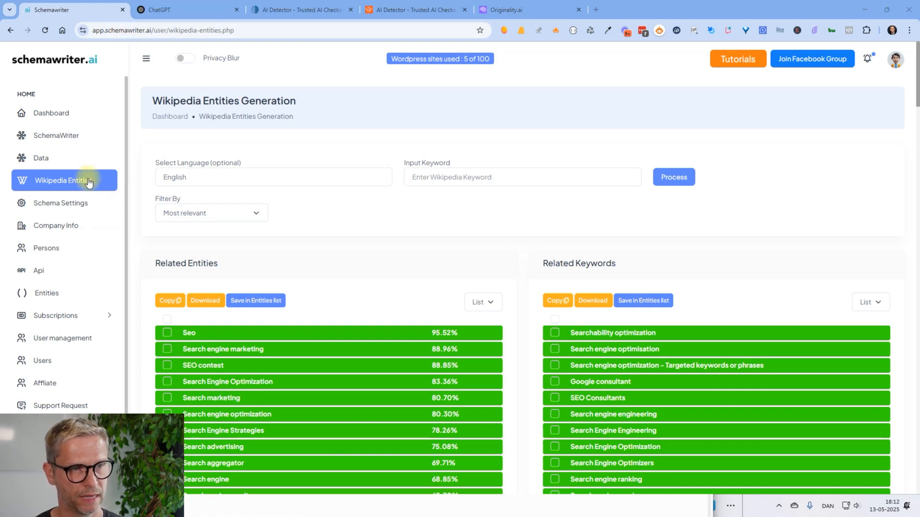
mouse_move(857, 217)
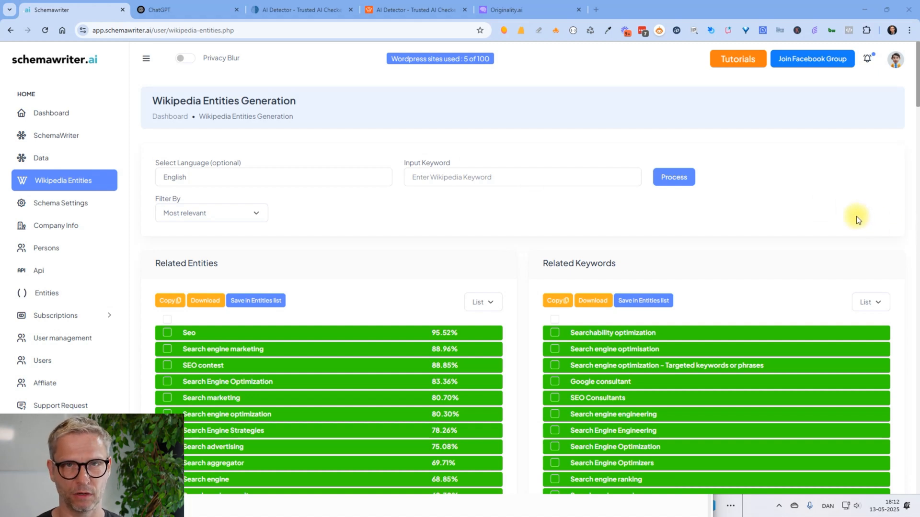
mouse_move(69, 192)
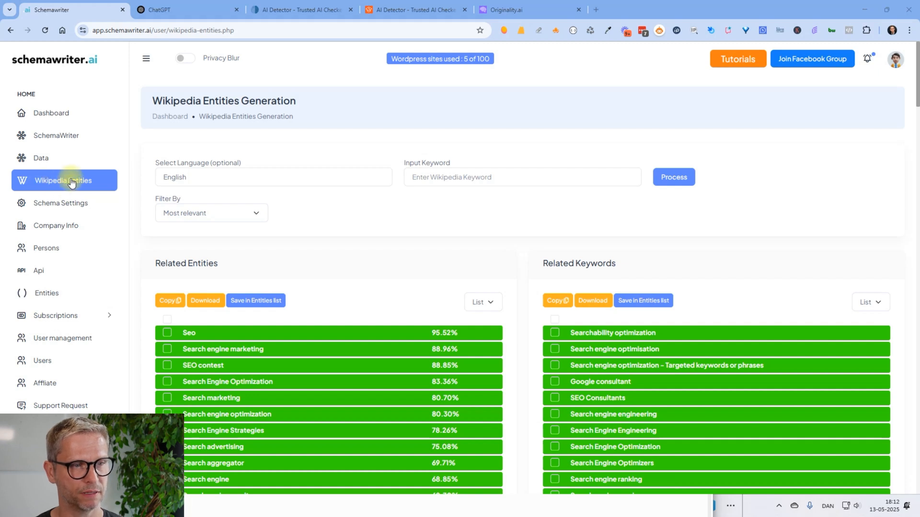
mouse_move(18, 180)
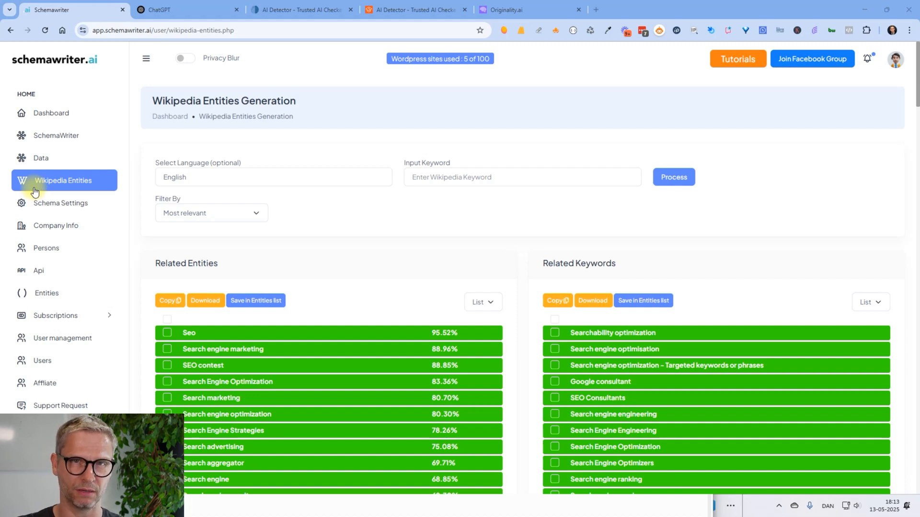
Generate related Wikipedia entities for the keyword 'schema.org' and scroll the results.
left_click(522, 177)
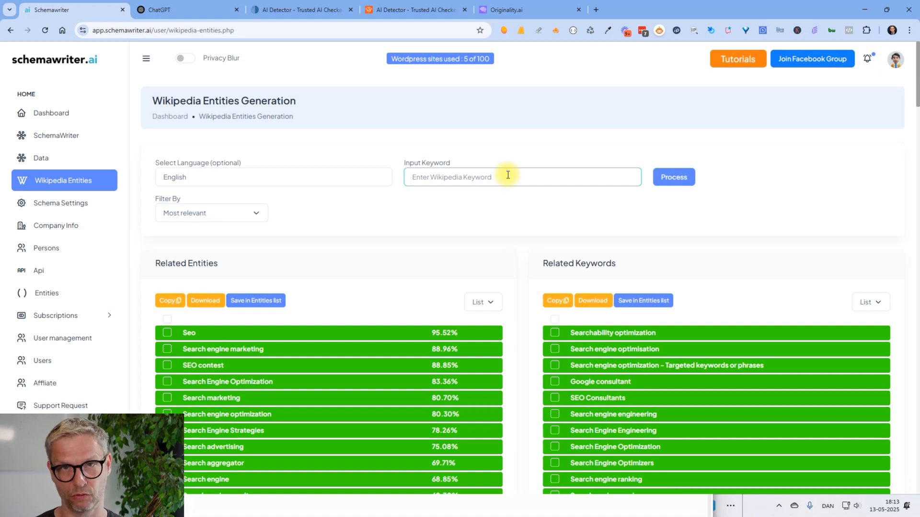
type("schema.org")
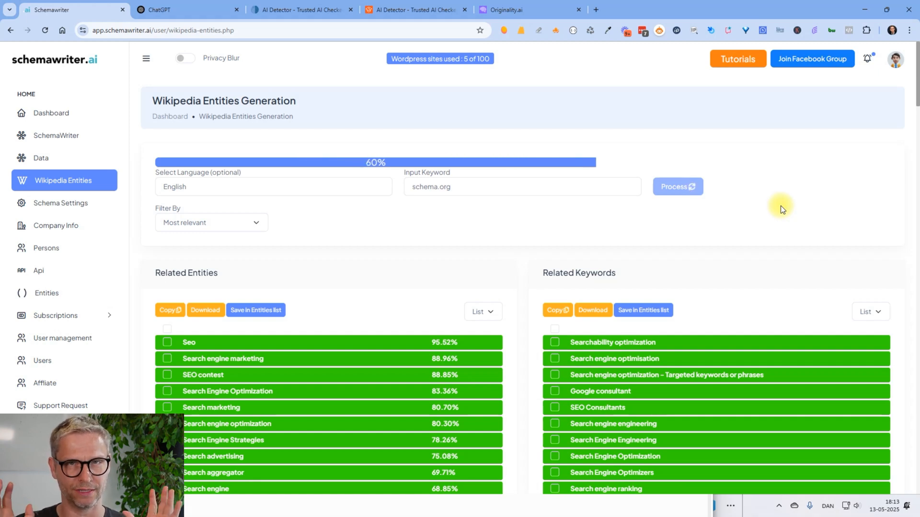
left_click(676, 186)
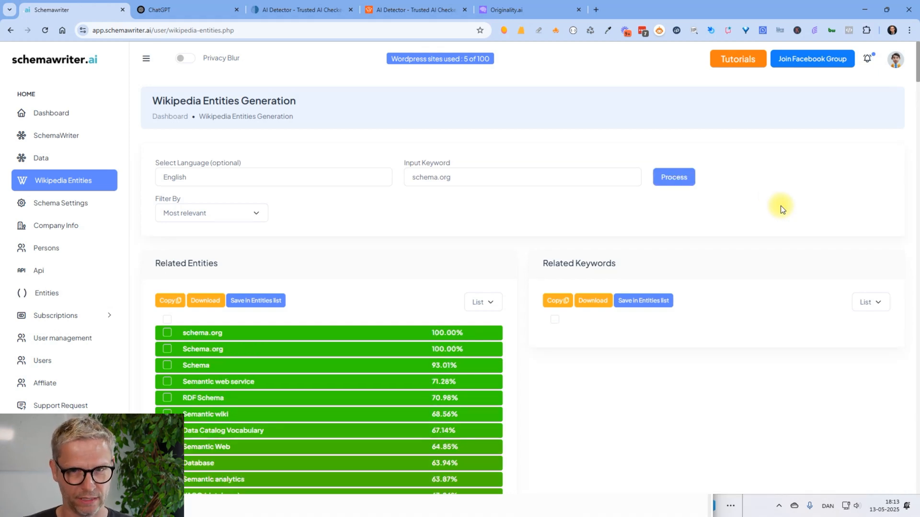
mouse_move(737, 228)
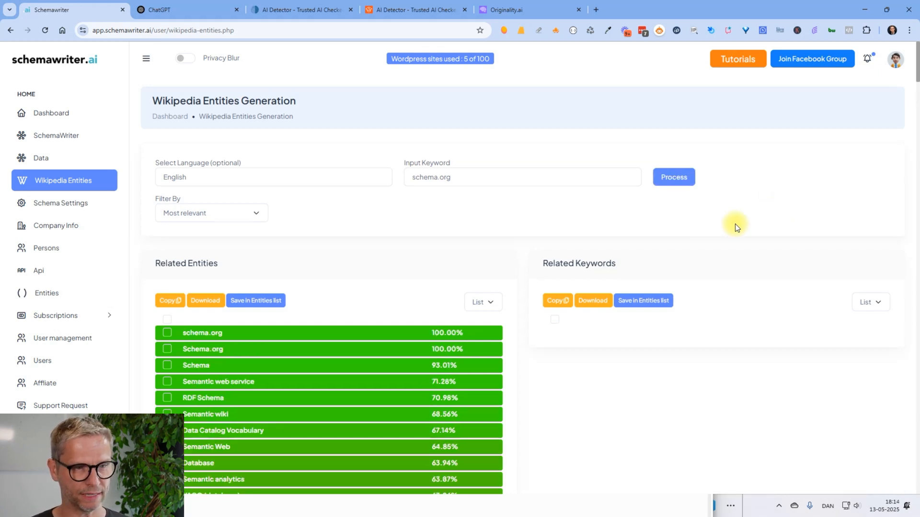
scroll("down", 3)
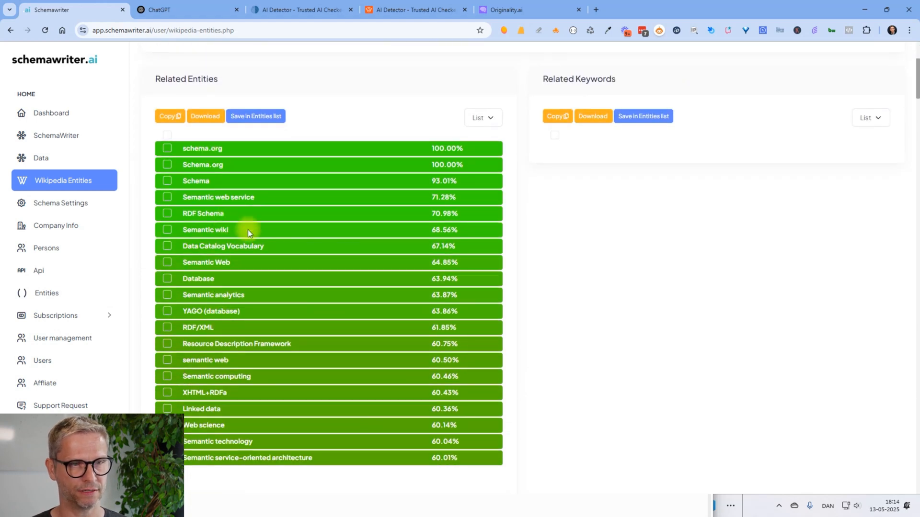
Filter the schema.org entities to show All relevance levels and scroll through the list.
left_click(210, 212)
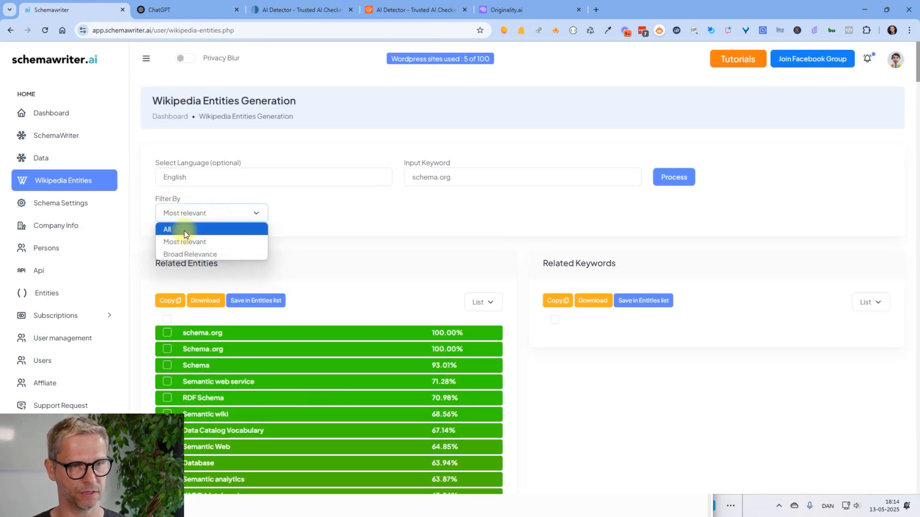
left_click(167, 229)
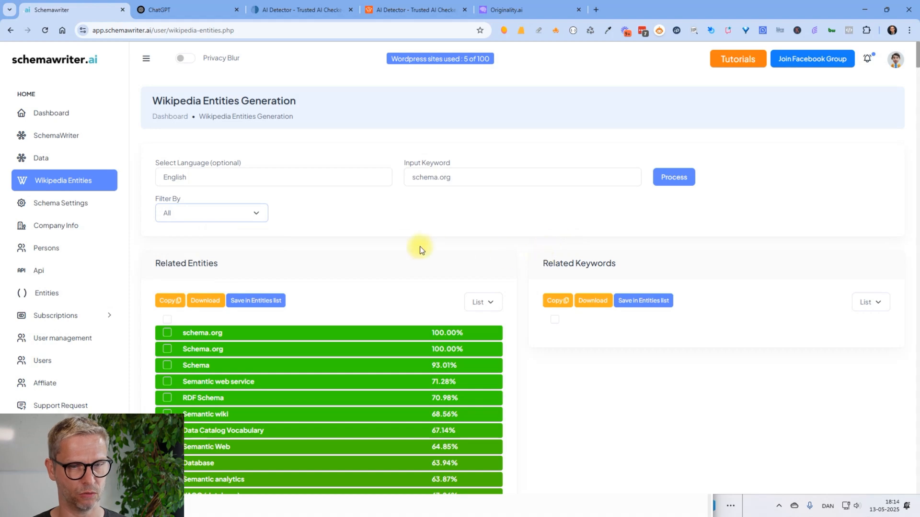
scroll("down", 3)
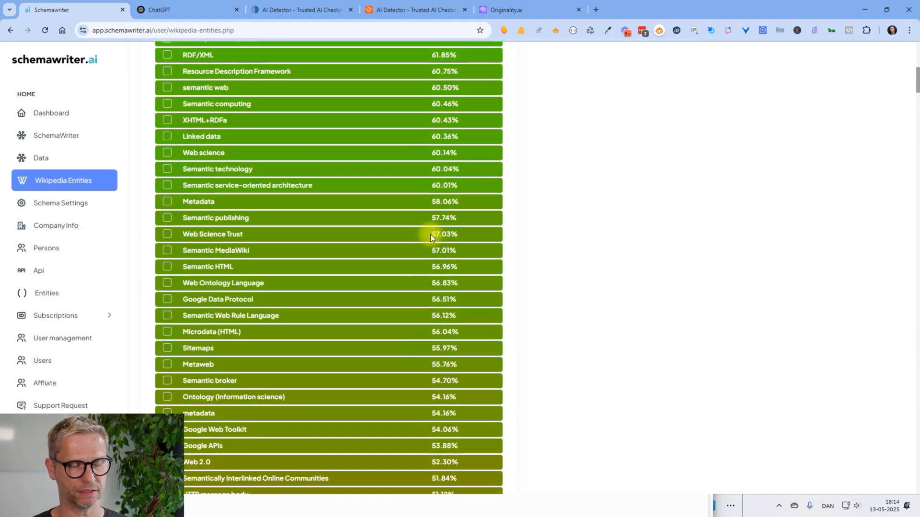
scroll("down", 3)
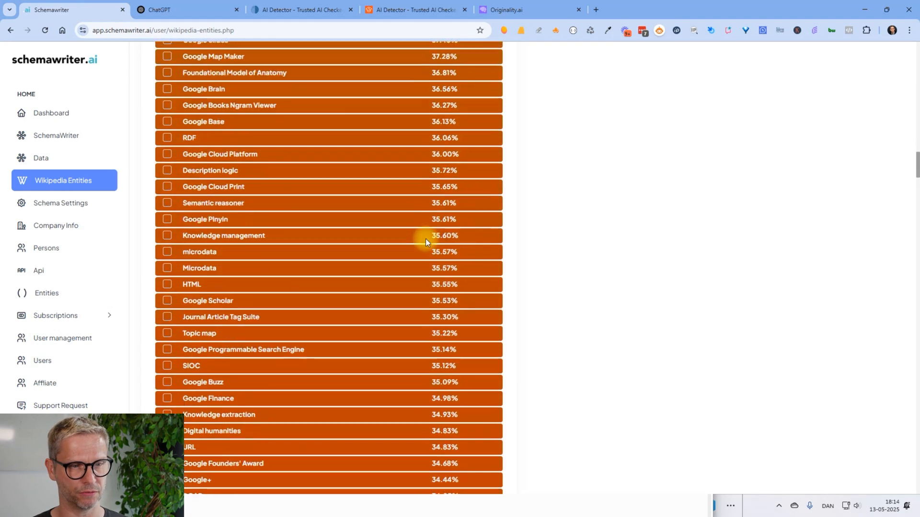
scroll("up", 3)
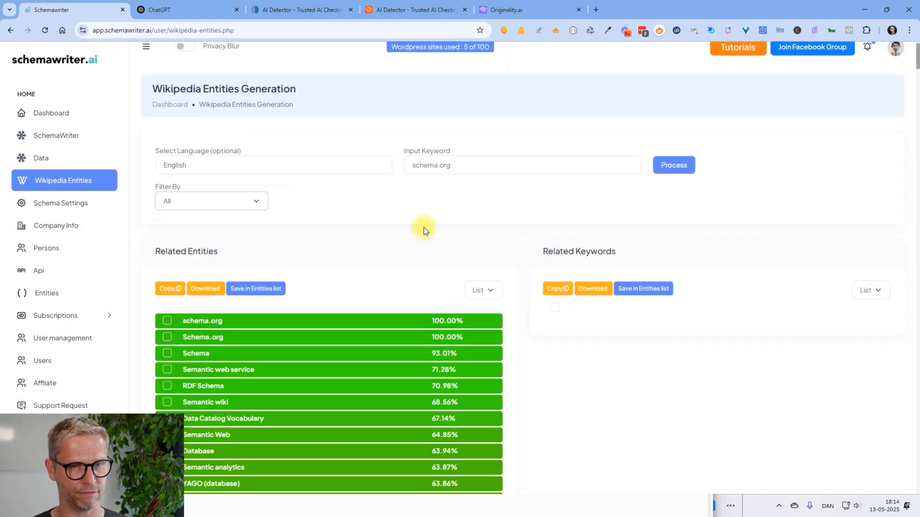
scroll("up", 3)
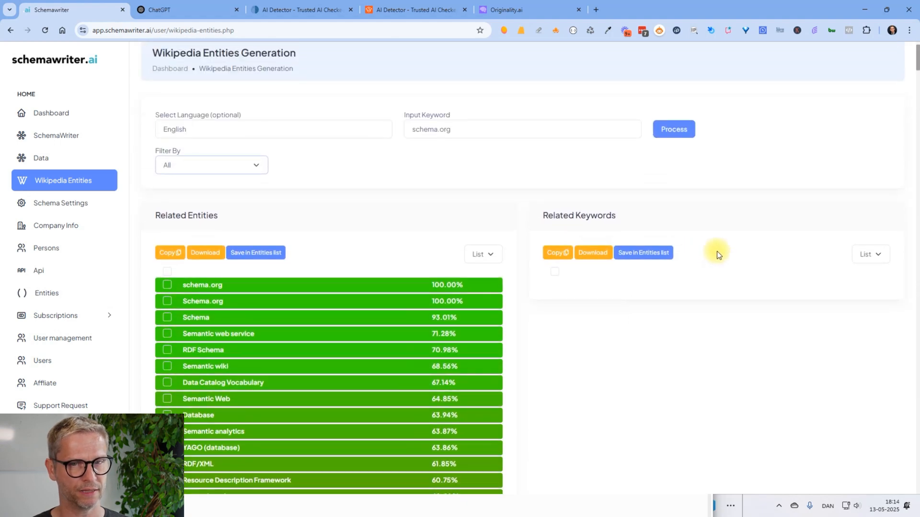
scroll("down", 3)
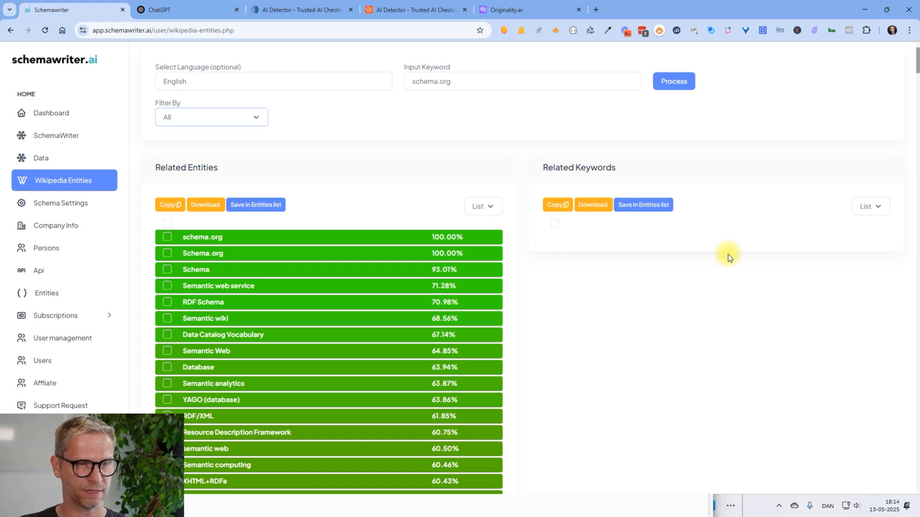
mouse_move(280, 287)
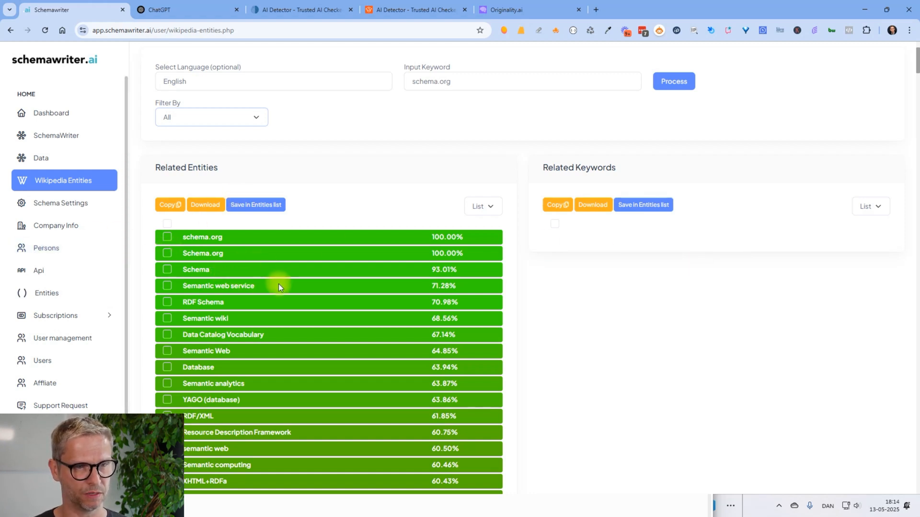
mouse_move(229, 305)
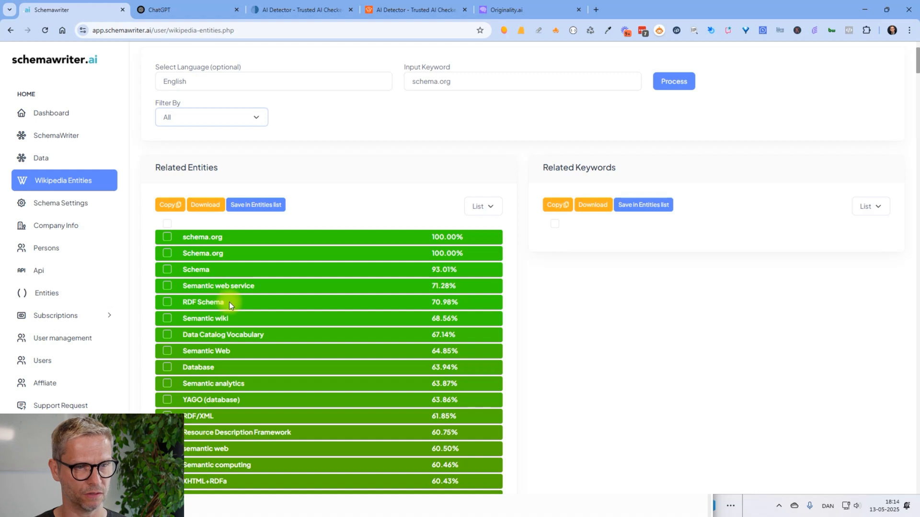
mouse_move(250, 343)
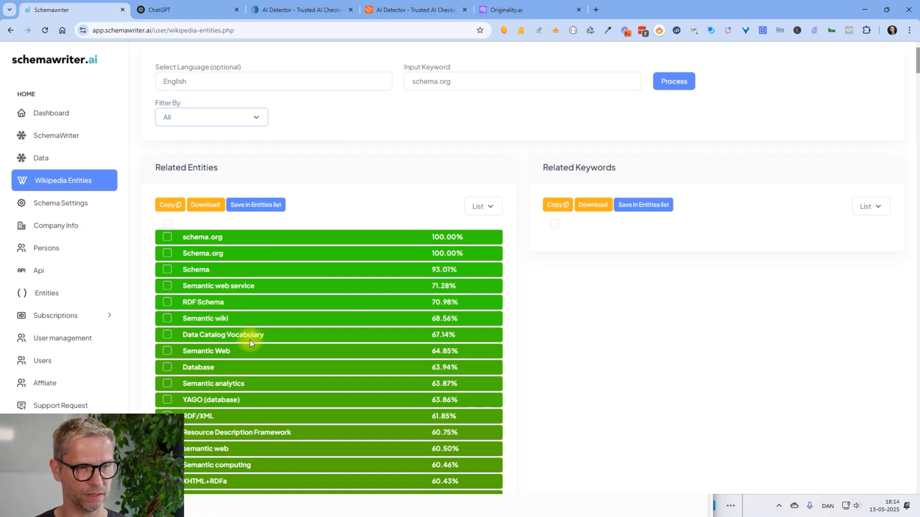
scroll("down", 3)
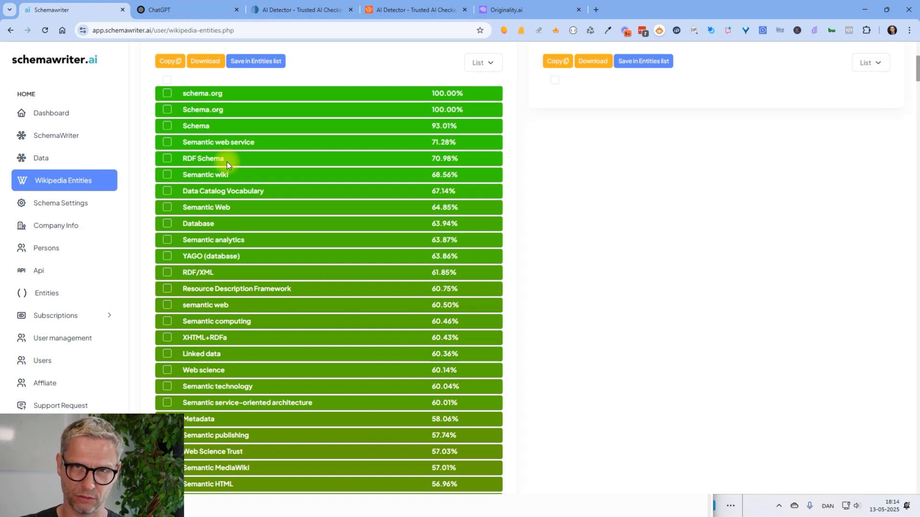
mouse_move(393, 186)
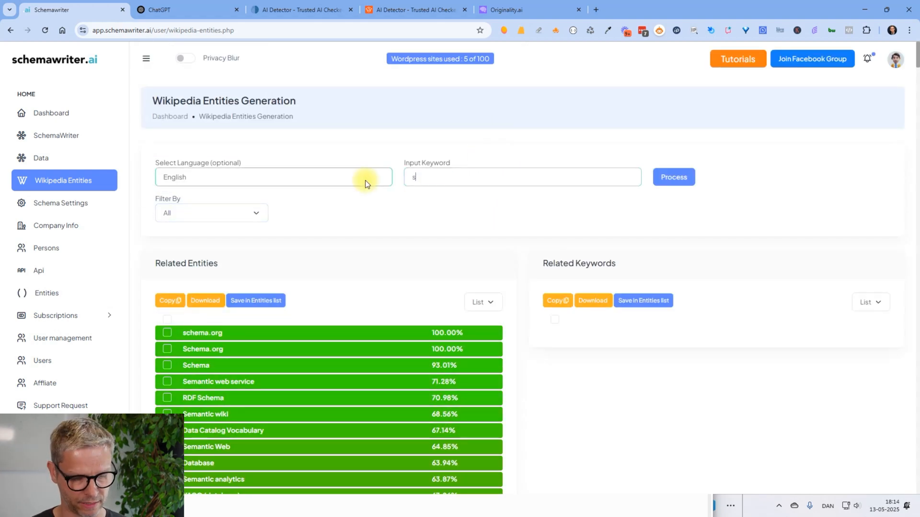
Start generating entities for 'search engine optimization' and return to the Wikipedia Entities tab.
type("search engine optimization")
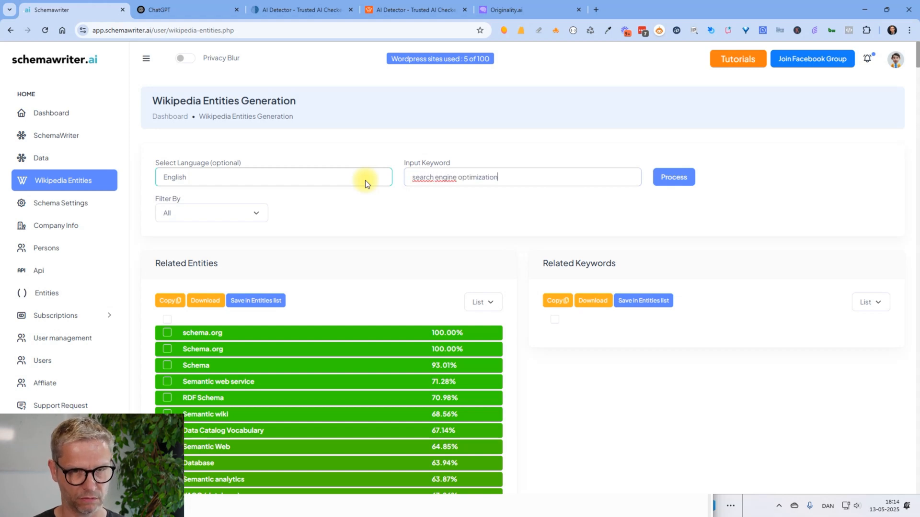
left_click(673, 176)
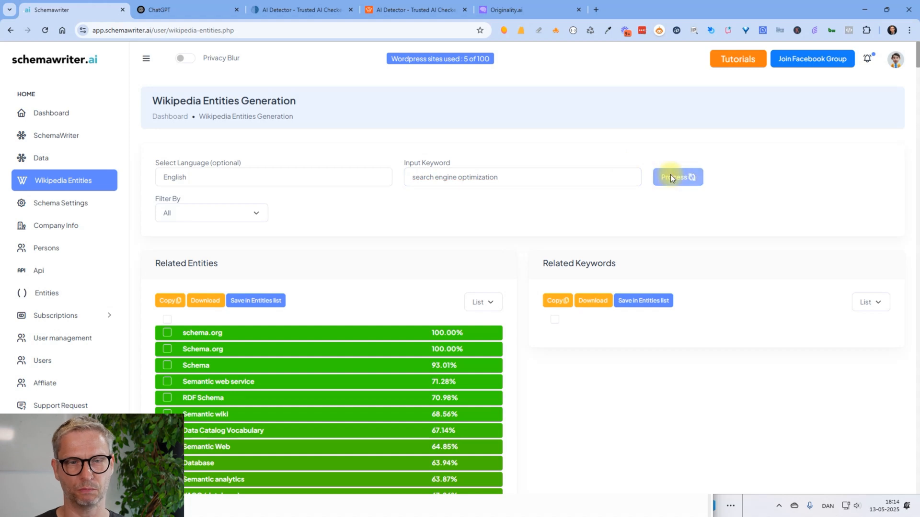
mouse_move(624, 23)
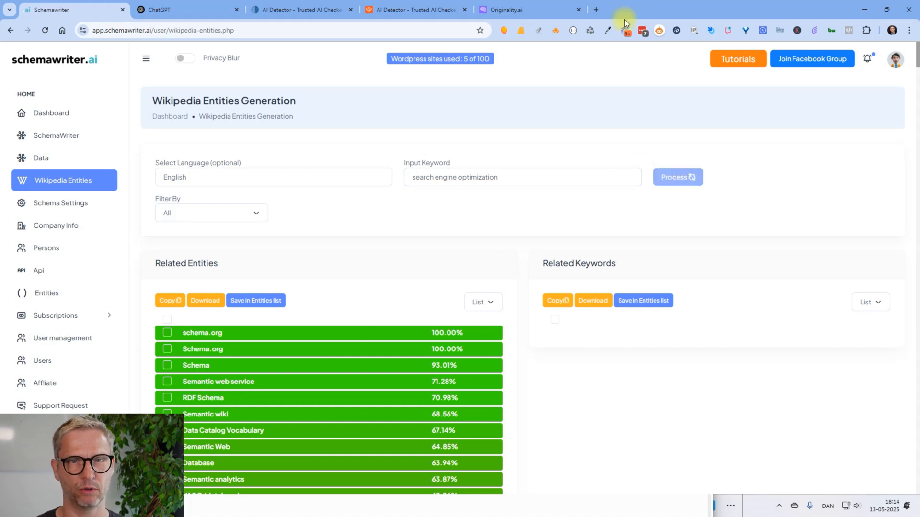
left_click(596, 10)
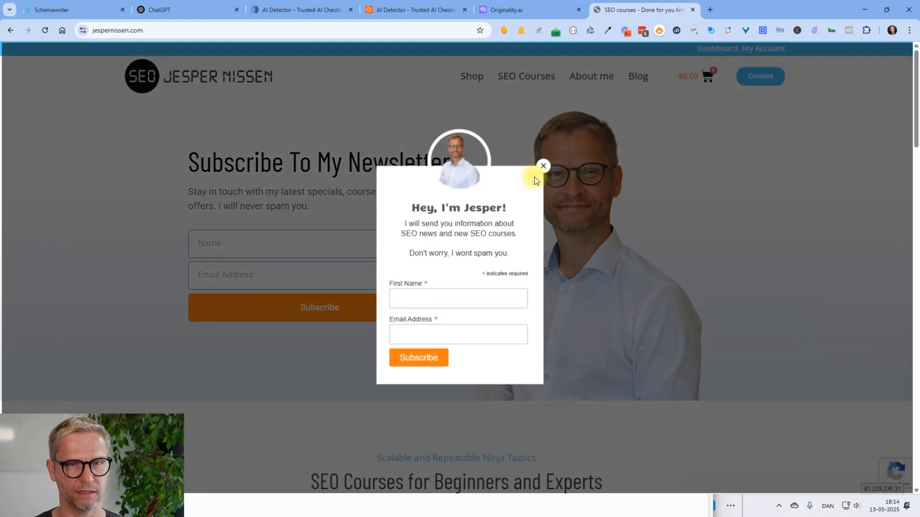
left_click(542, 167)
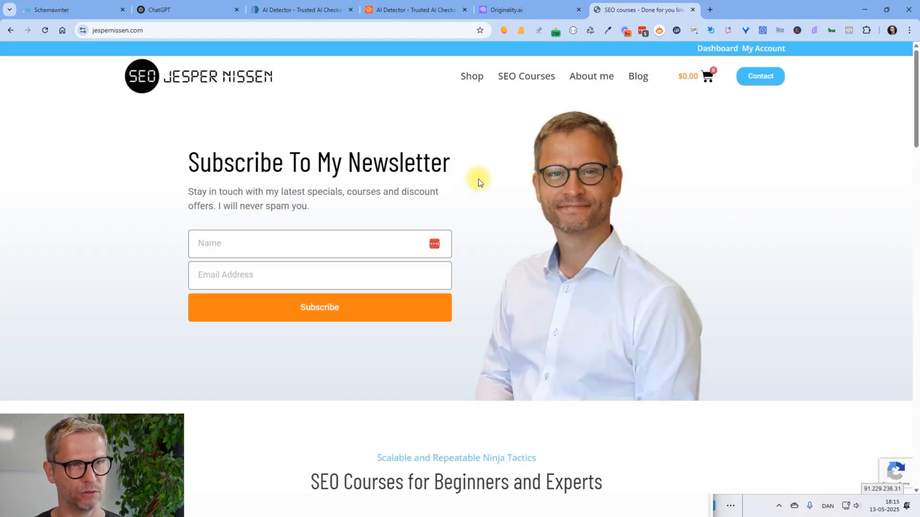
left_click(64, 9)
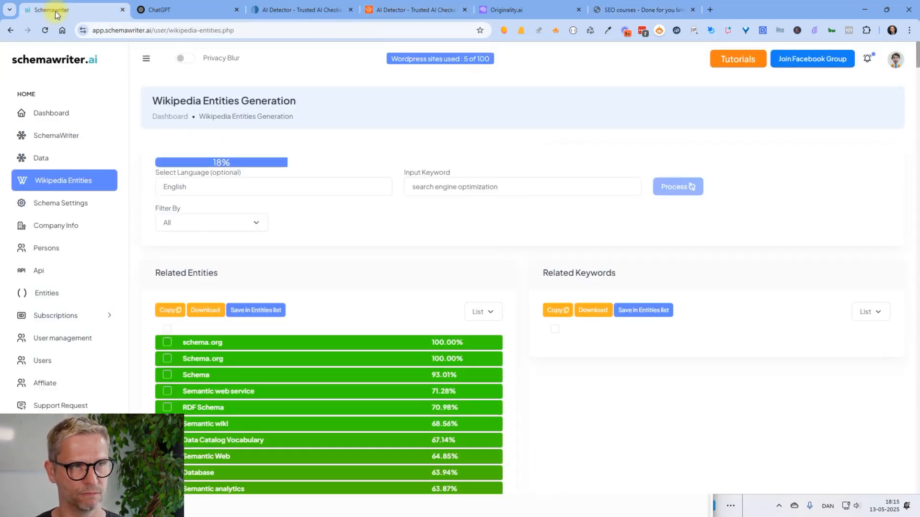
mouse_move(175, 266)
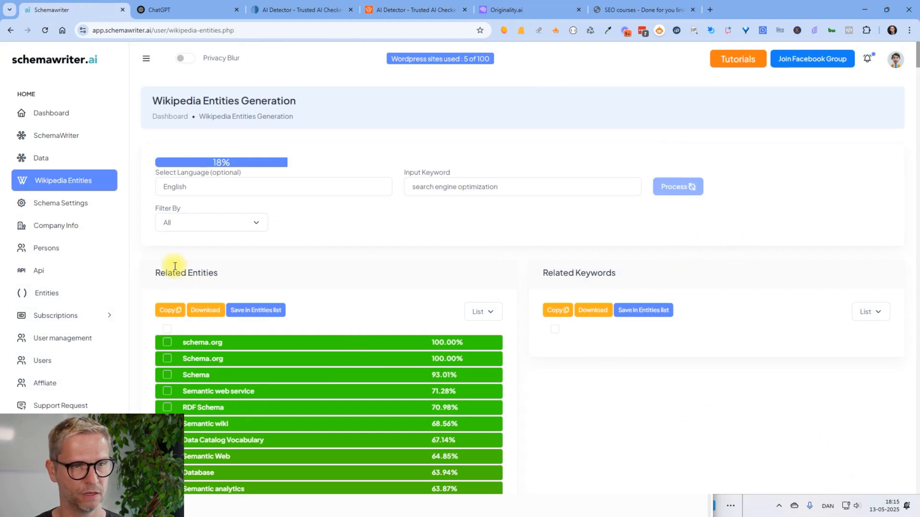
mouse_move(579, 233)
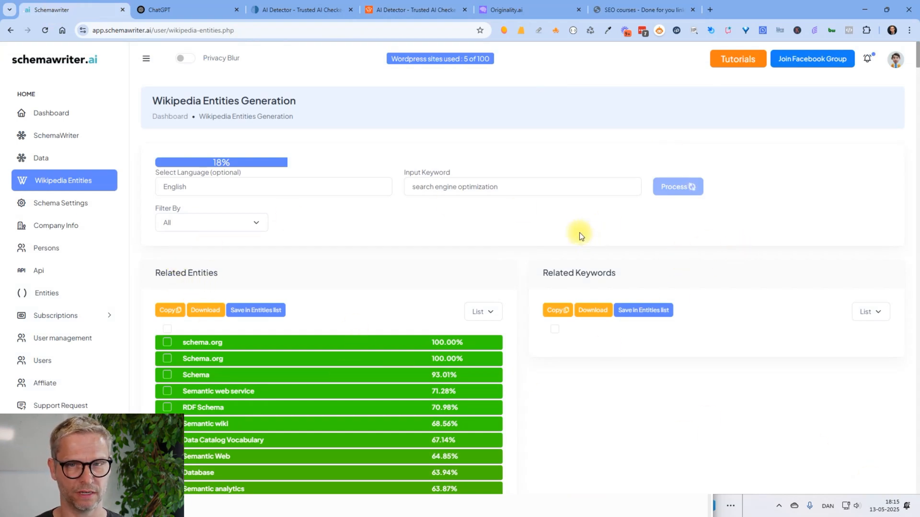
mouse_move(843, 453)
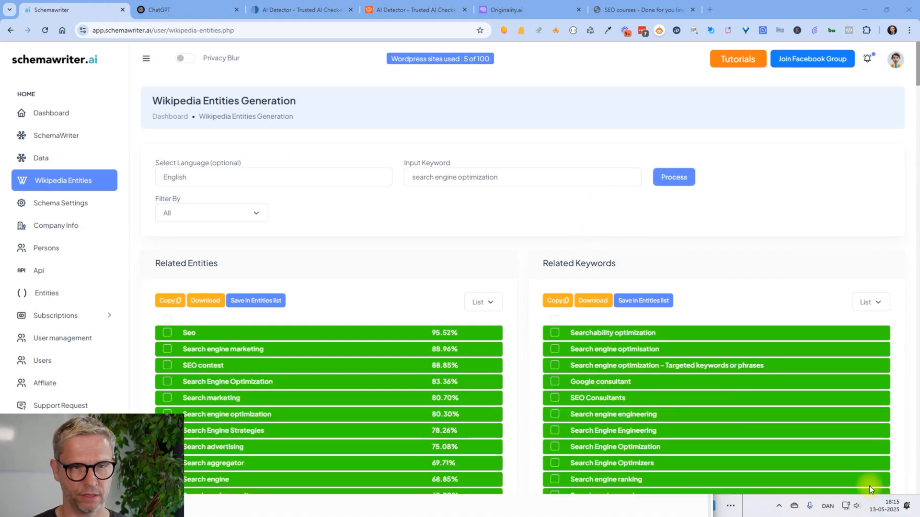
mouse_move(392, 242)
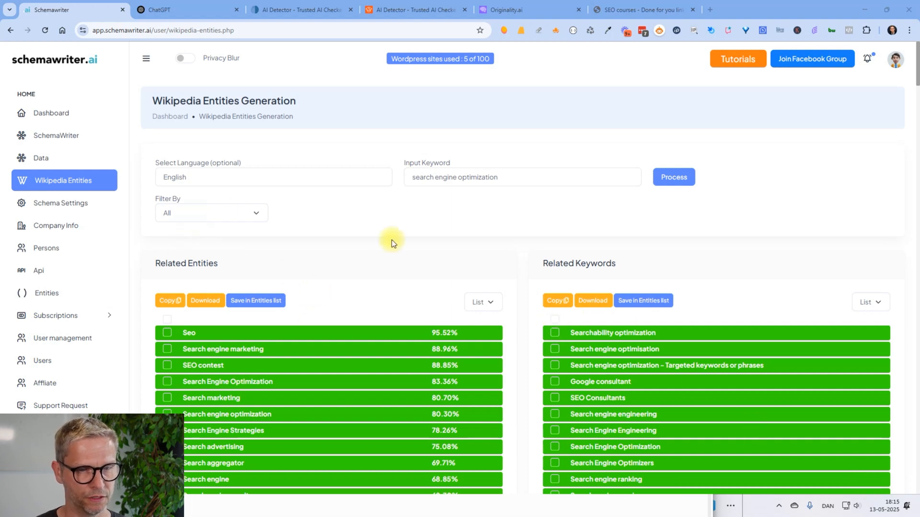
Review the search engine optimization entities and Google-search 'Search Engine Strategies'.
scroll("down", 3)
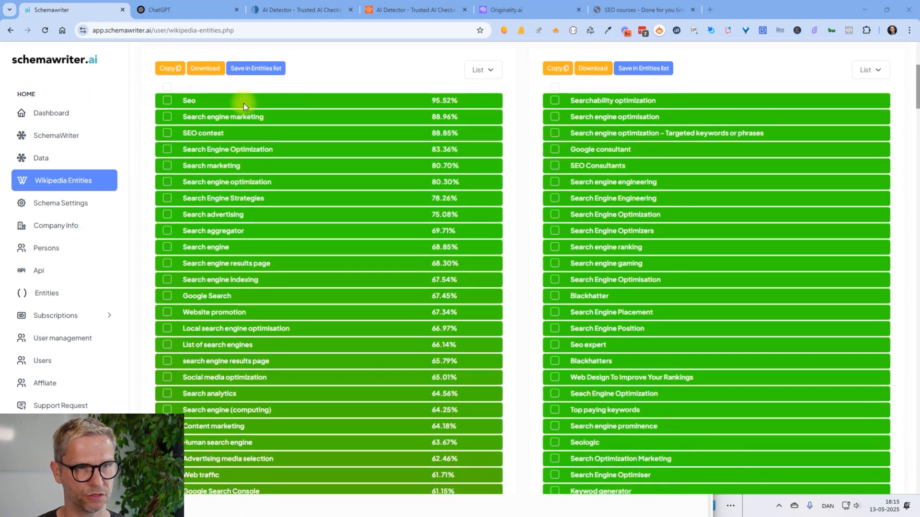
mouse_move(195, 148)
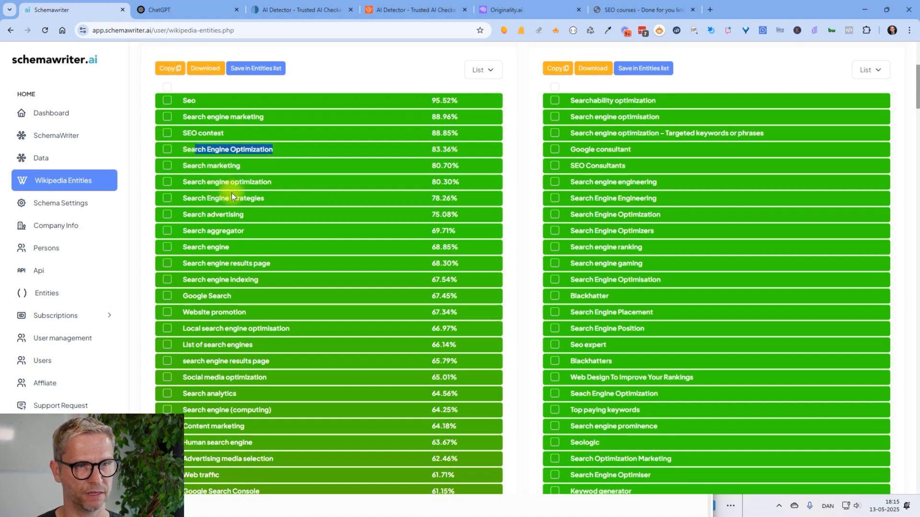
scroll("down", 3)
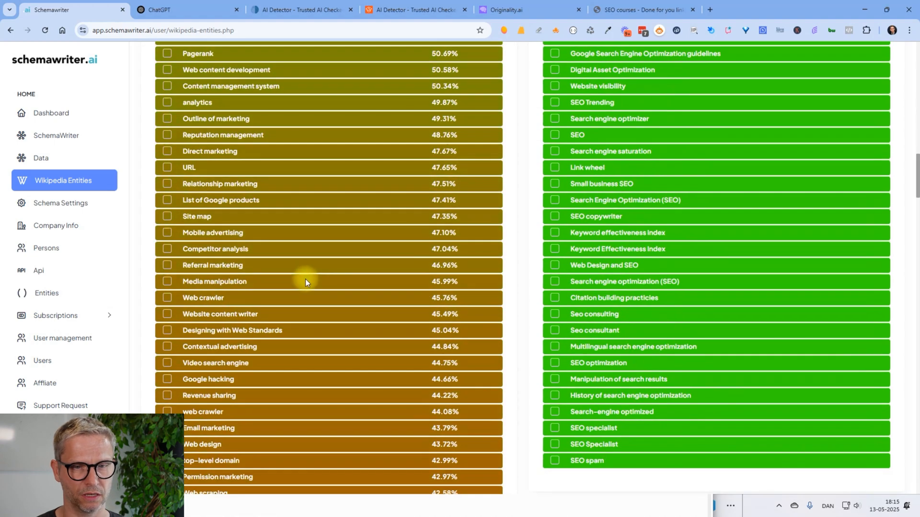
scroll("up", 3)
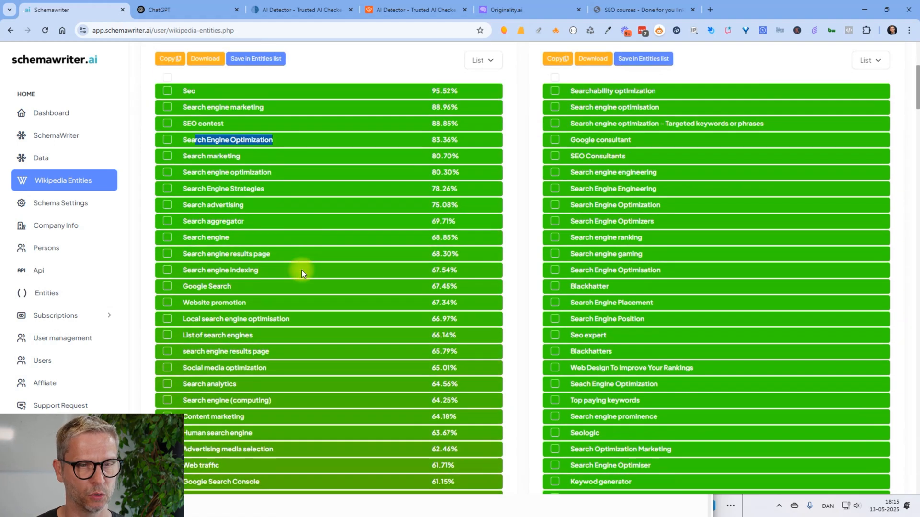
scroll("up", 3)
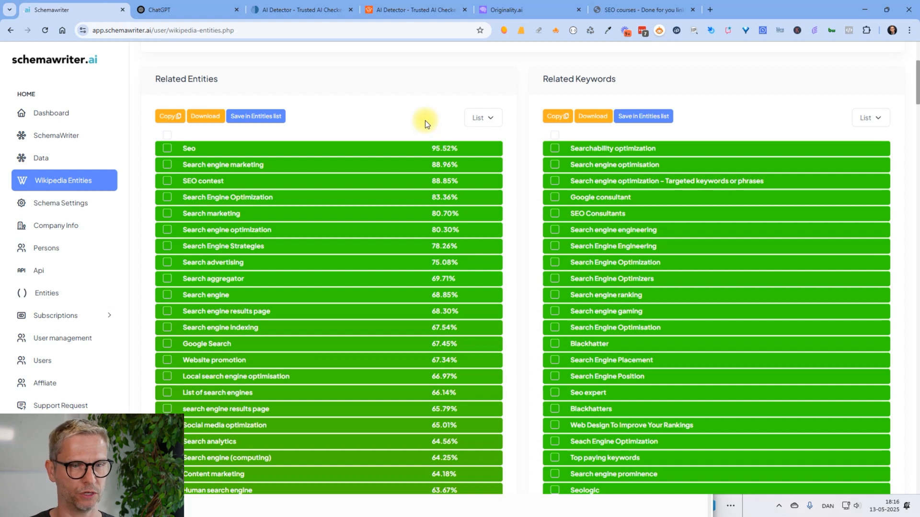
mouse_move(258, 327)
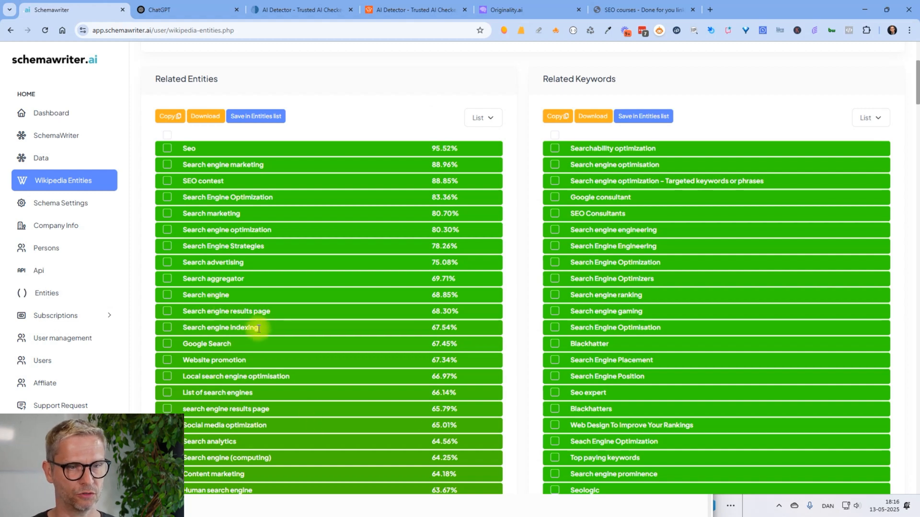
scroll("up", 3)
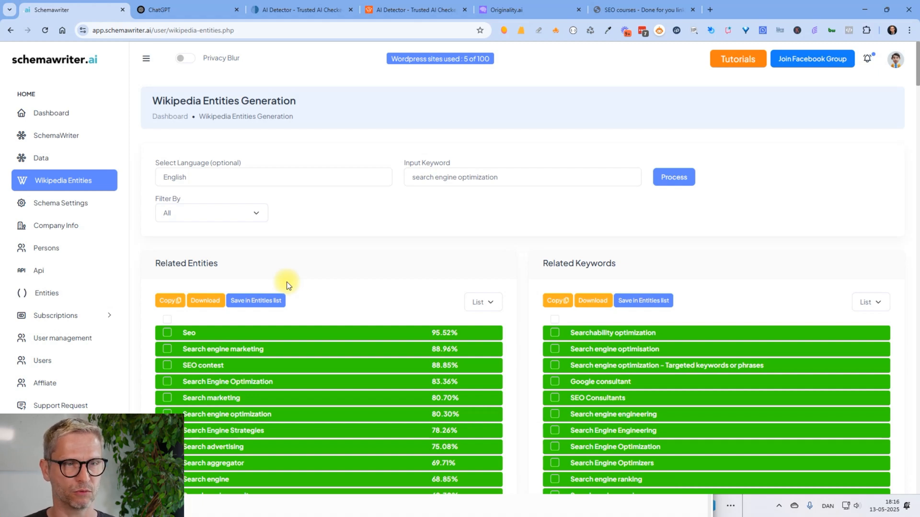
mouse_move(315, 293)
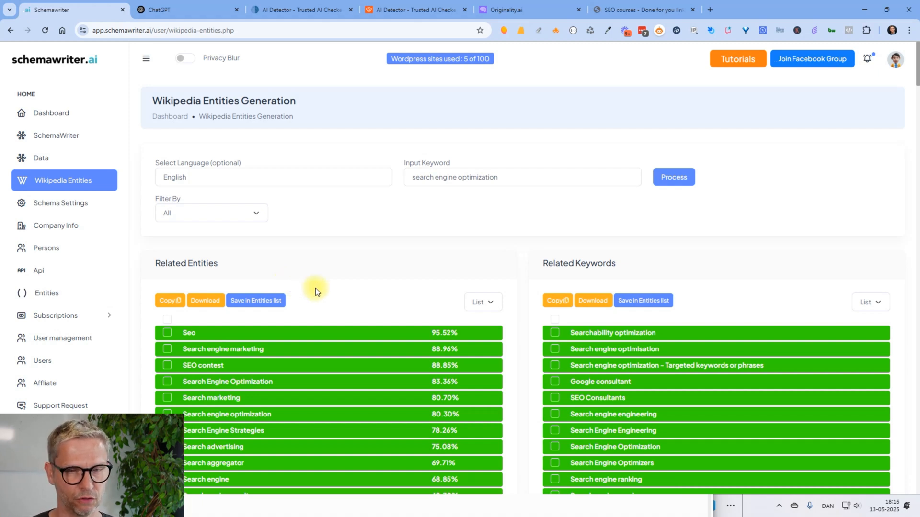
scroll("down", 3)
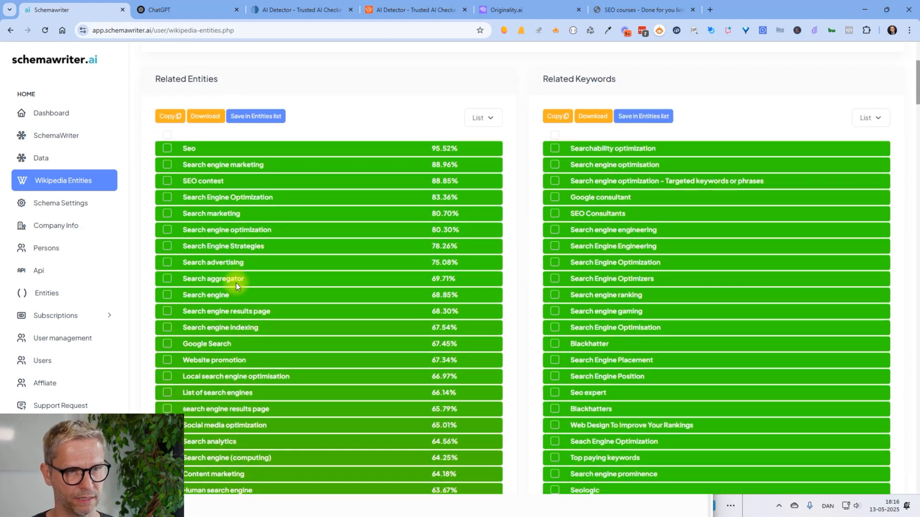
mouse_move(295, 373)
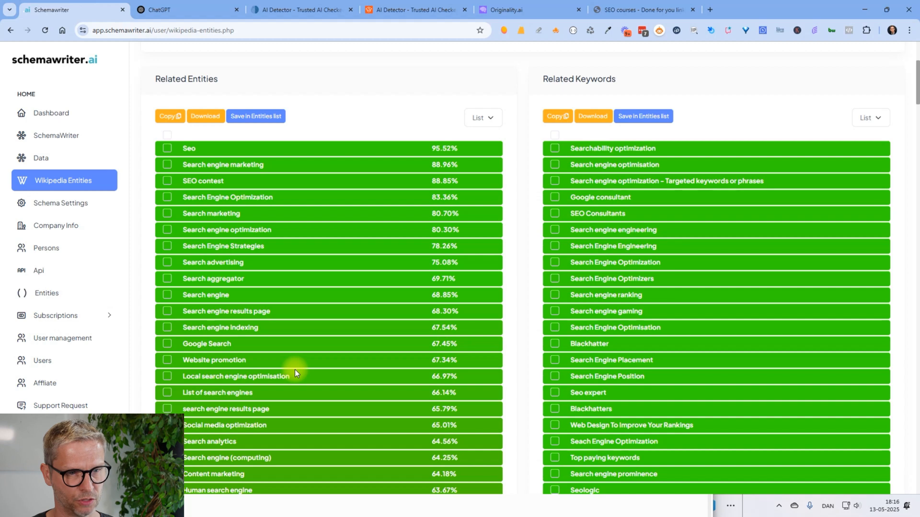
scroll("down", 3)
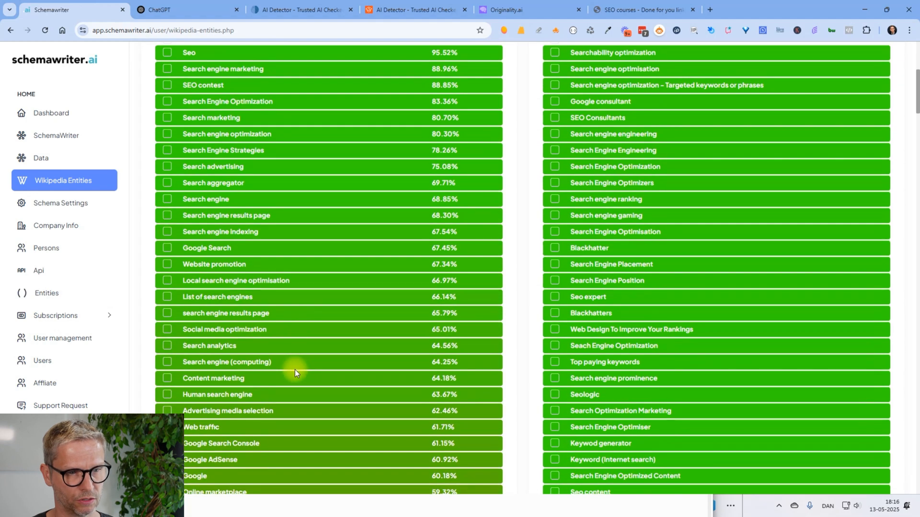
scroll("up", 3)
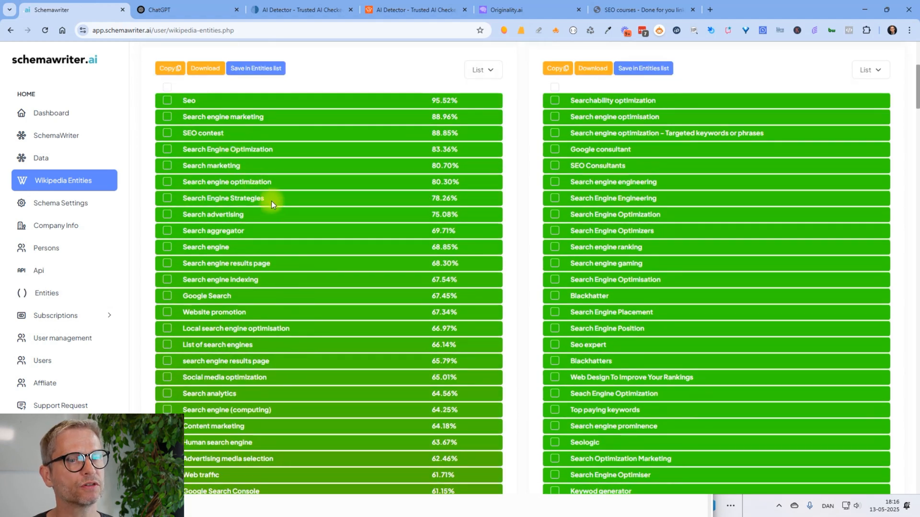
right_click(223, 198)
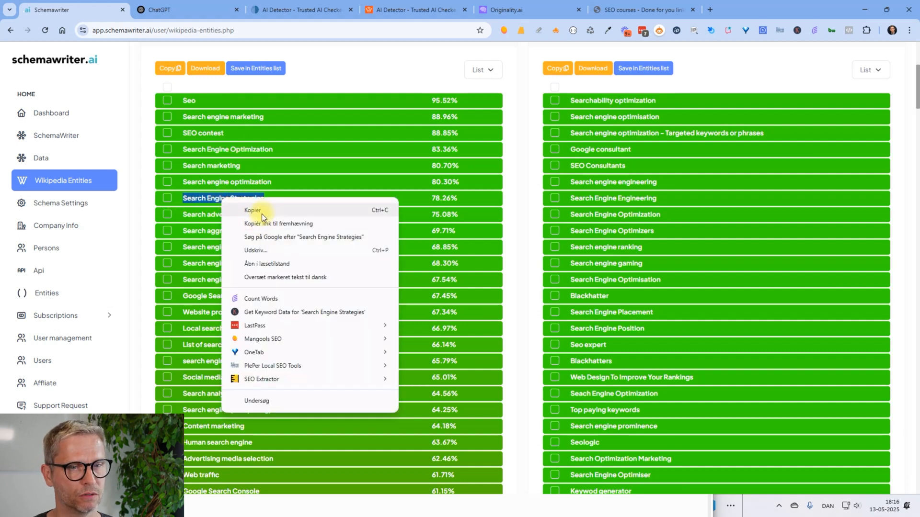
mouse_move(376, 170)
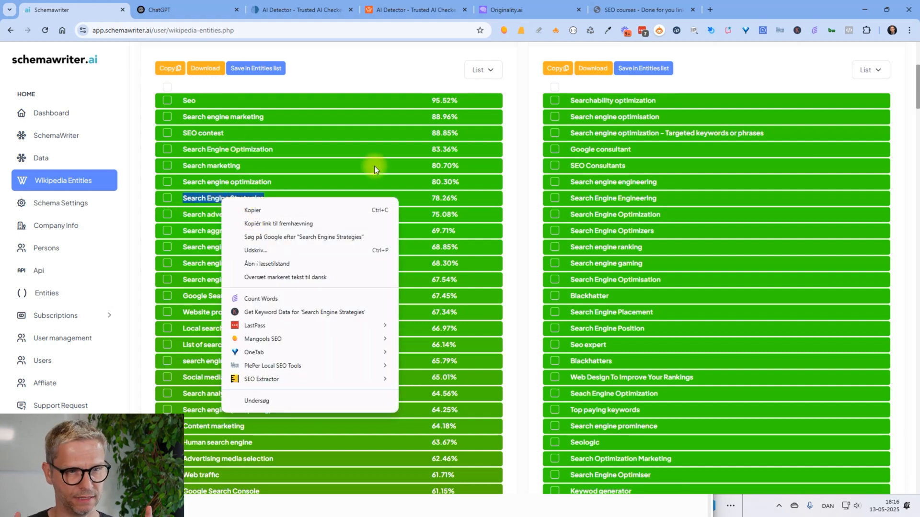
mouse_move(342, 240)
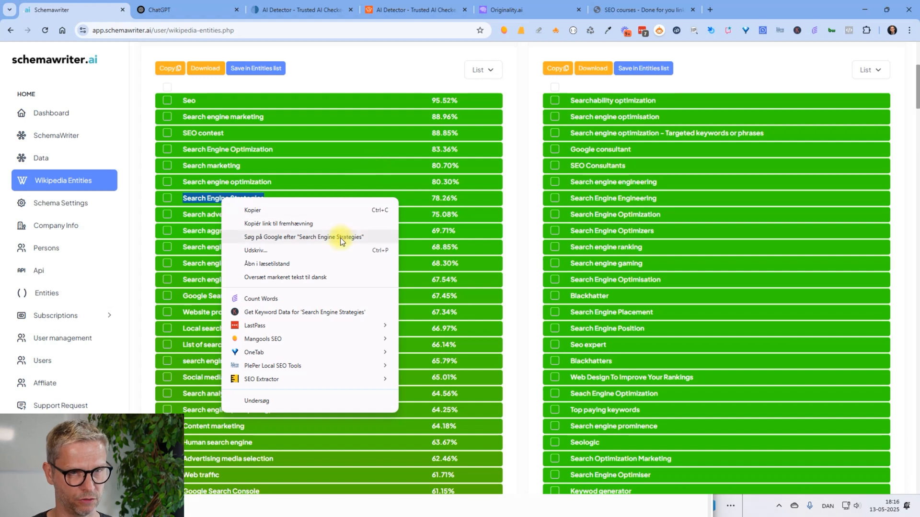
left_click(306, 237)
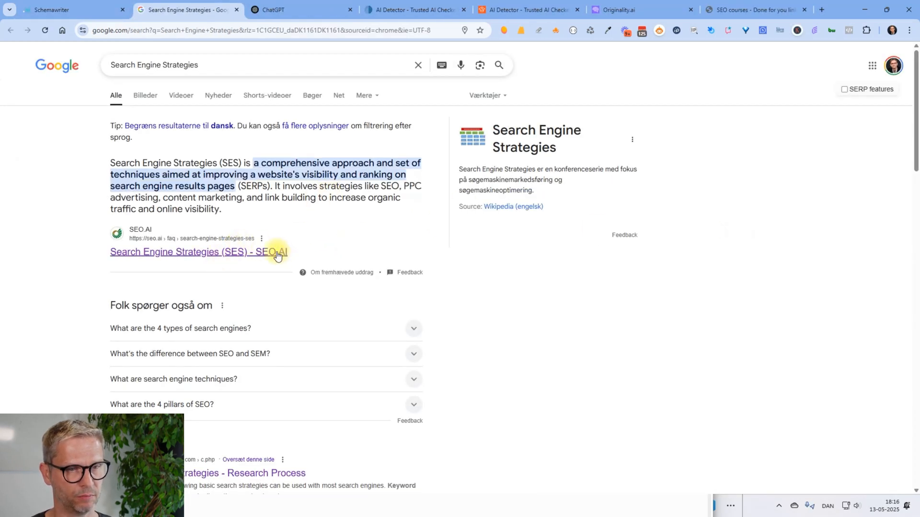
mouse_move(245, 262)
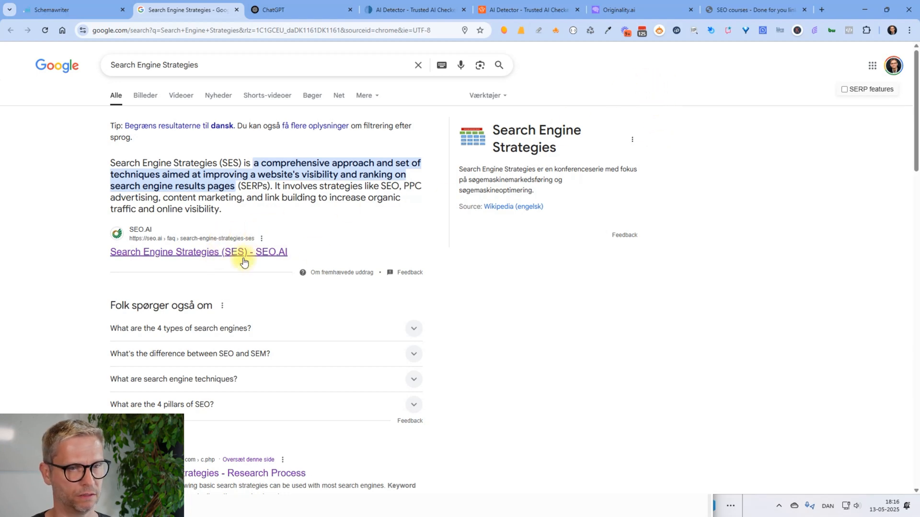
Scroll through the Google results for Search Engine Strategies.
scroll("down", 3)
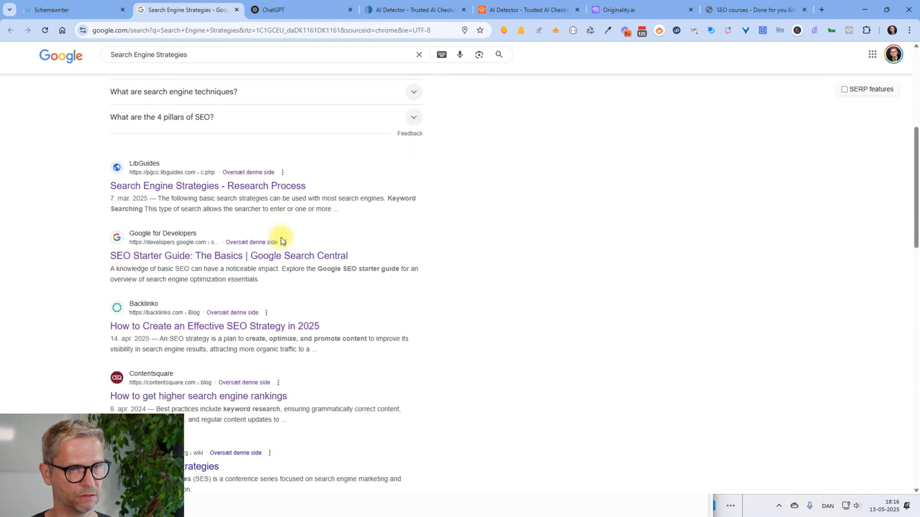
mouse_move(272, 194)
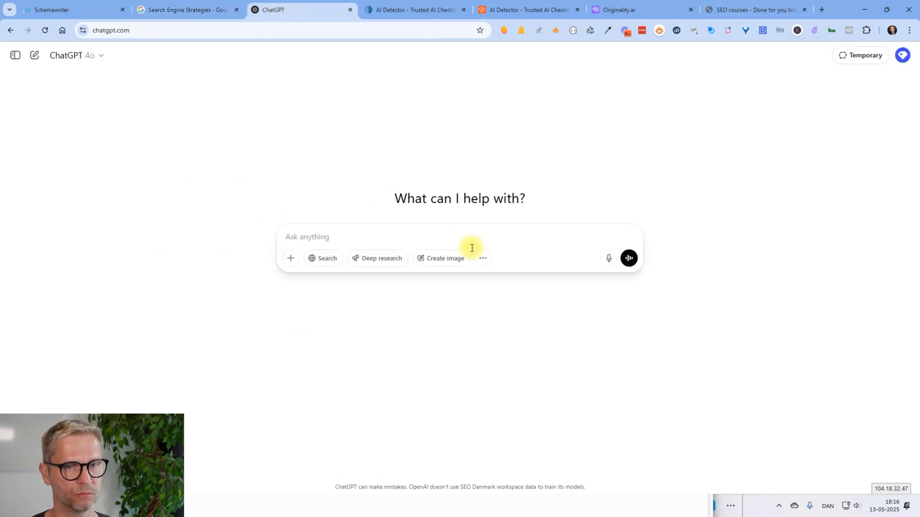
Write 'read this:' followed by the PGCC LibGuides Search Engine Strategies URL.
type("read")
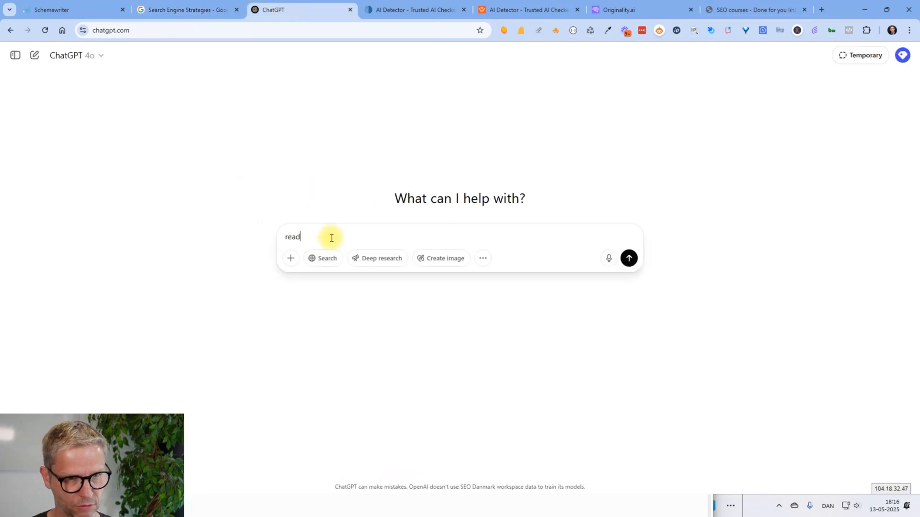
type("th")
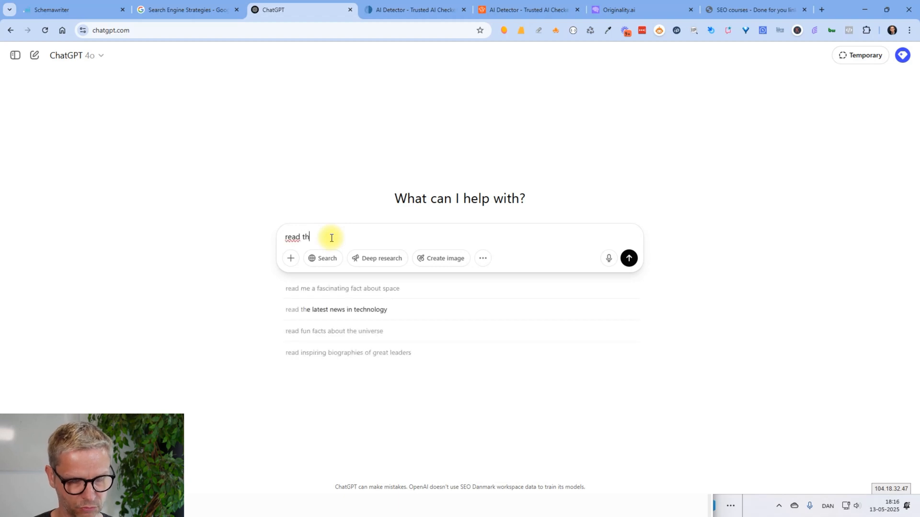
type("is:")
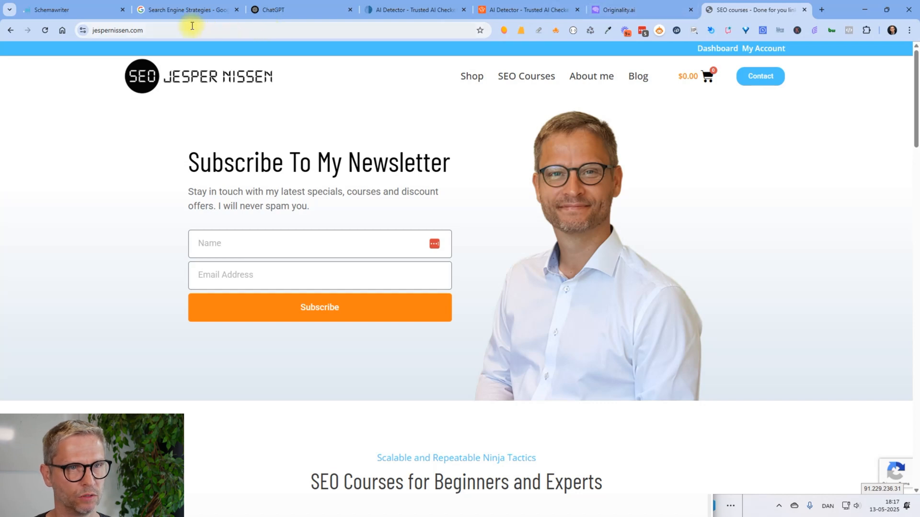
left_click(188, 9)
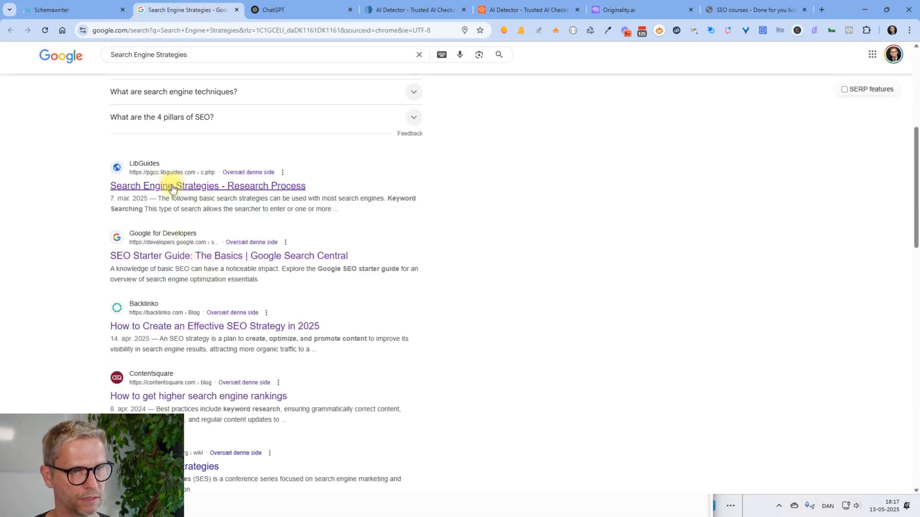
left_click(207, 185)
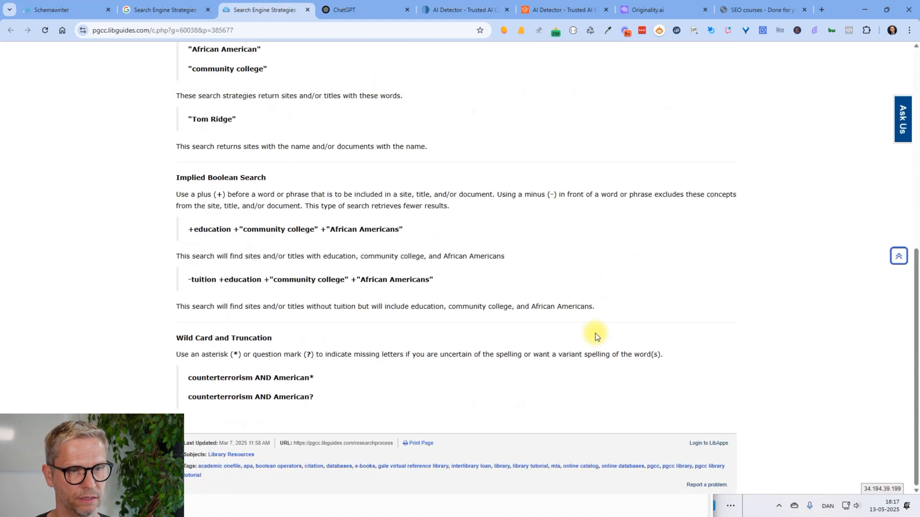
scroll("up", 3)
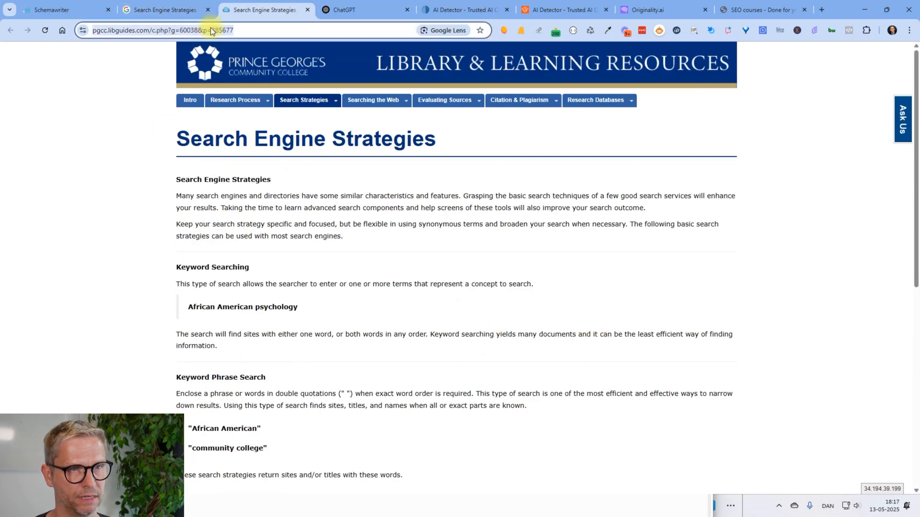
left_click(364, 10)
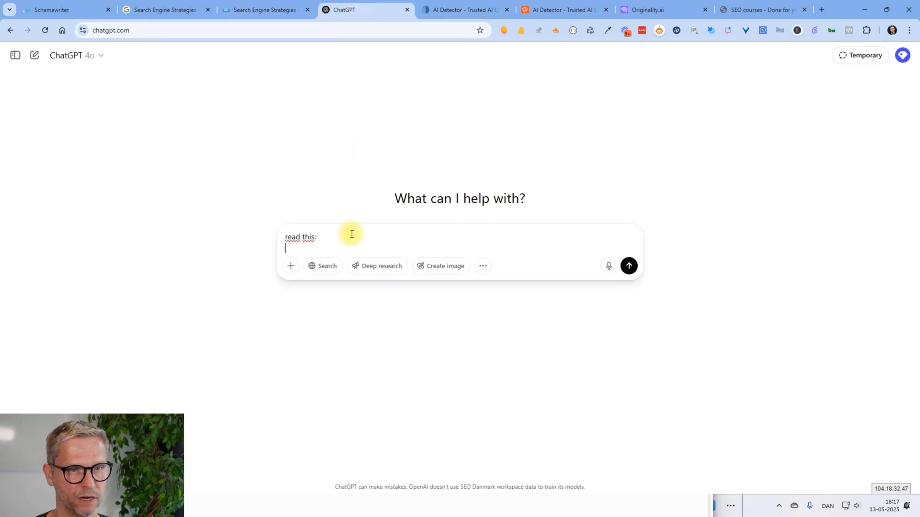
type("https://pgcc.libguides.com/c.php?g=60038&p=385677")
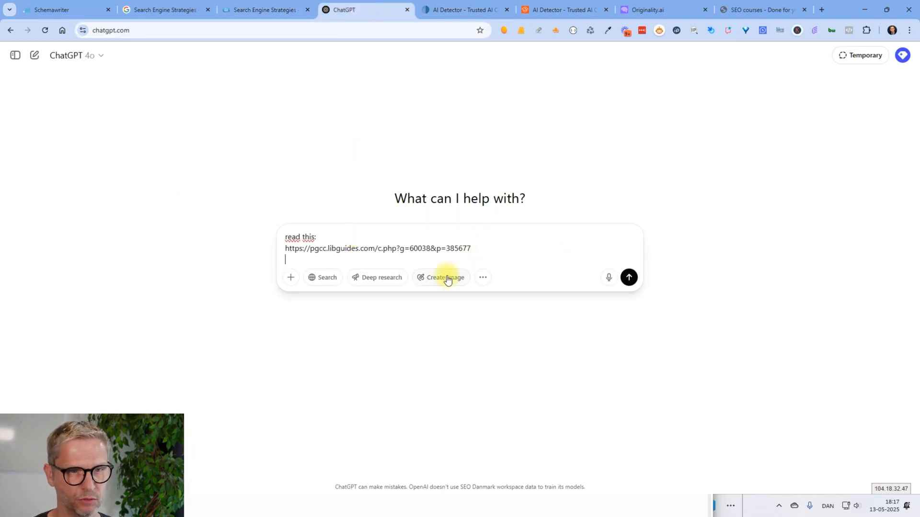
mouse_move(410, 220)
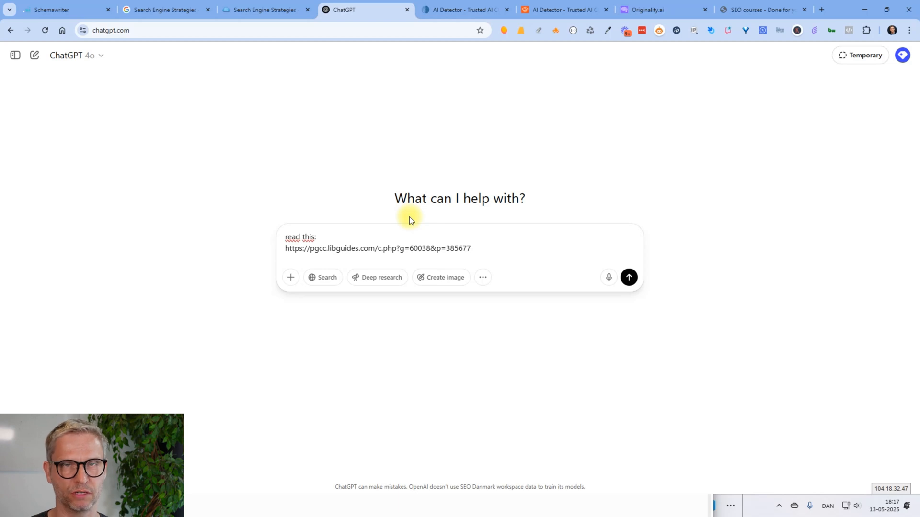
mouse_move(109, 5)
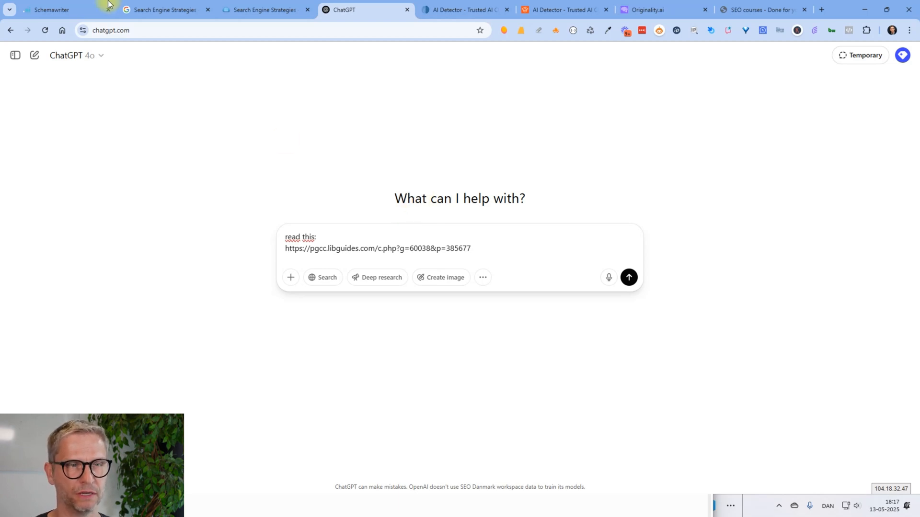
Add the Contentsquare higher-search-ranking link to the prompt and open Wikipedia's Search Engine Strategies page.
left_click(163, 9)
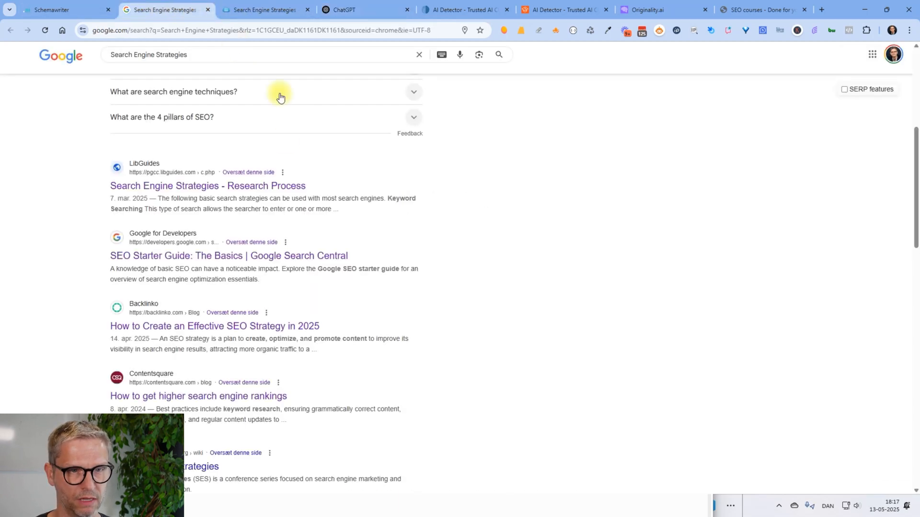
scroll("down", 3)
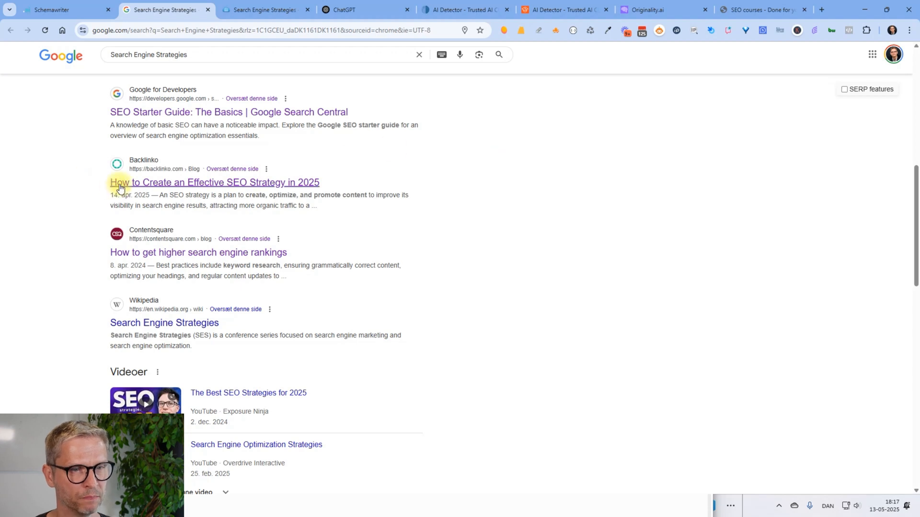
mouse_move(141, 188)
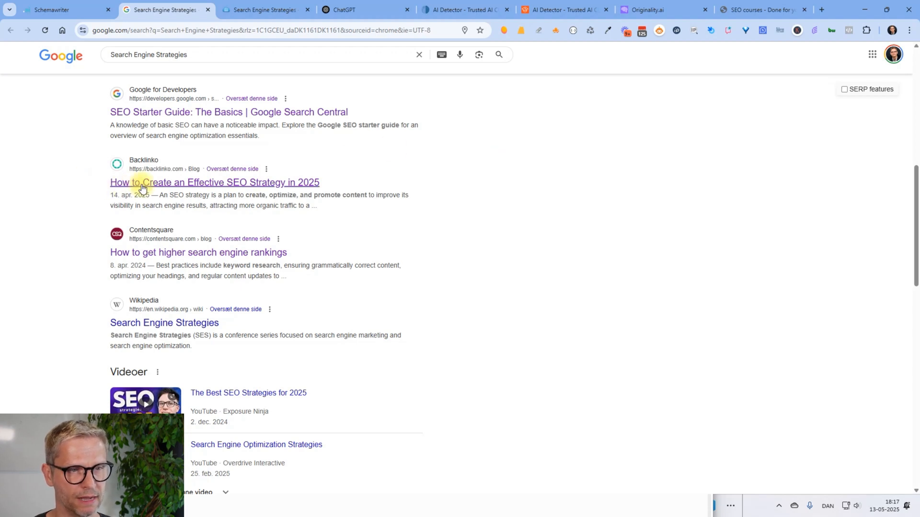
mouse_move(183, 187)
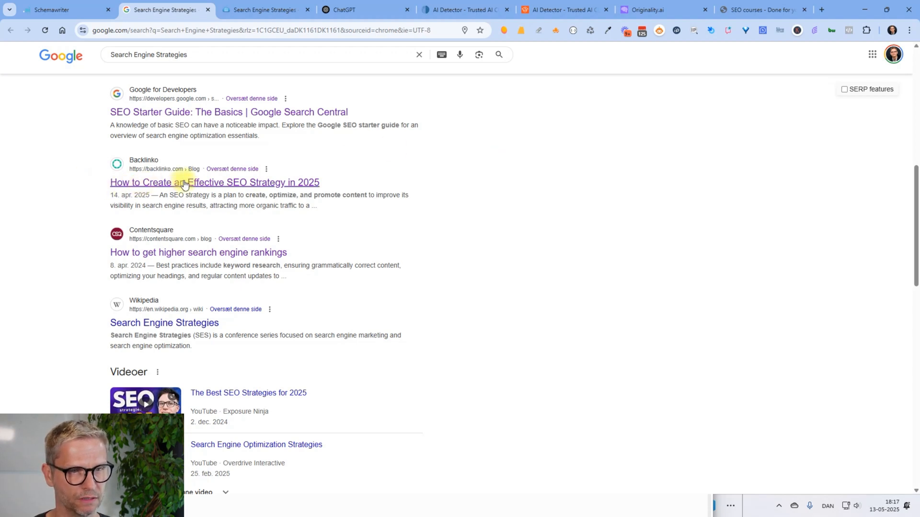
mouse_move(284, 183)
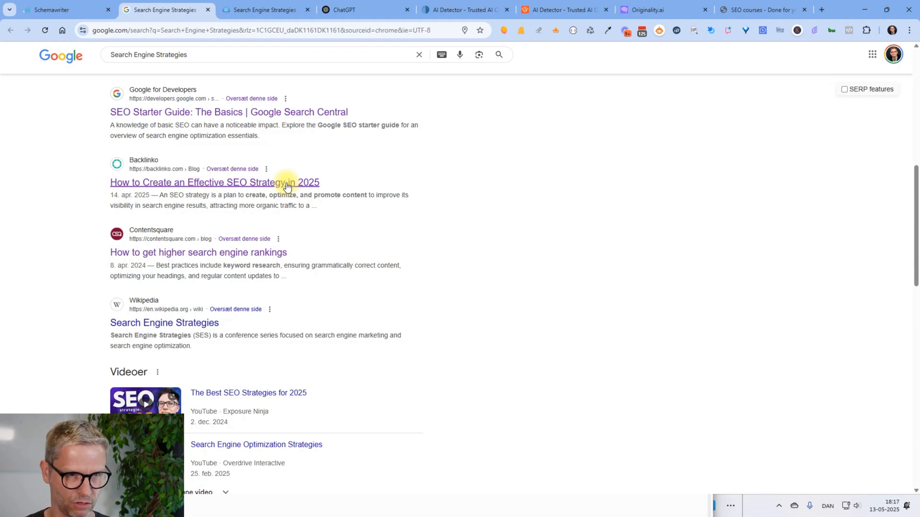
mouse_move(187, 258)
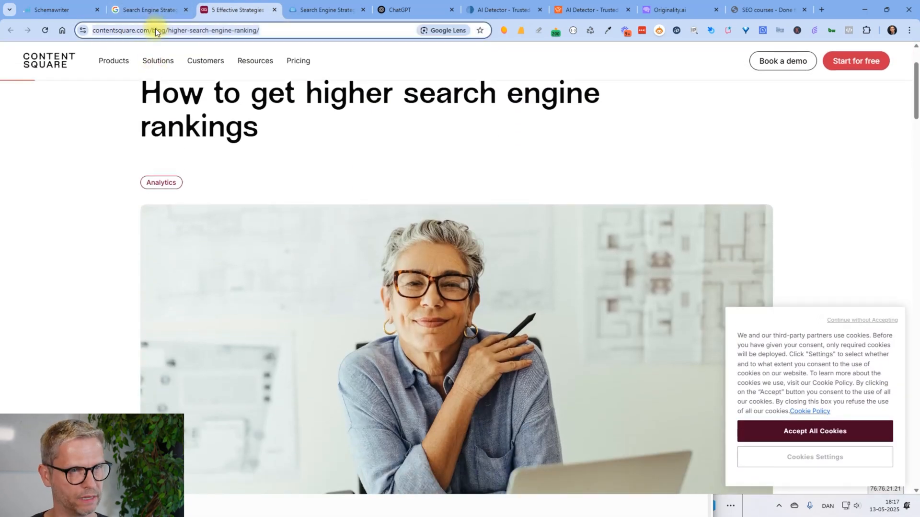
left_click(405, 10)
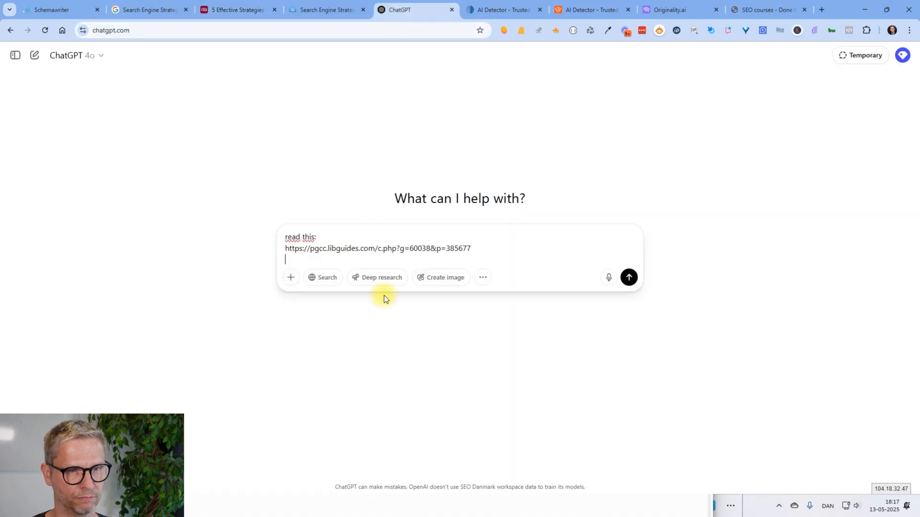
type("https://contentsquare.com/blog/higher-search-engine-ranking/")
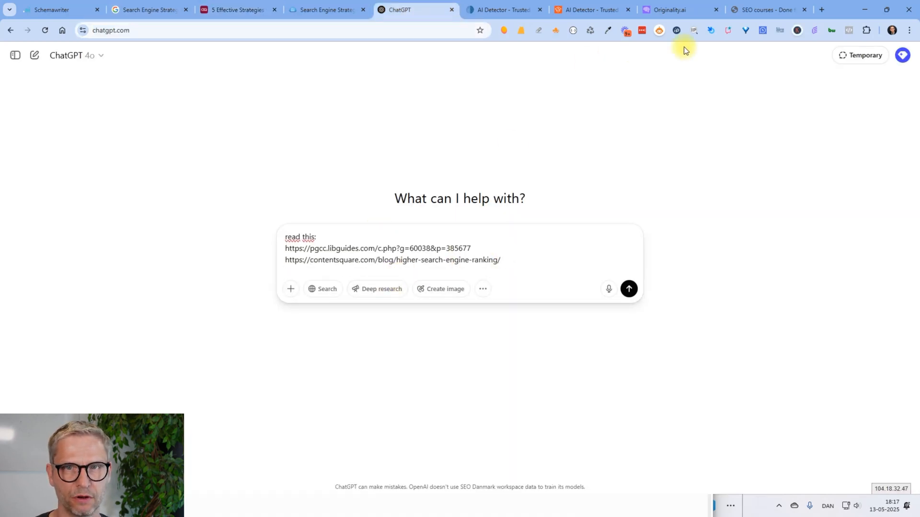
left_click(144, 10)
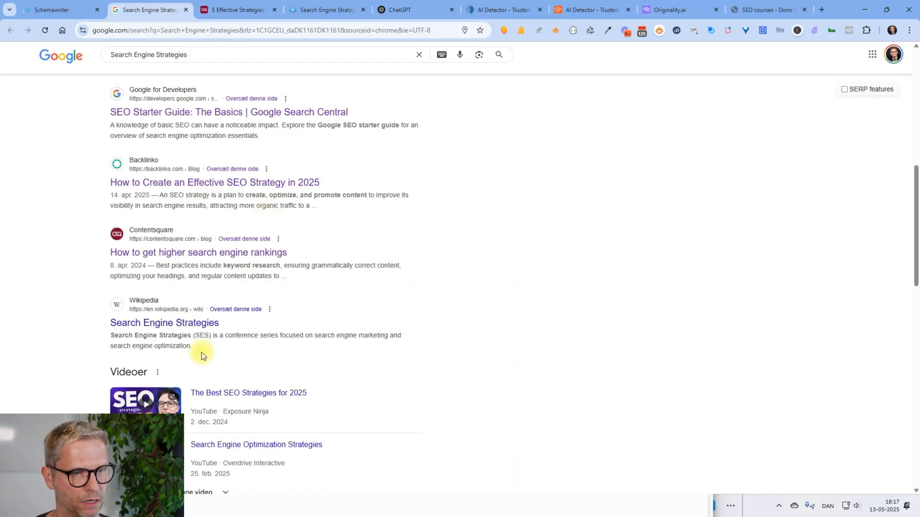
left_click(164, 322)
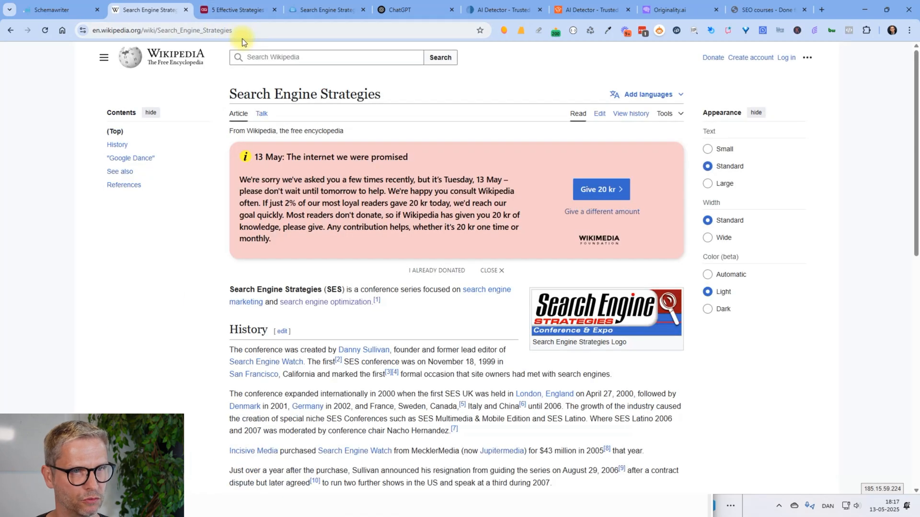
left_click(324, 10)
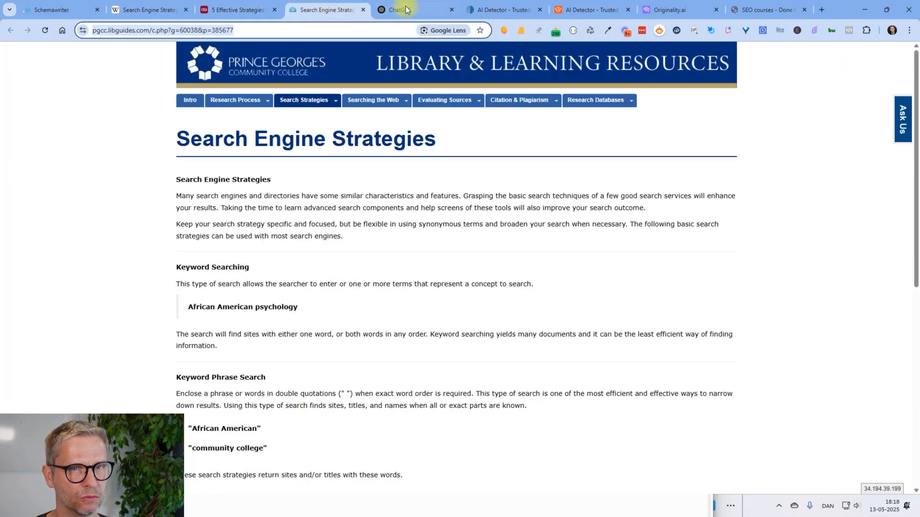
Send the prompt with the PGCC, Contentsquare and Wikipedia links.
left_click(399, 10)
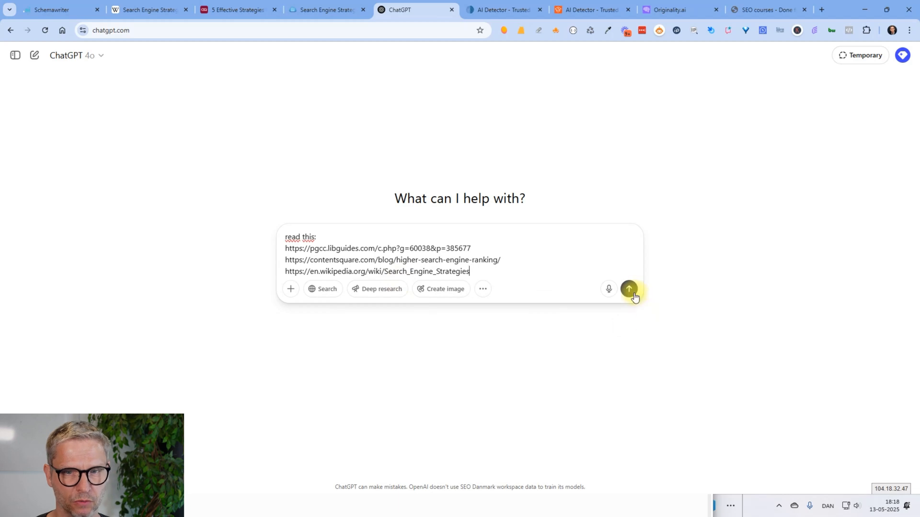
left_click(628, 288)
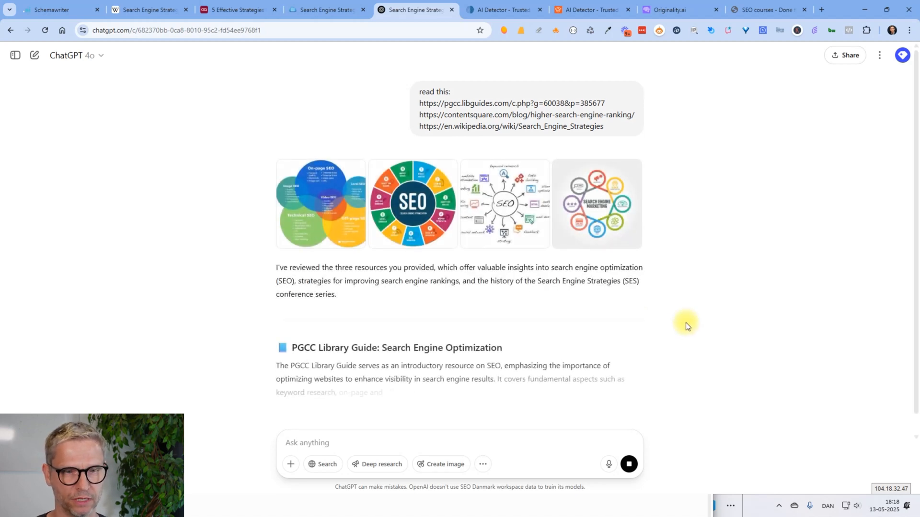
Scroll to the 13 May 2025 prompt and select its KEYWORD placeholder.
scroll("down", 3)
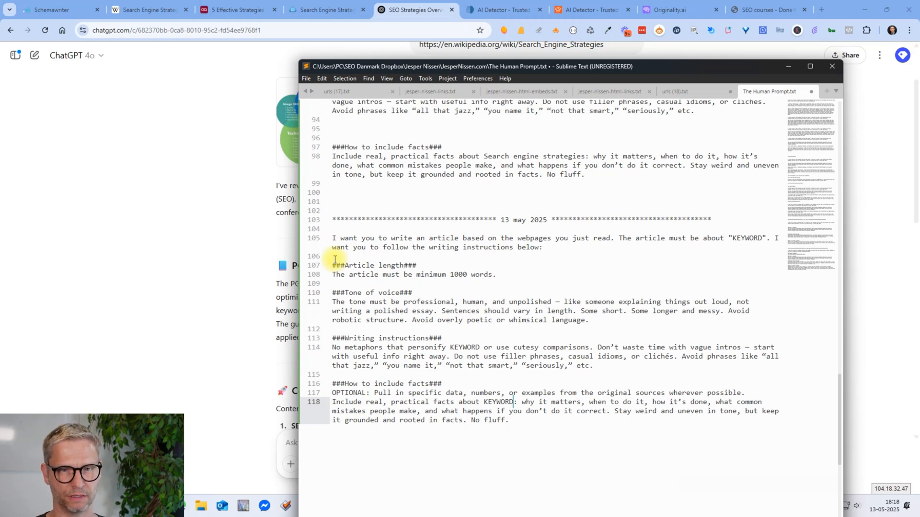
mouse_move(329, 269)
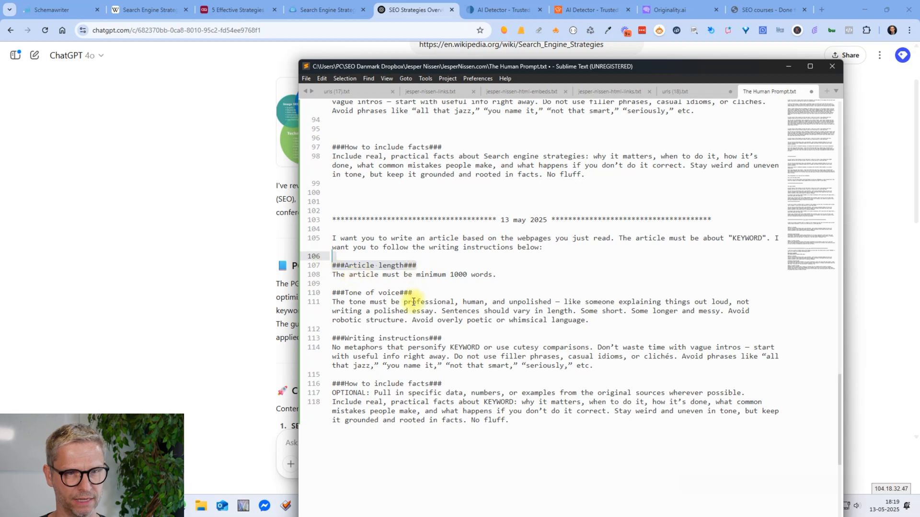
left_click(330, 293)
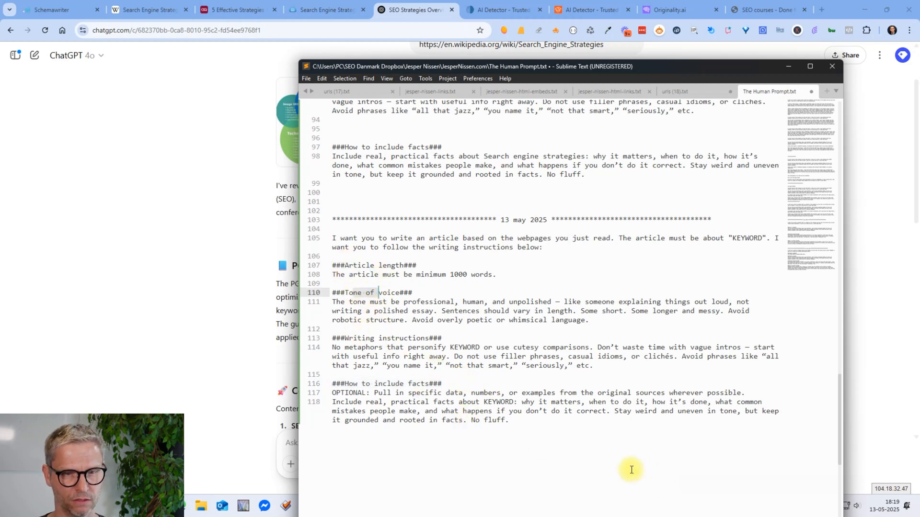
mouse_move(152, 172)
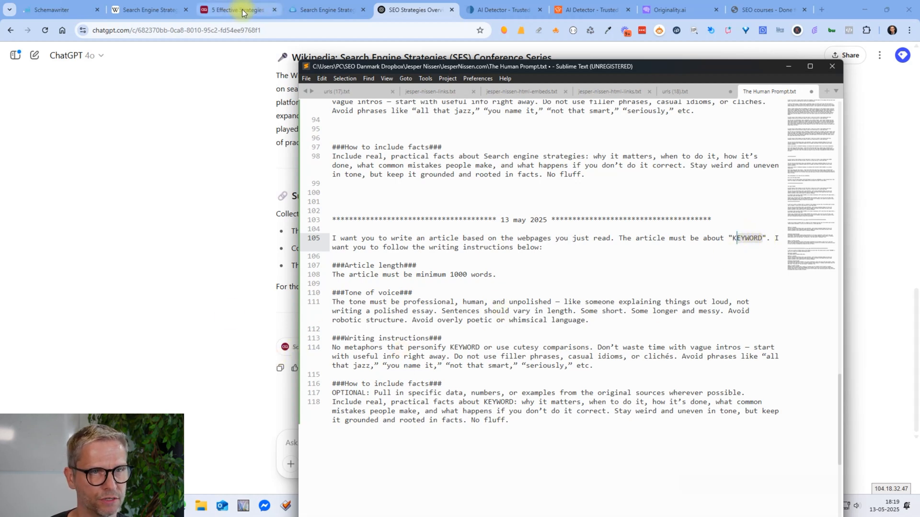
double_click(418, 248)
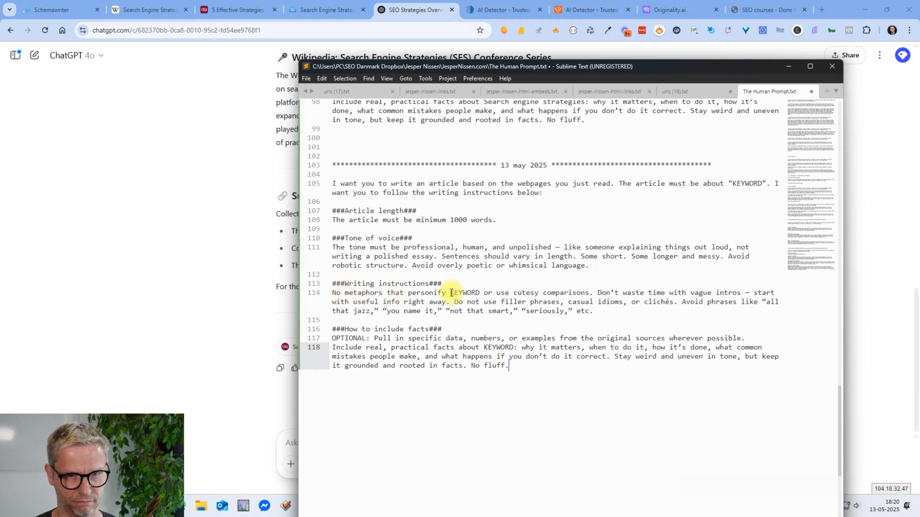
mouse_move(593, 293)
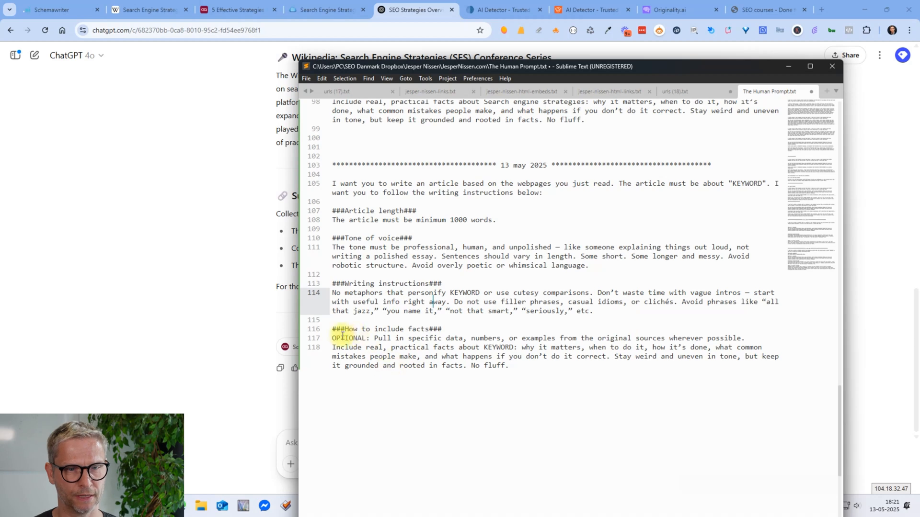
Place the cursor on the prompt's optional data instruction line.
left_click(336, 338)
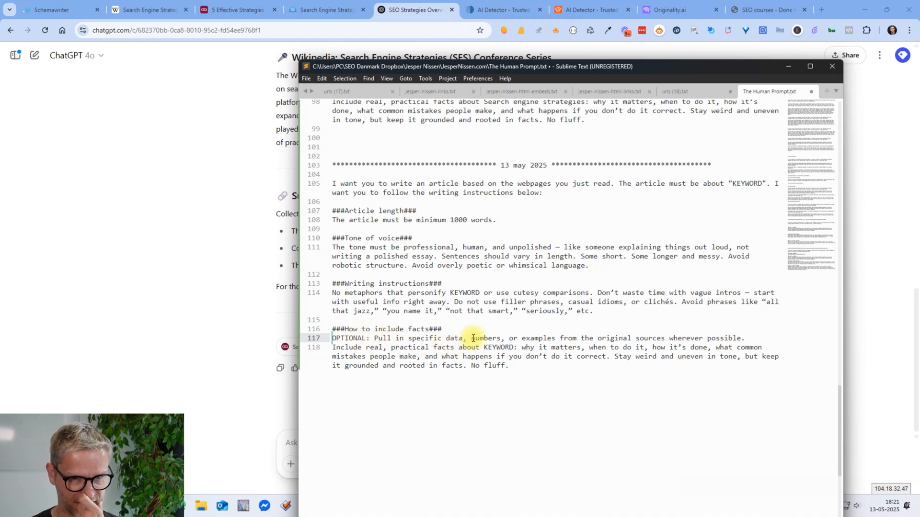
mouse_move(661, 338)
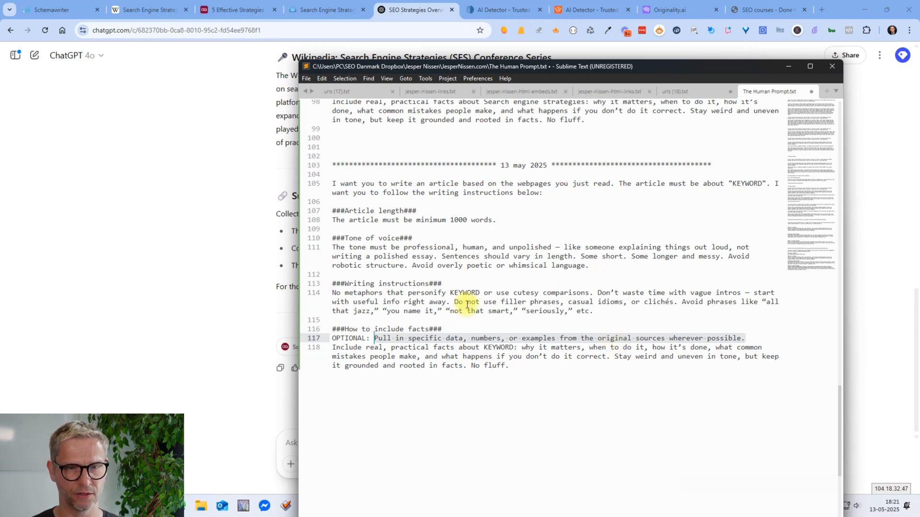
left_click(380, 338)
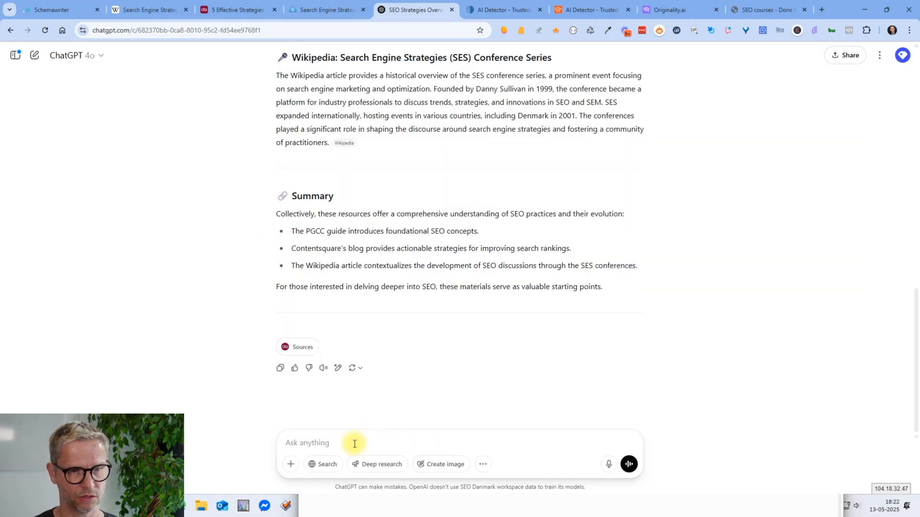
Send ChatGPT the prompt to write an article from the webpages read, with length, tone and fact rules.
type("I want you to write an article based on the webpages you just read...")
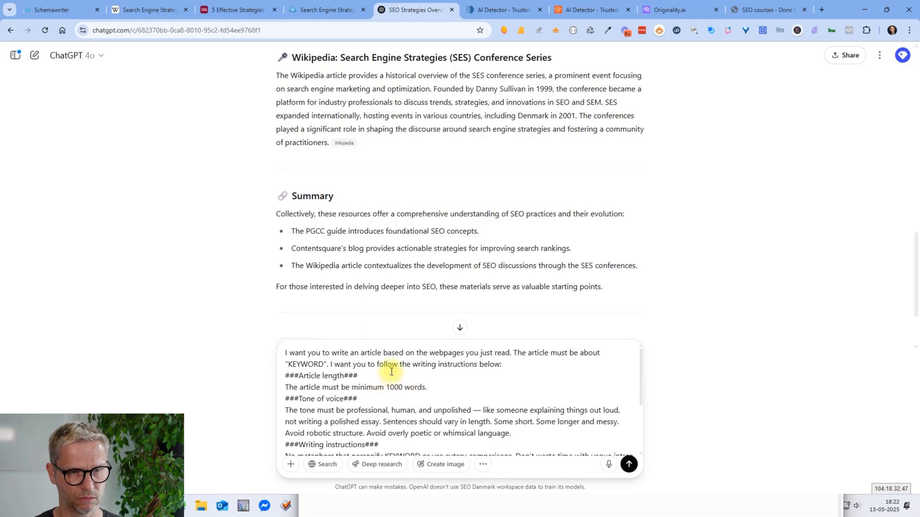
scroll("down", 3)
type("search engine strategies")
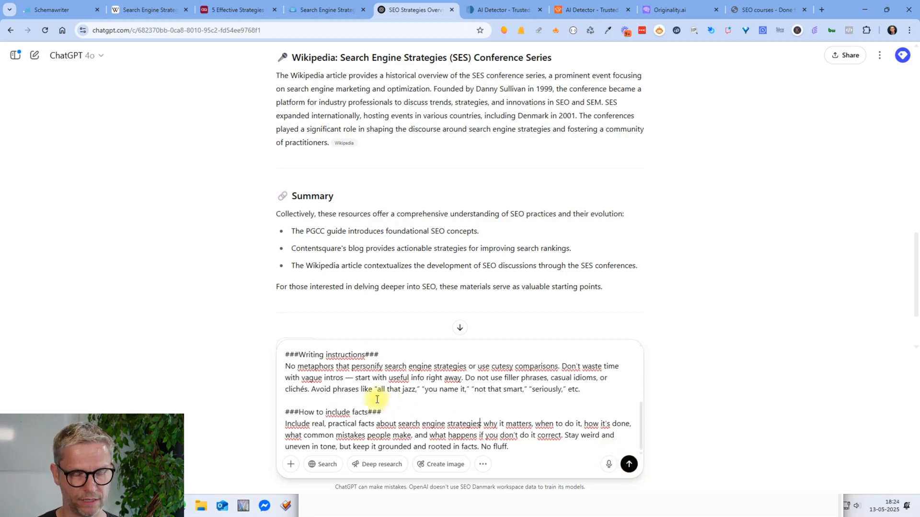
mouse_move(430, 398)
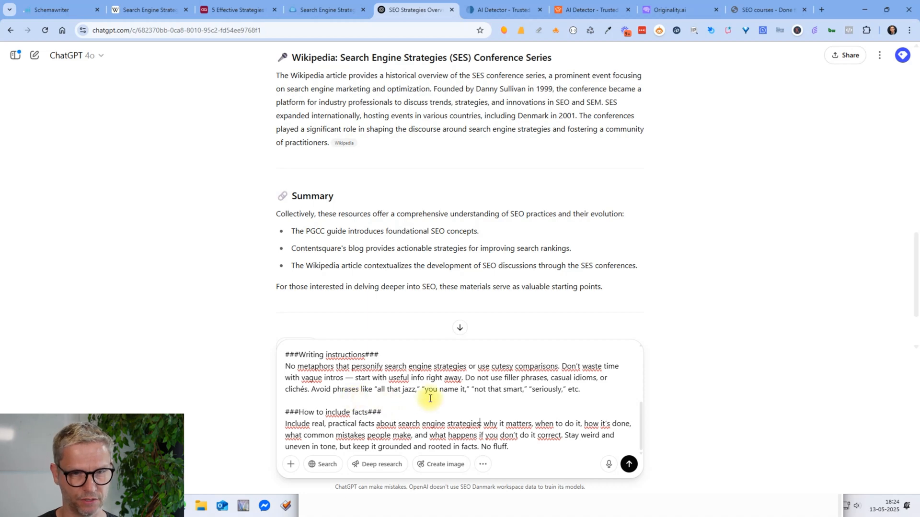
left_click(628, 464)
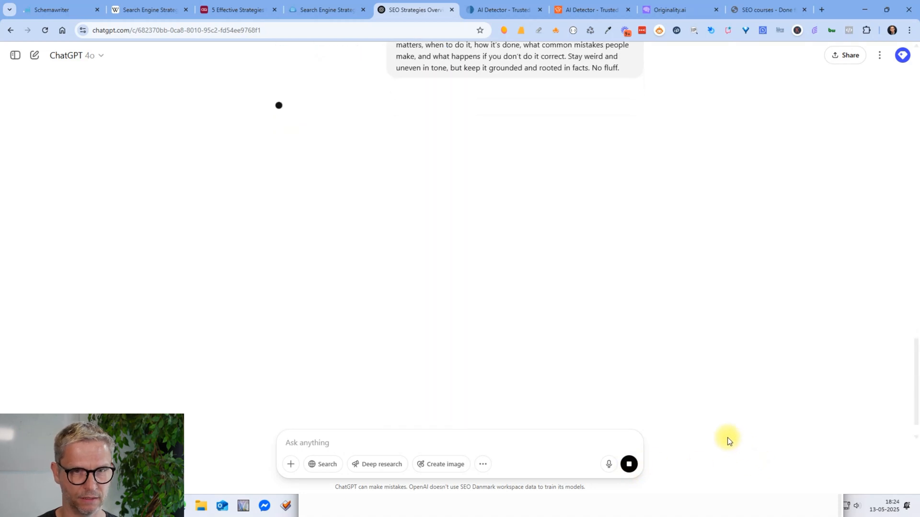
mouse_move(484, 305)
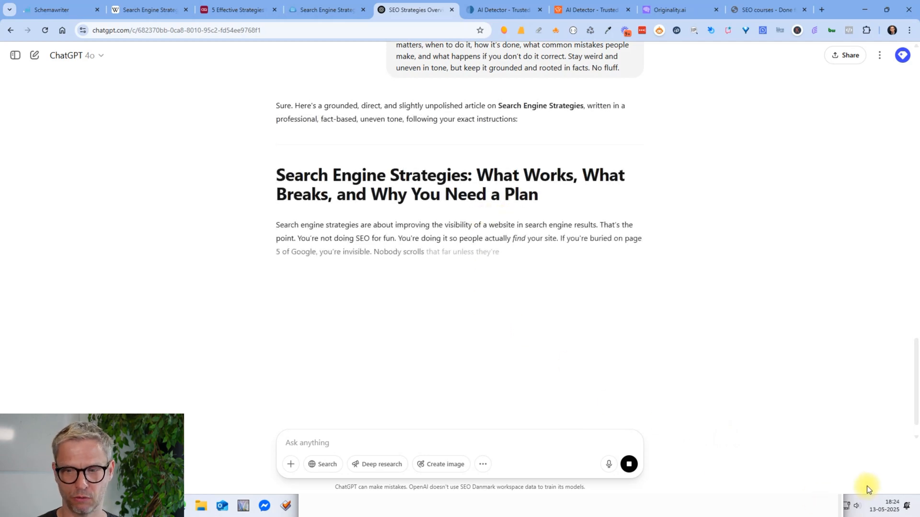
Review the finished article and check WordCounter, which reports 1,122 words and 6,826 characters.
scroll("down", 3)
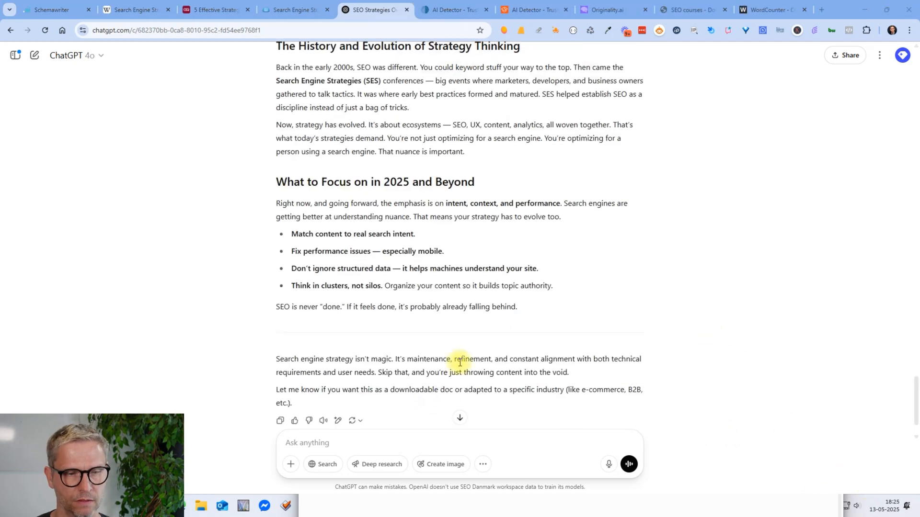
scroll("up", 3)
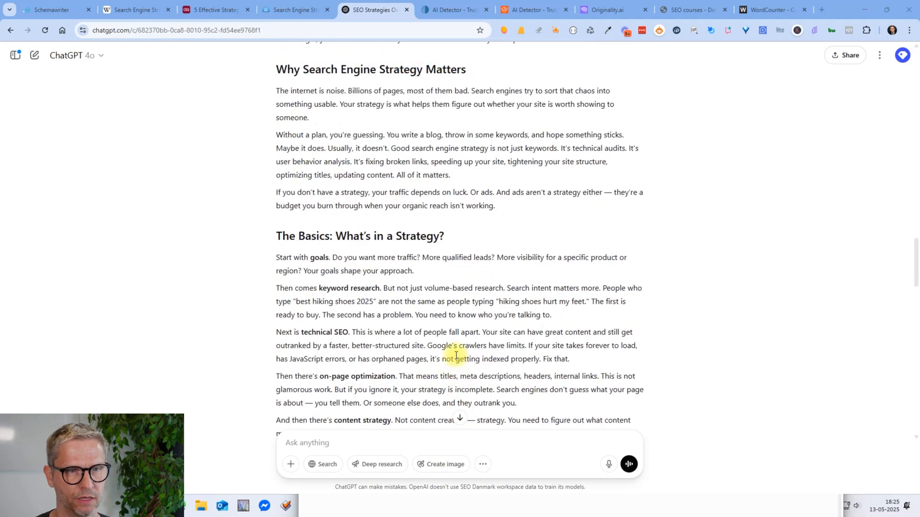
scroll("up", 3)
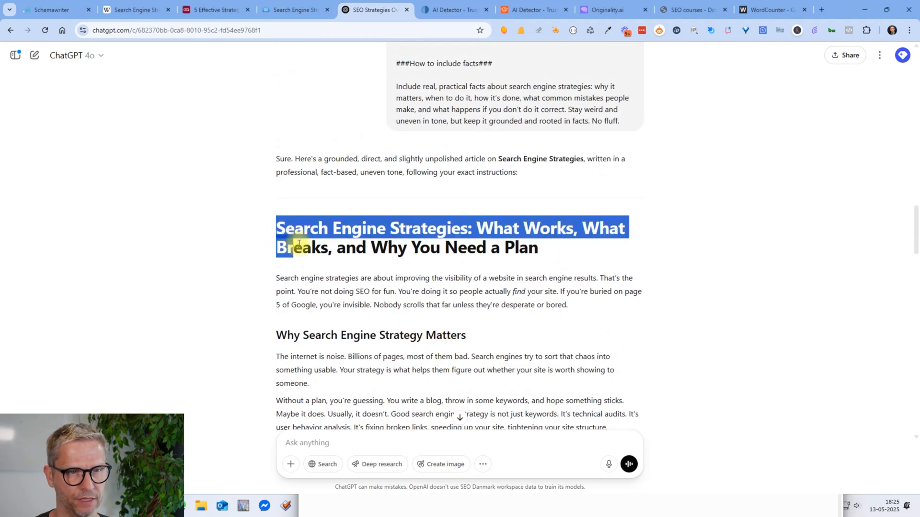
scroll("down", 3)
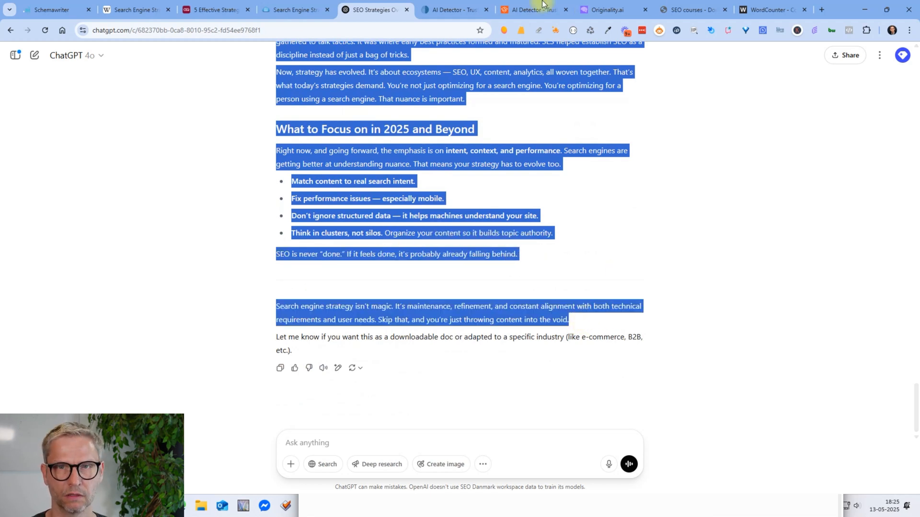
left_click(770, 10)
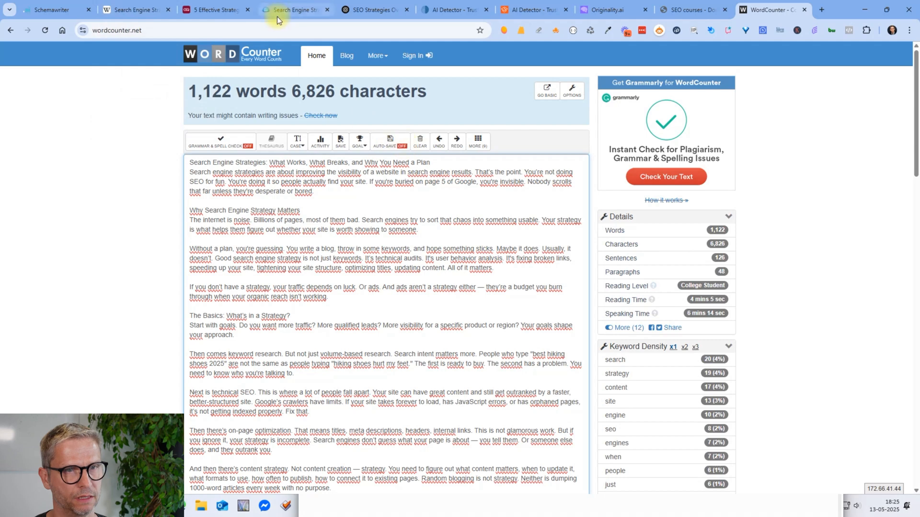
Run ZeroGPT detection (0% AI GPT, human written), then view the 1,109-word text in Scribbr's detector.
left_click(451, 9)
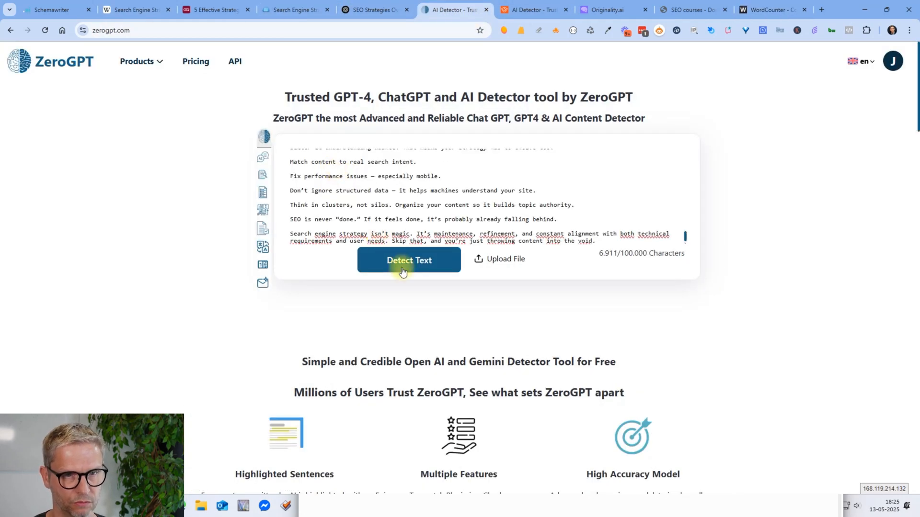
left_click(409, 260)
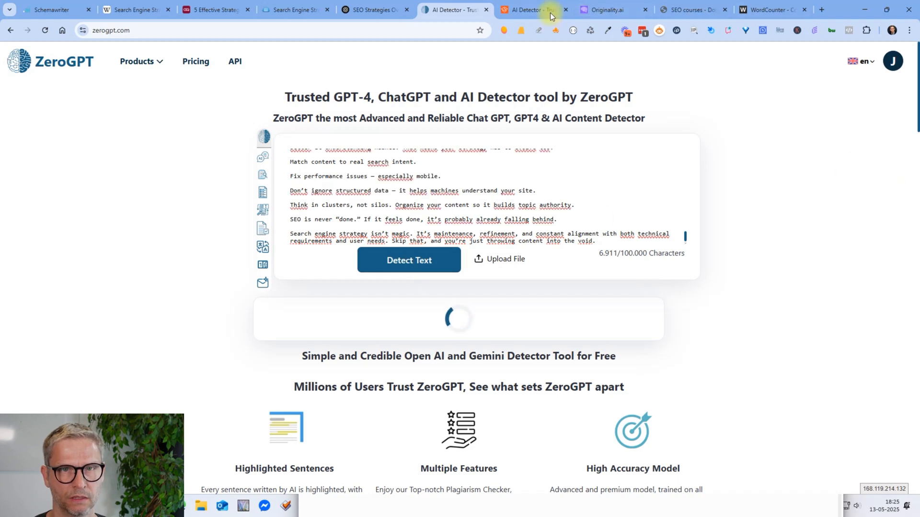
left_click(531, 10)
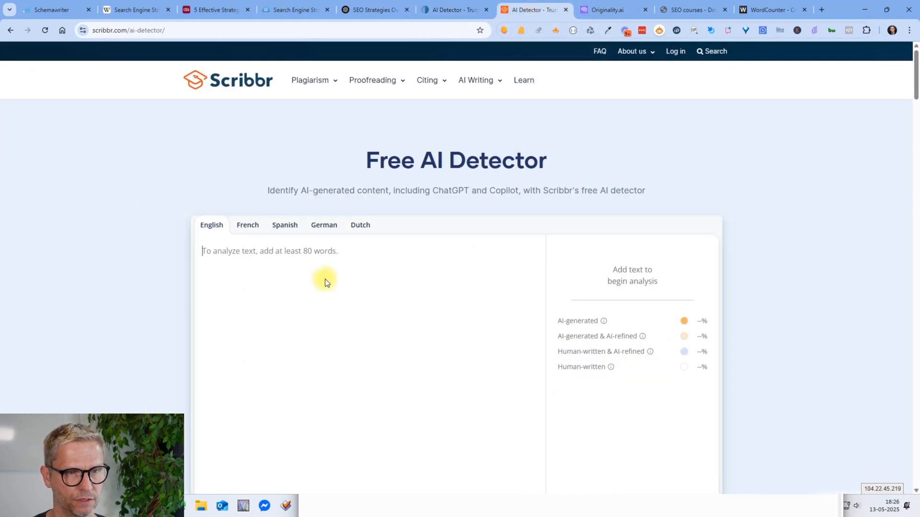
scroll("down", 3)
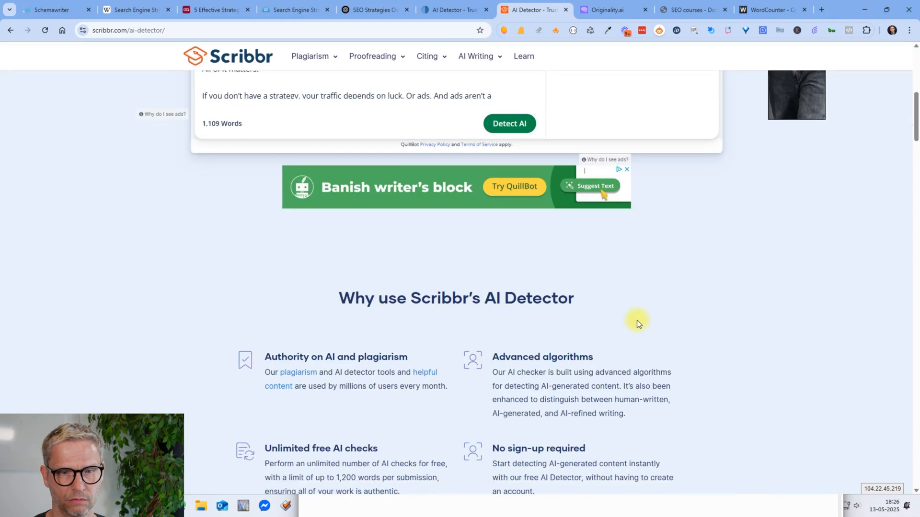
scroll("up", 3)
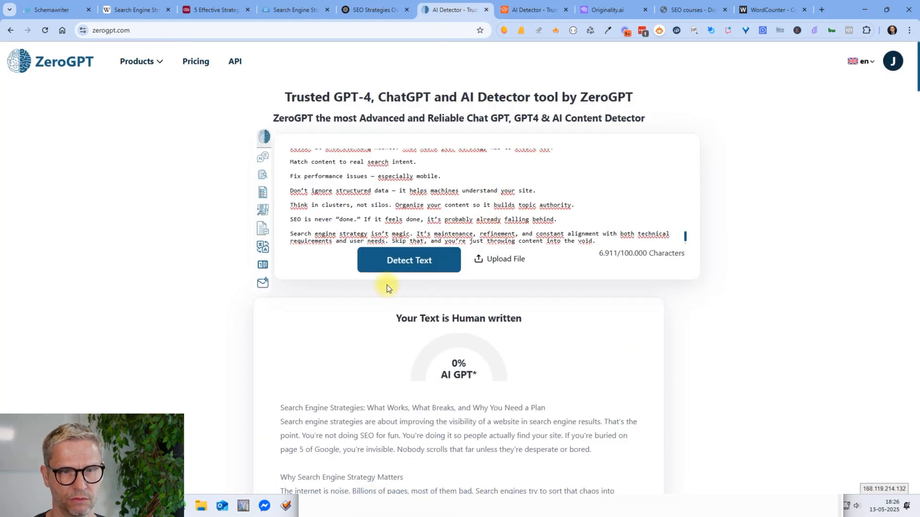
mouse_move(601, 39)
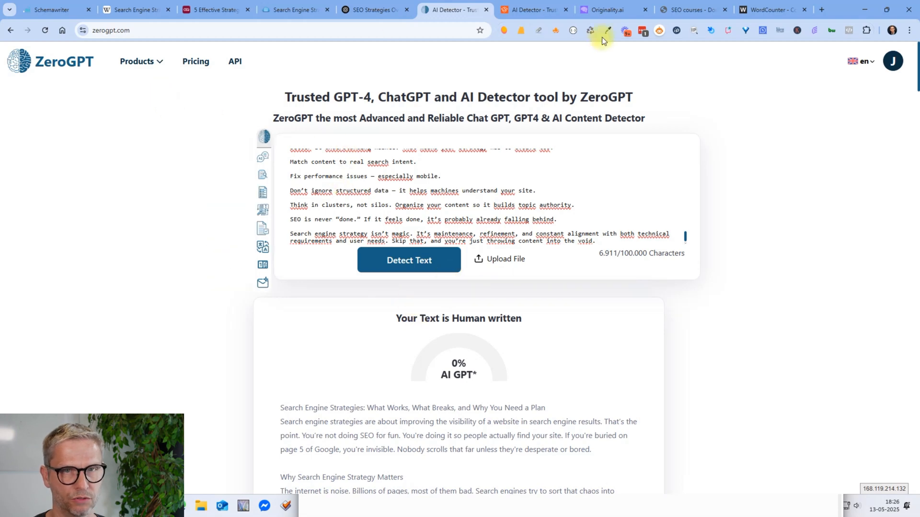
Scan the 1,158-word article in Originality.ai and browse the results: Likely Original, 99% confidence.
left_click(607, 10)
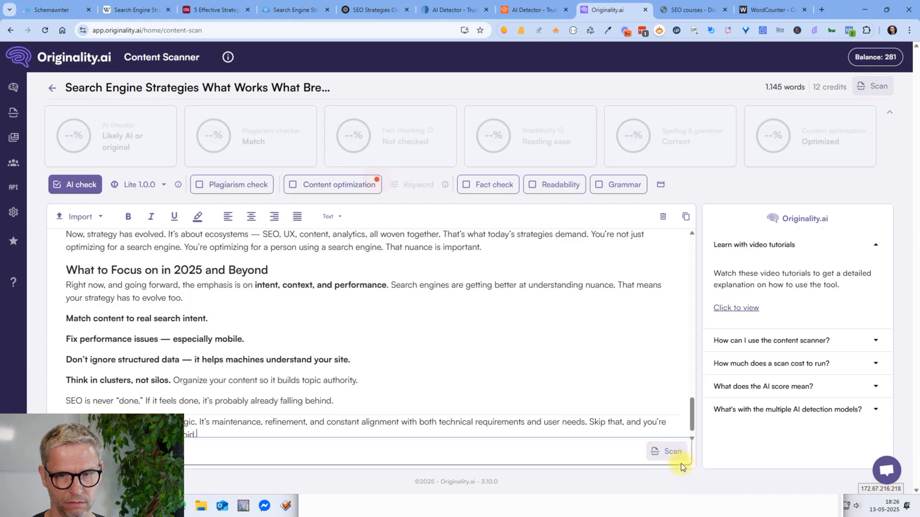
left_click(666, 452)
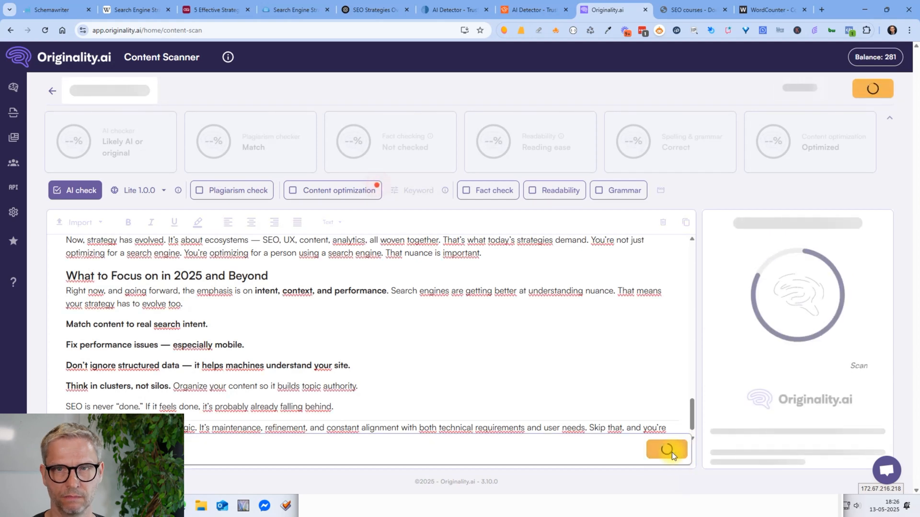
left_click(667, 449)
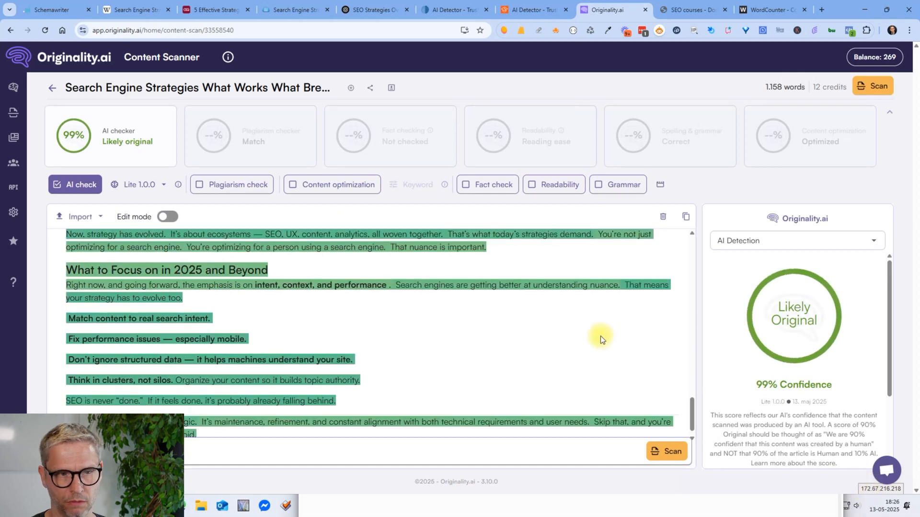
scroll("up", 3)
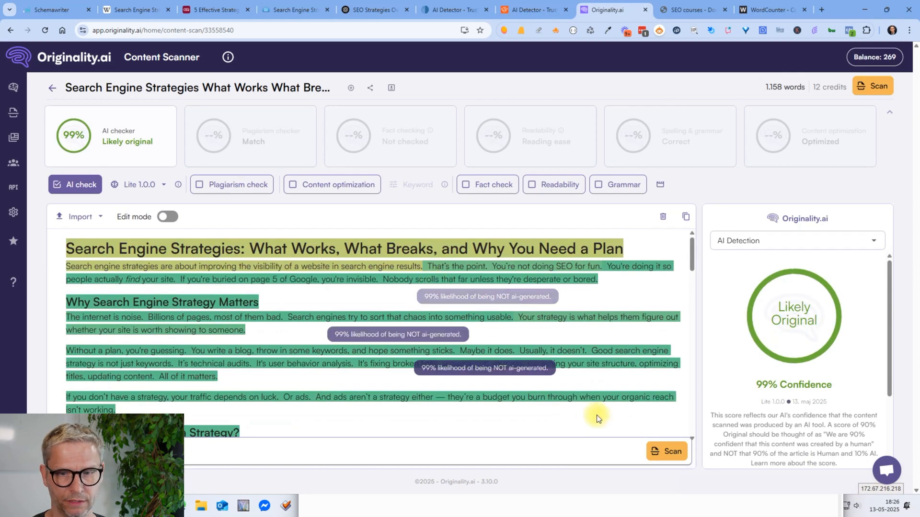
mouse_move(788, 332)
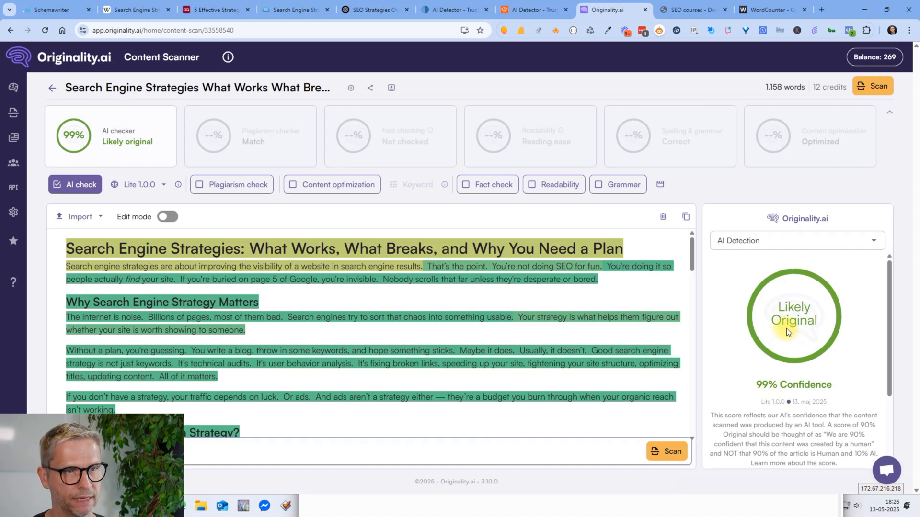
mouse_move(204, 330)
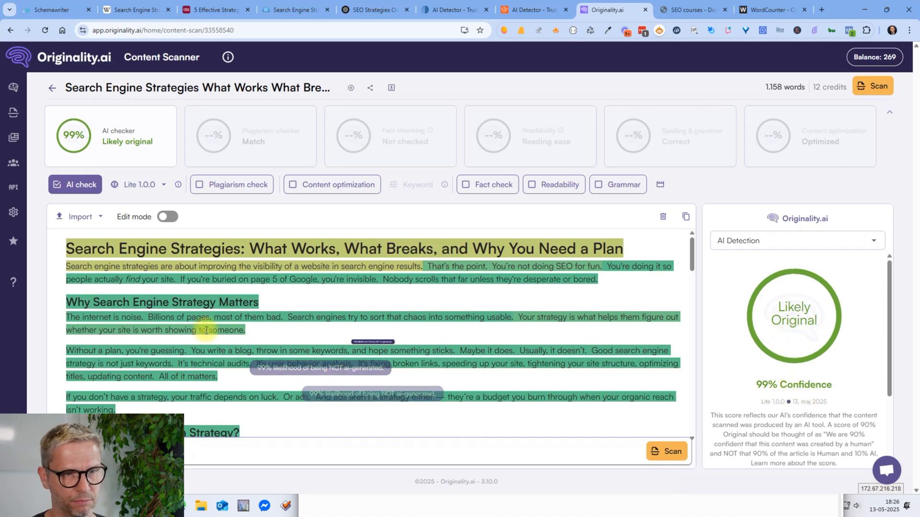
scroll("down", 3)
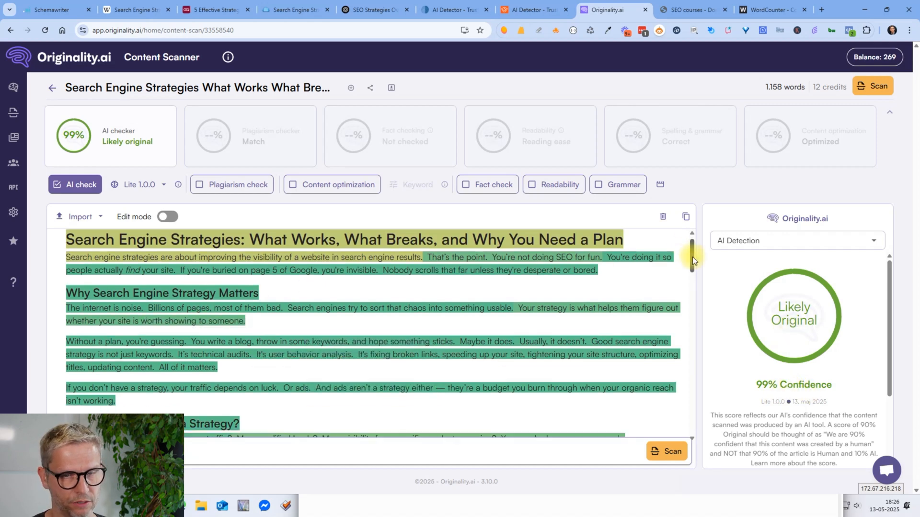
scroll("down", 3)
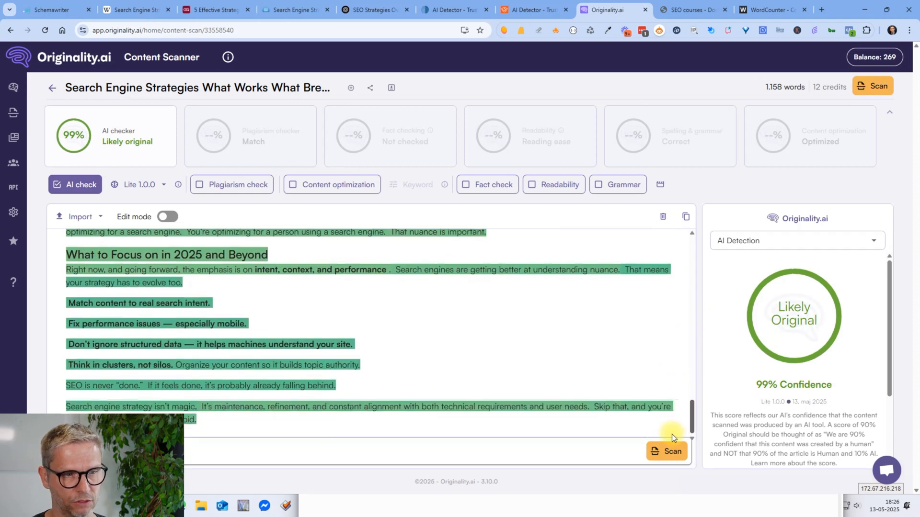
scroll("up", 3)
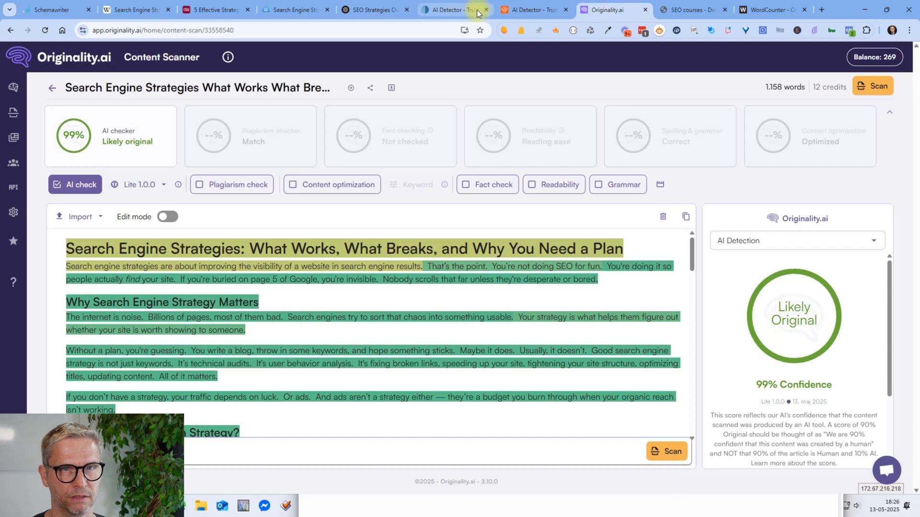
mouse_move(452, 12)
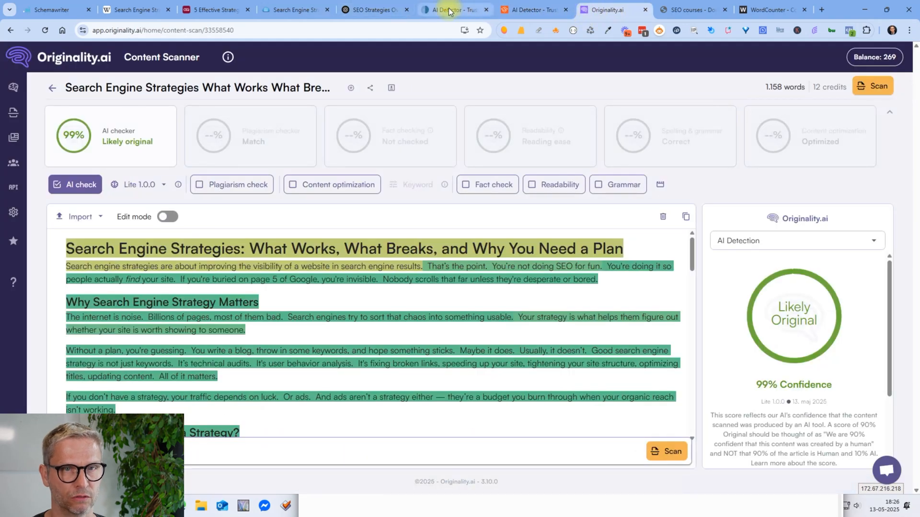
mouse_move(552, 6)
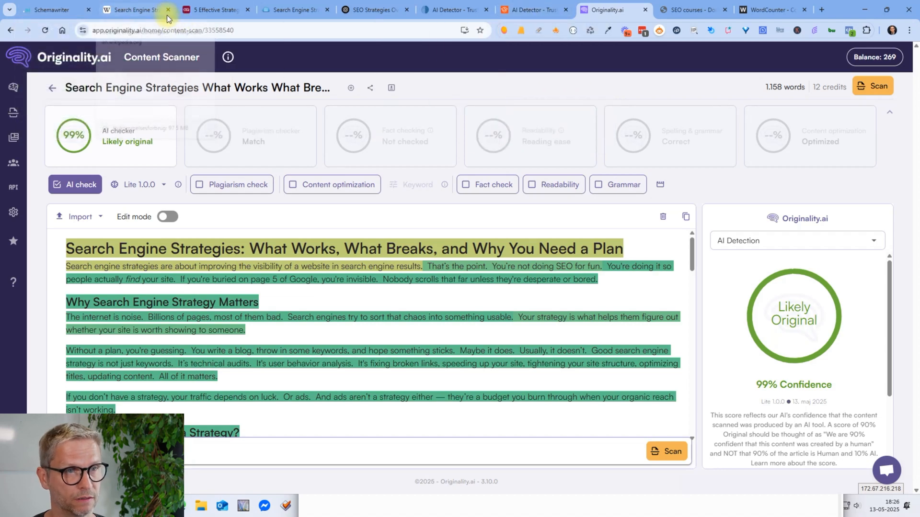
left_click(375, 9)
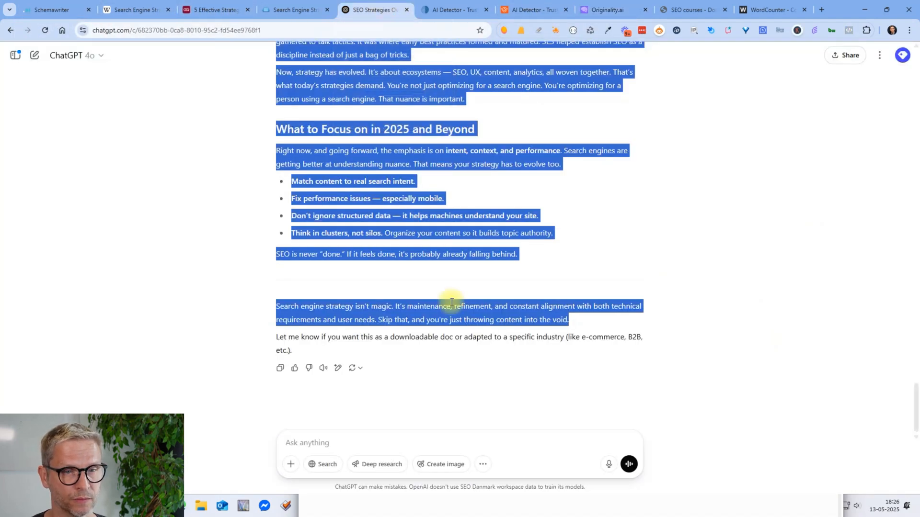
scroll("up", 3)
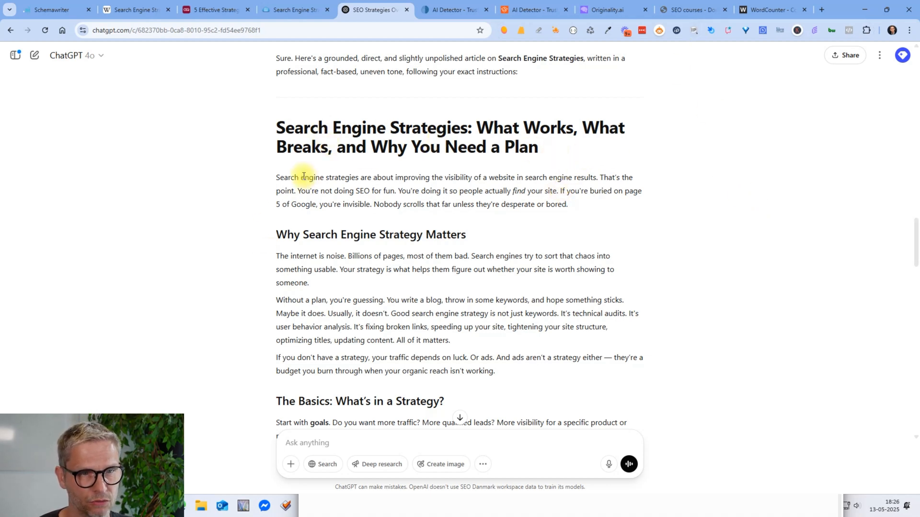
mouse_move(389, 178)
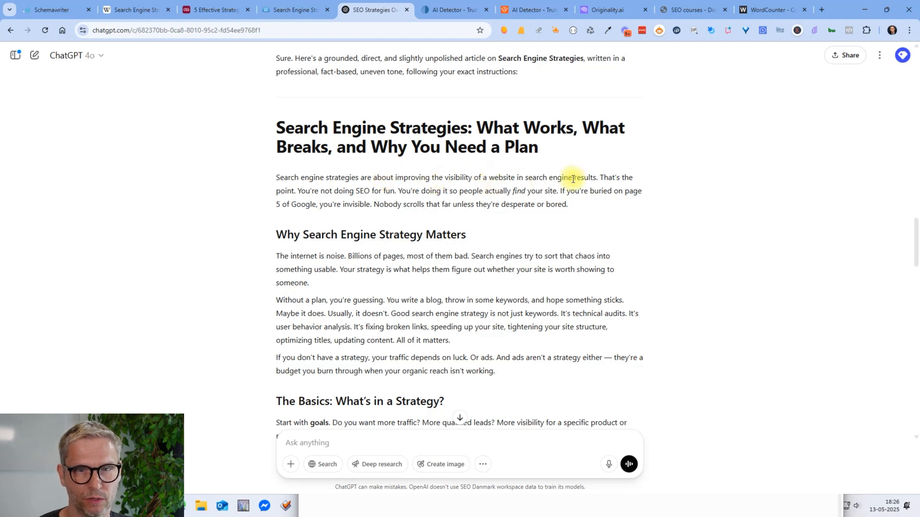
mouse_move(599, 177)
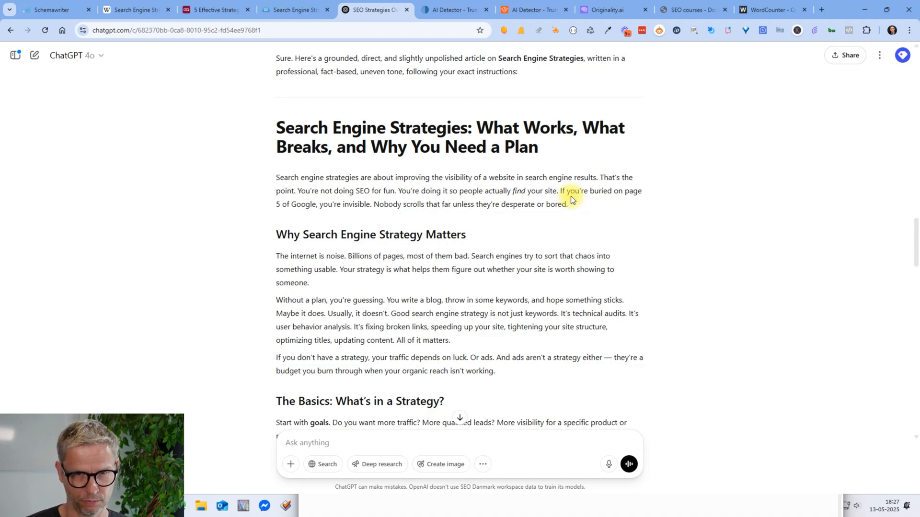
mouse_move(558, 183)
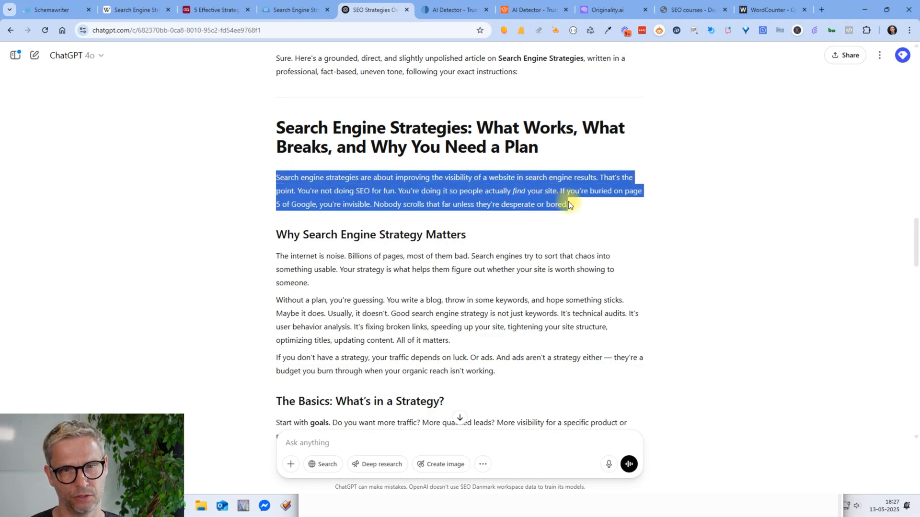
left_click(569, 204)
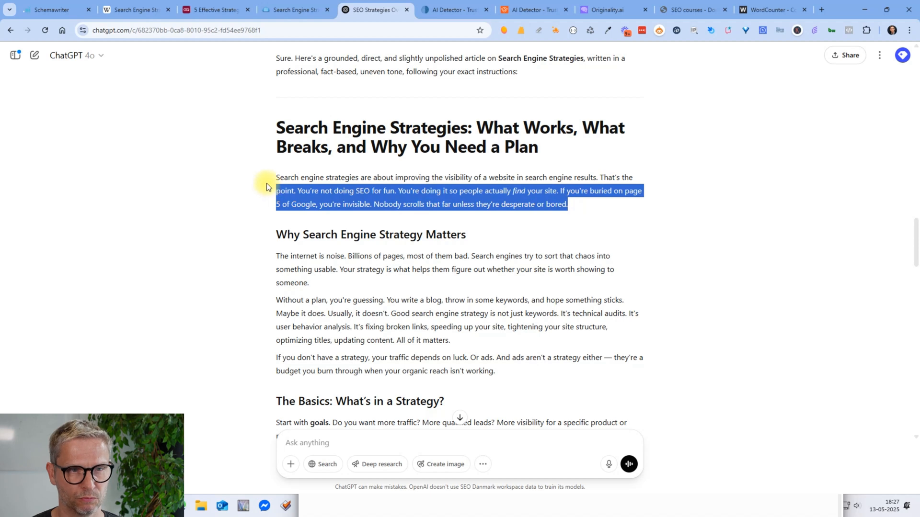
left_click(638, 190)
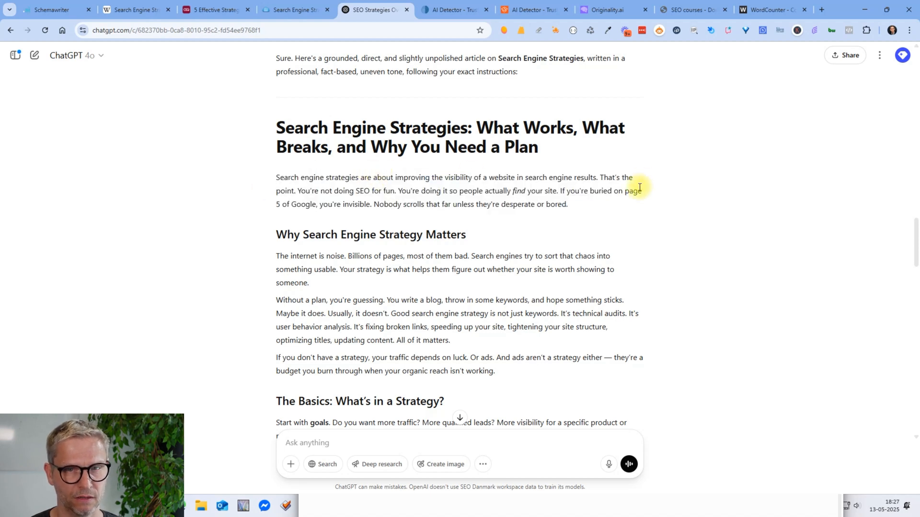
mouse_move(579, 202)
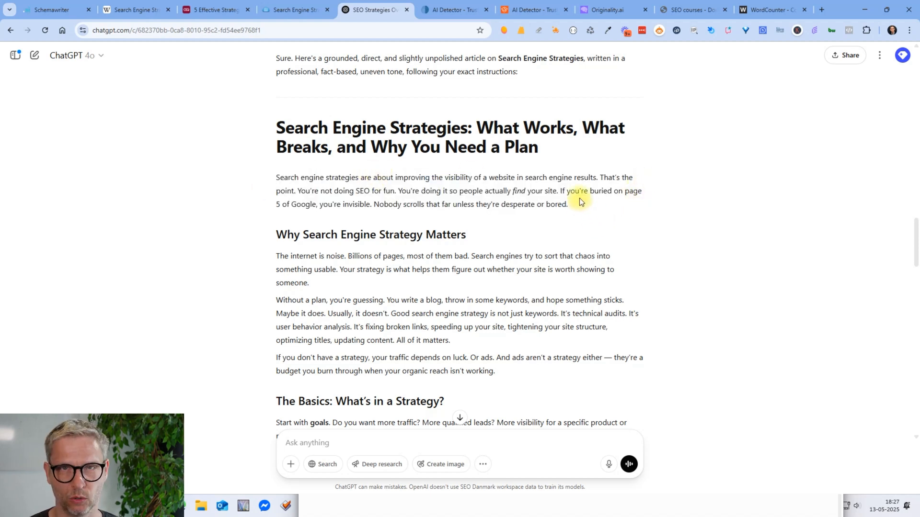
Scroll through the ChatGPT article to review its content for edits.
scroll("down", 3)
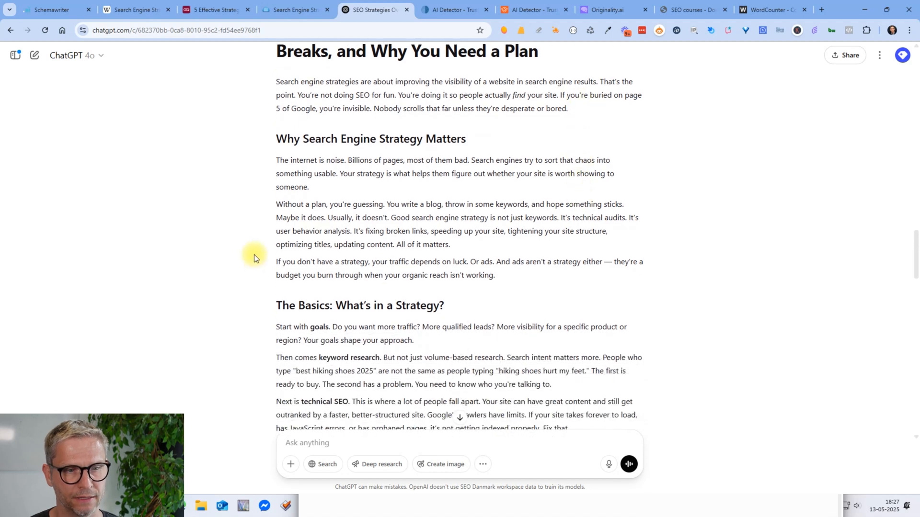
left_click_drag(276, 160, 345, 159)
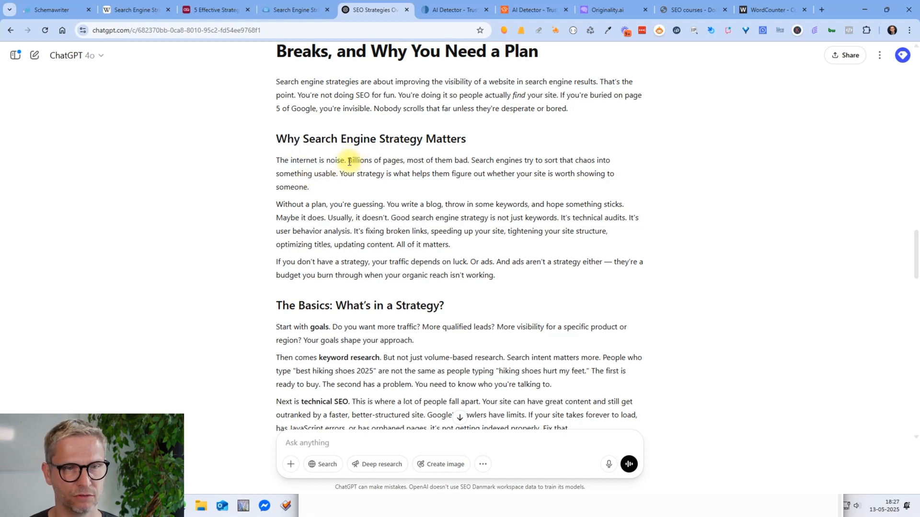
mouse_move(272, 167)
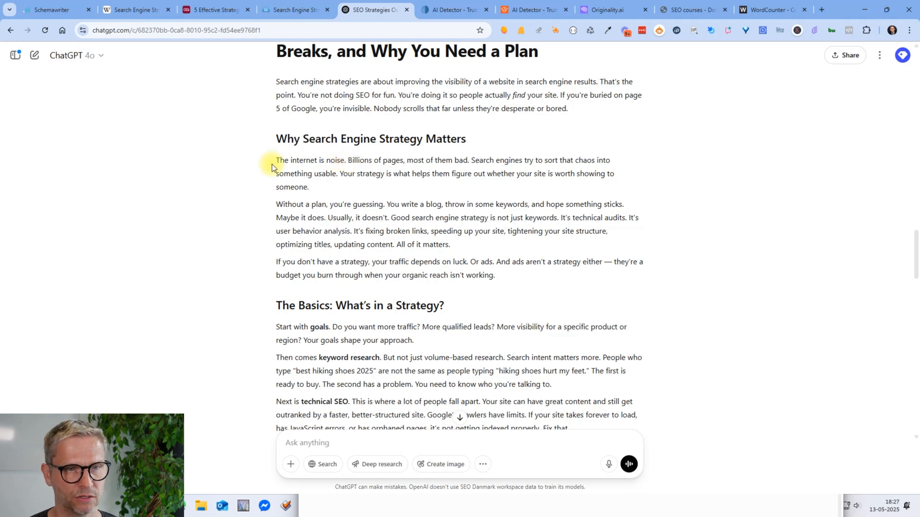
mouse_move(380, 408)
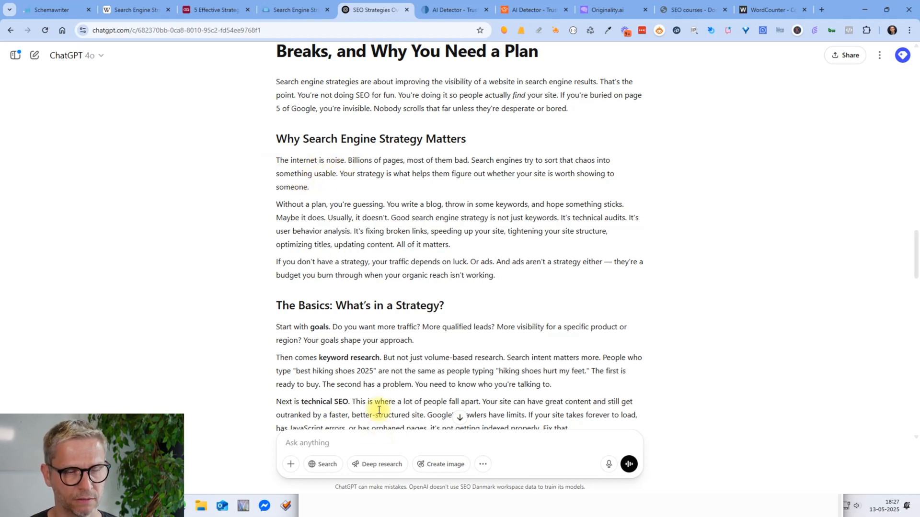
scroll("down", 3)
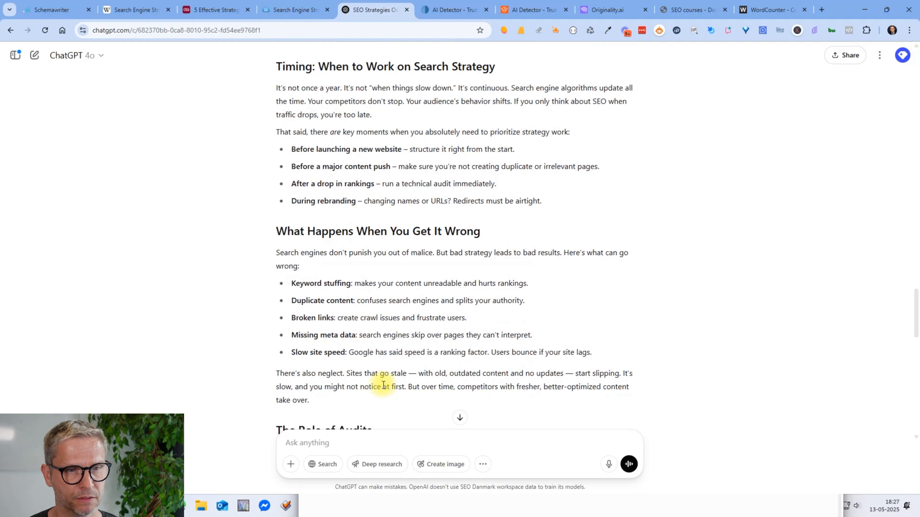
scroll("down", 3)
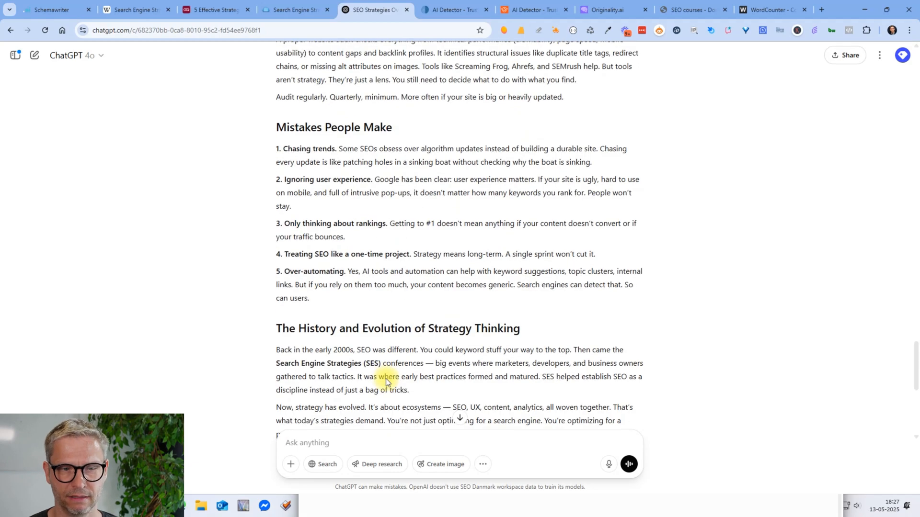
scroll("down", 3)
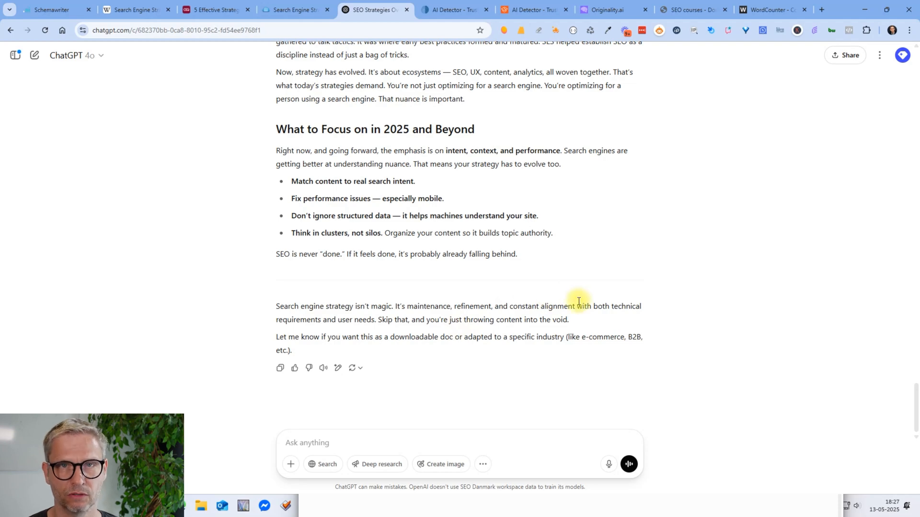
scroll("up", 3)
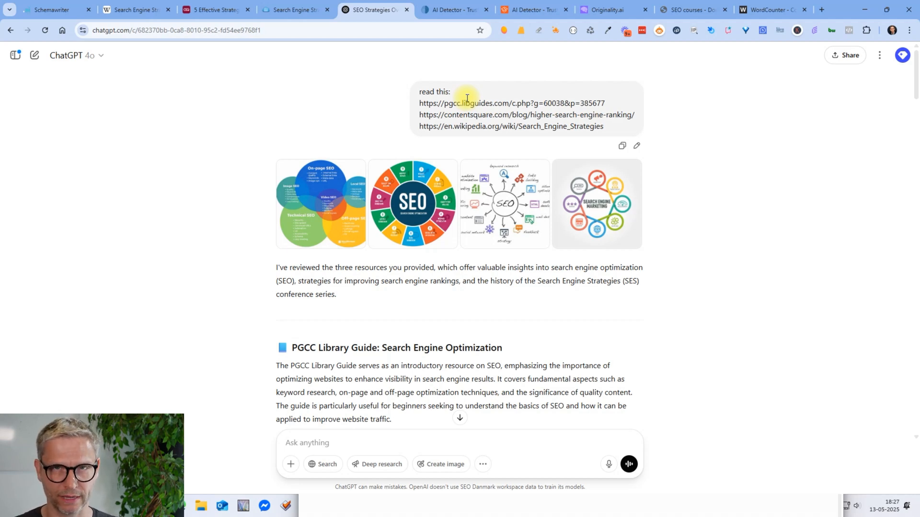
scroll("down", 3)
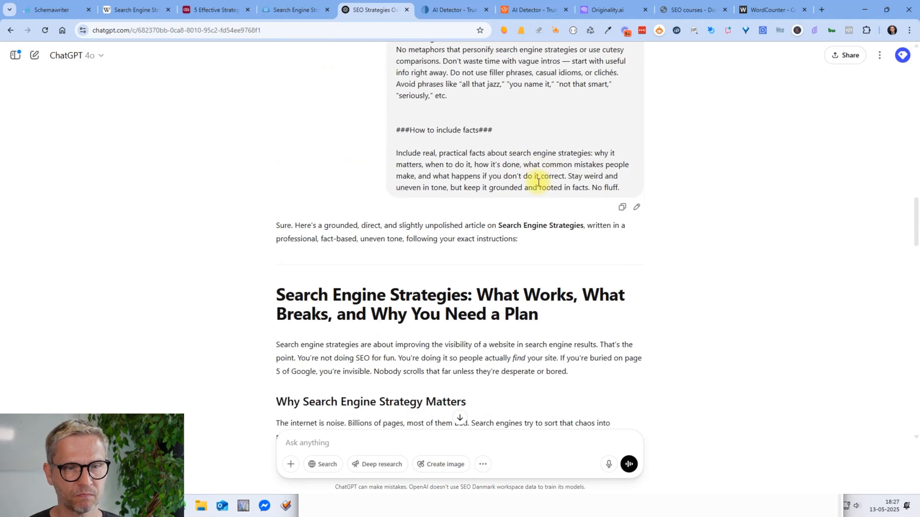
scroll("down", 3)
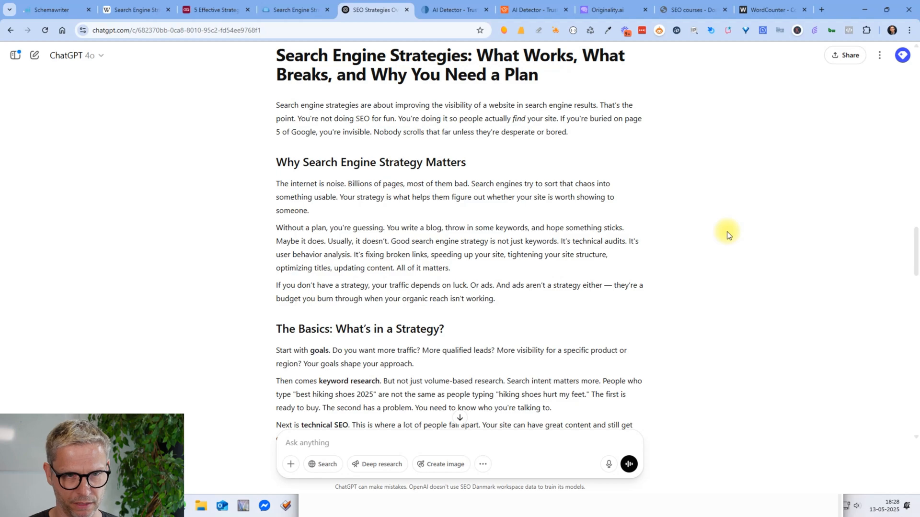
scroll("down", 3)
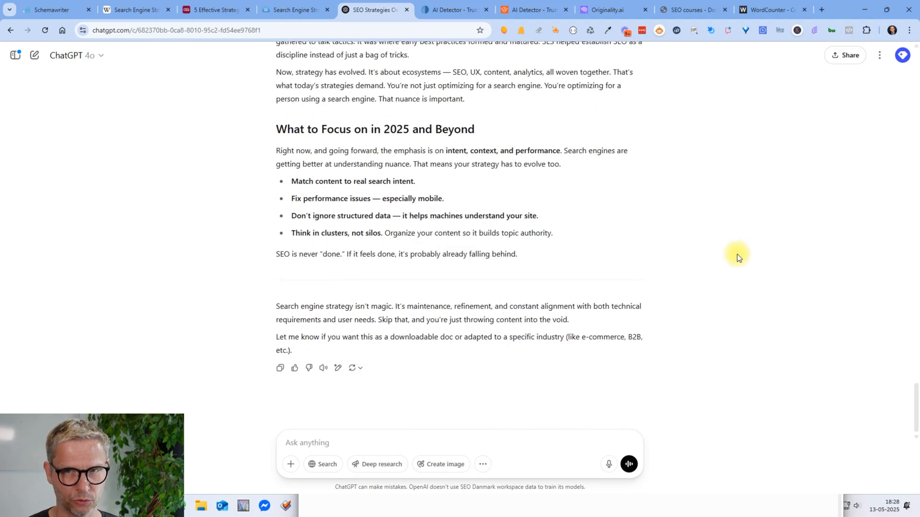
scroll("up", 3)
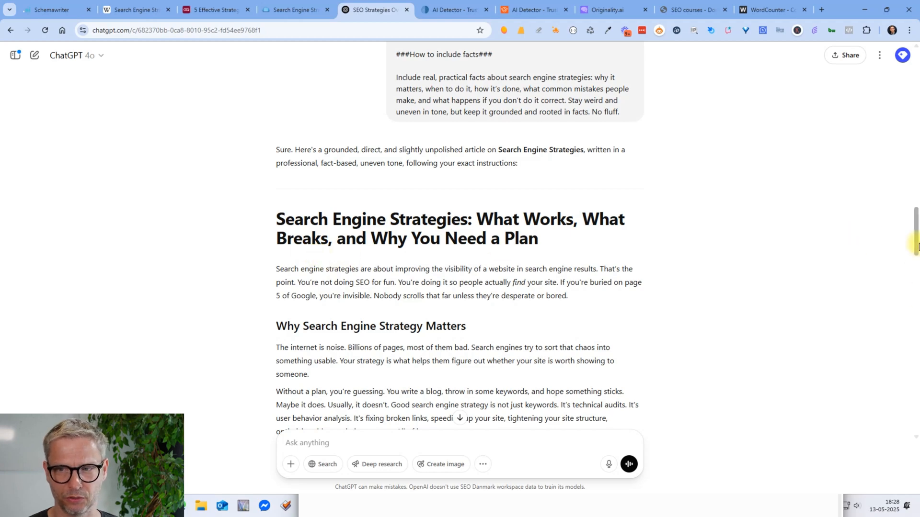
Finish the review and return to ZeroGPT's result: human written, 0% AI GPT.
scroll("down", 3)
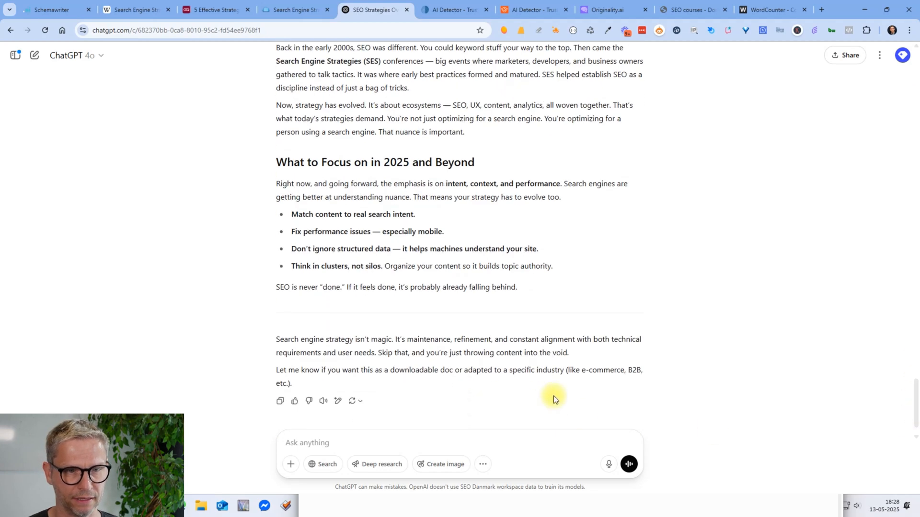
scroll("up", 3)
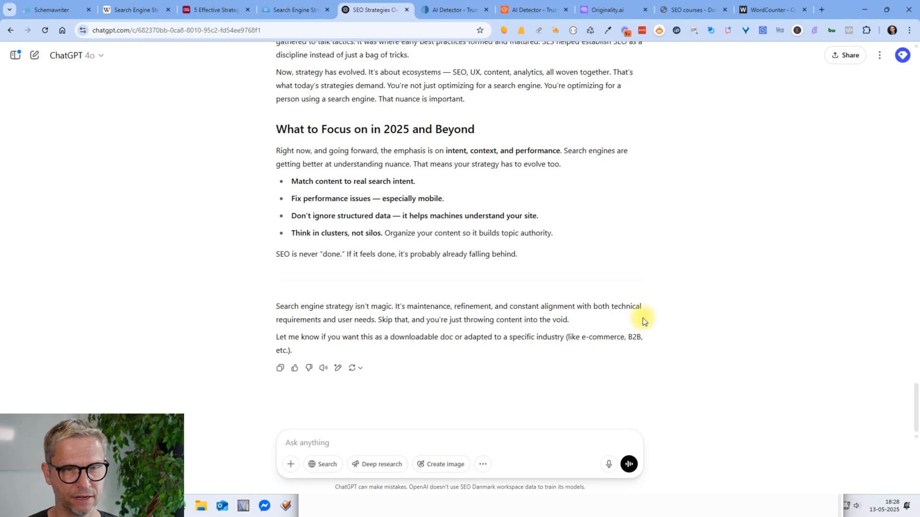
mouse_move(426, 5)
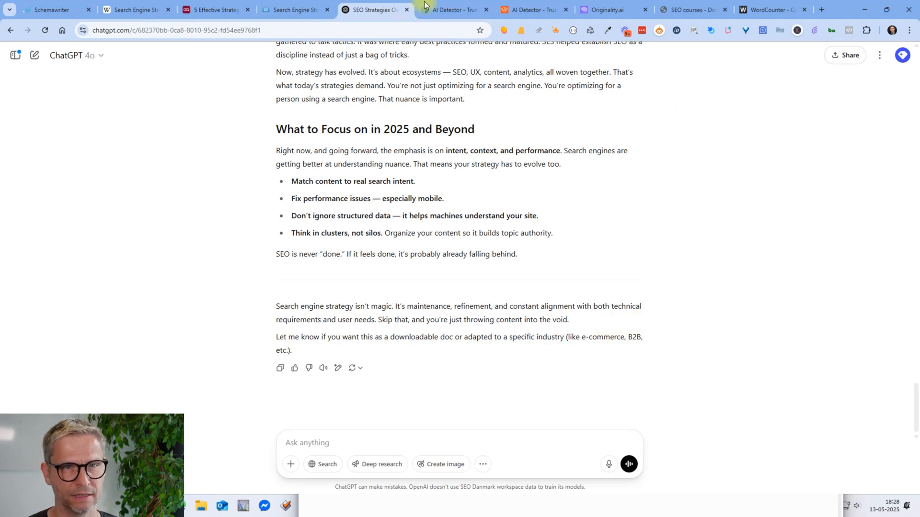
left_click(452, 10)
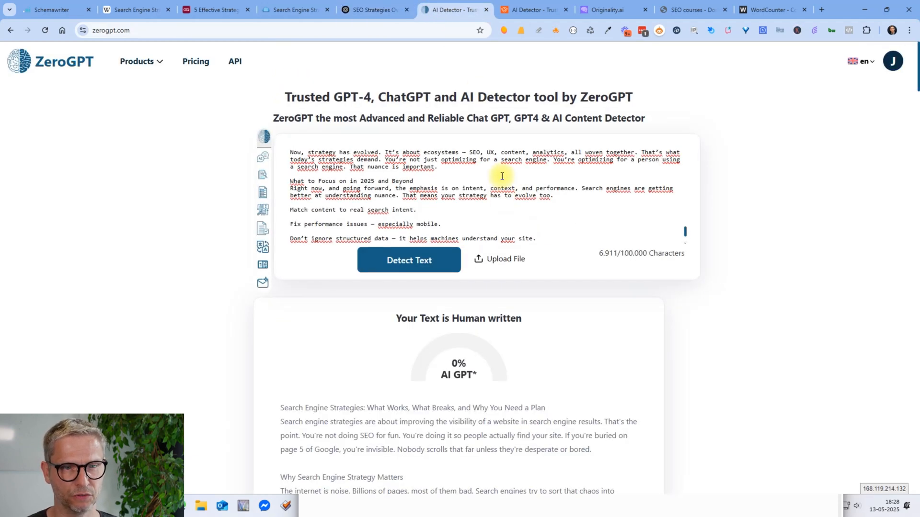
scroll("down", 3)
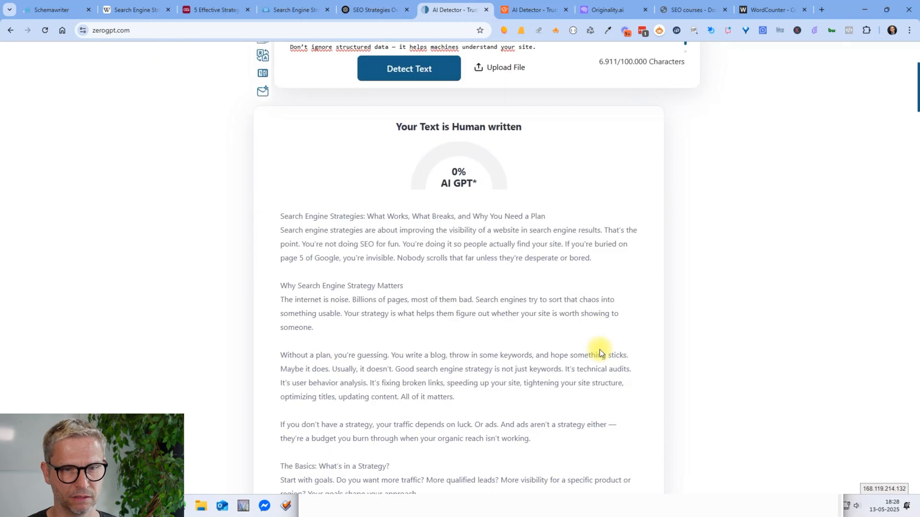
mouse_move(530, 9)
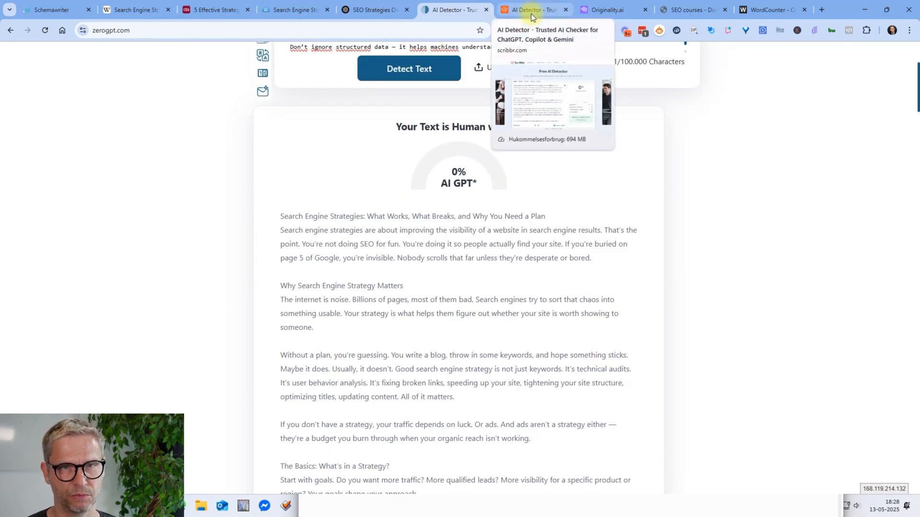
Return to Originality.ai's scan showing 99% Likely Original with green human-written highlights.
left_click(610, 9)
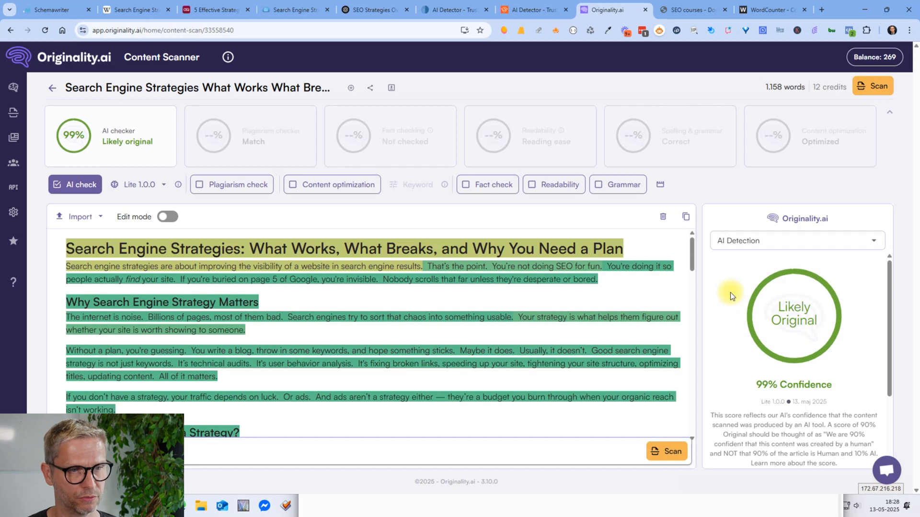
scroll("down", 3)
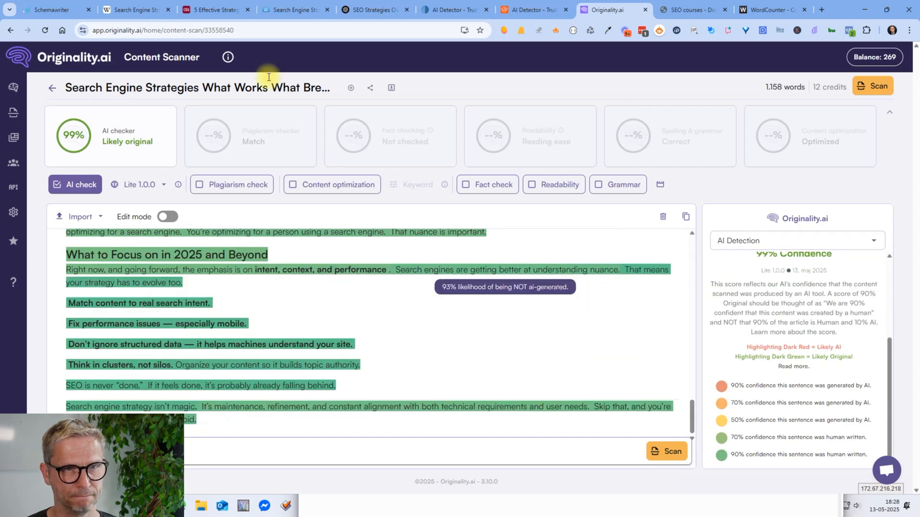
mouse_move(808, 53)
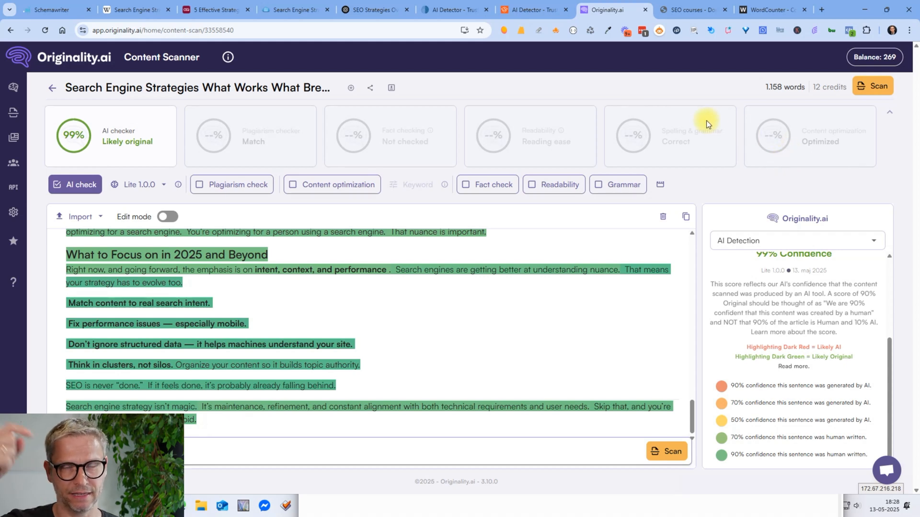
mouse_move(635, 170)
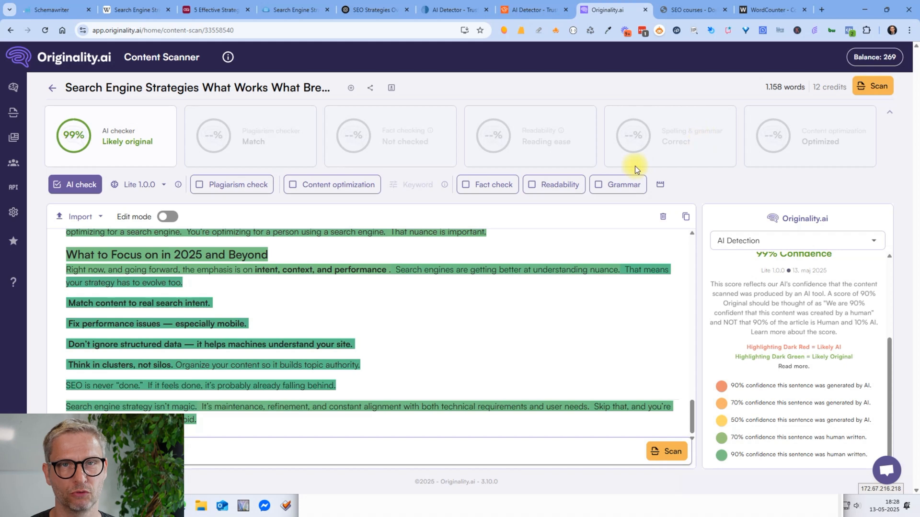
mouse_move(117, 45)
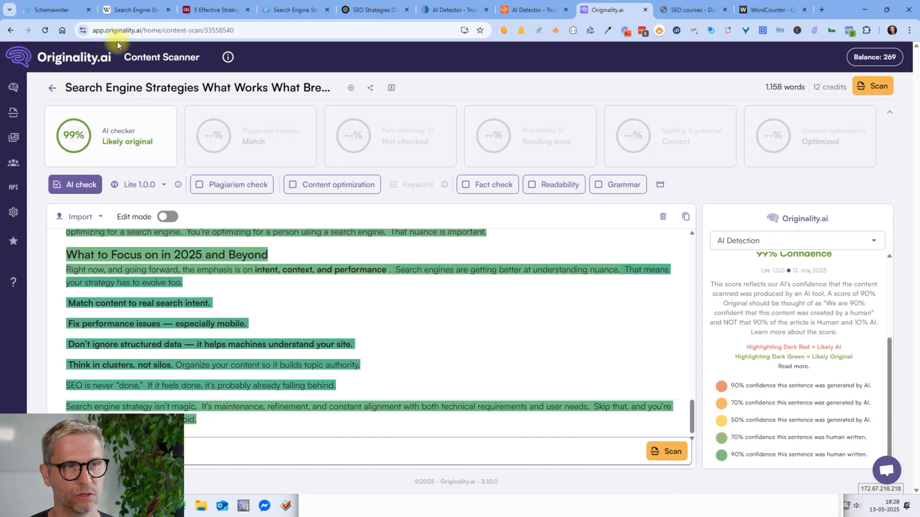
mouse_move(568, 31)
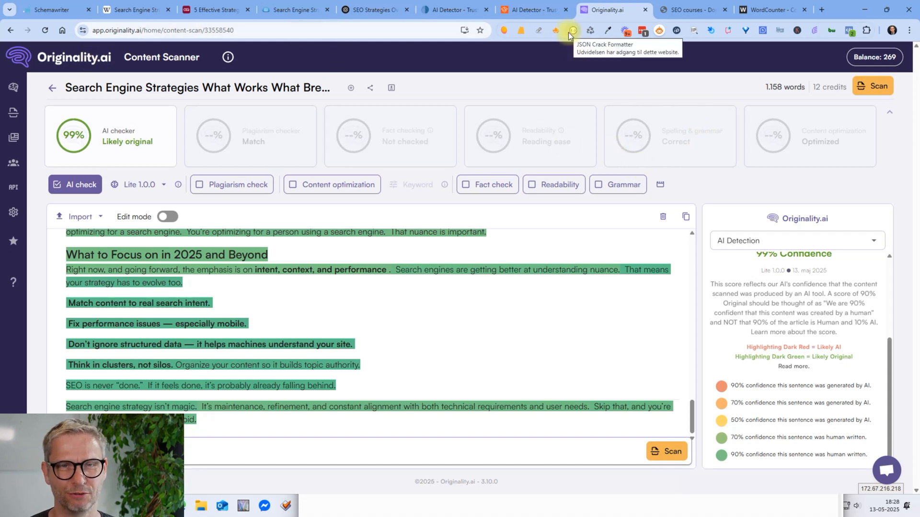